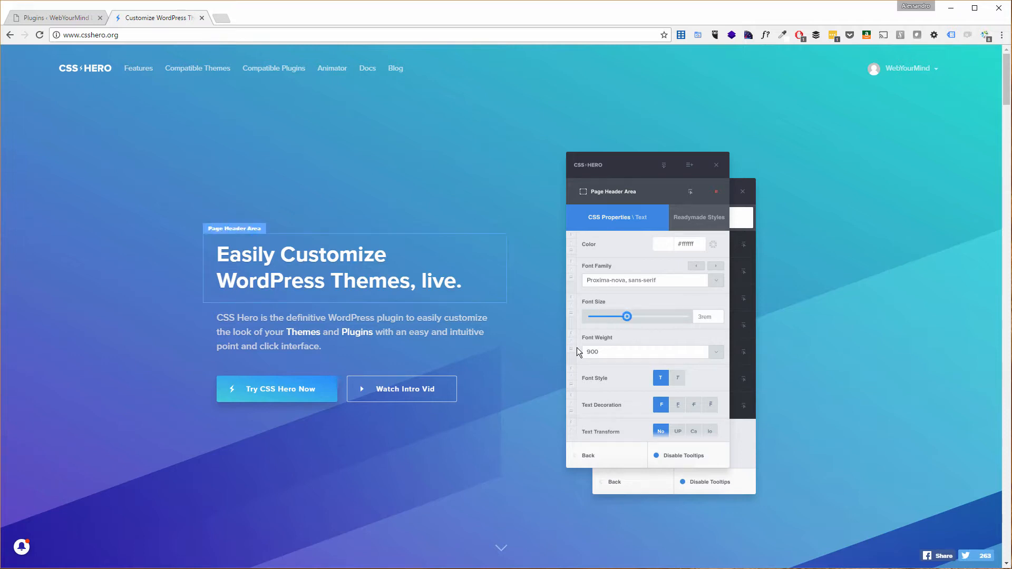
Drag horizontally back and forth over the page content several times
drag(625, 317, 601, 316)
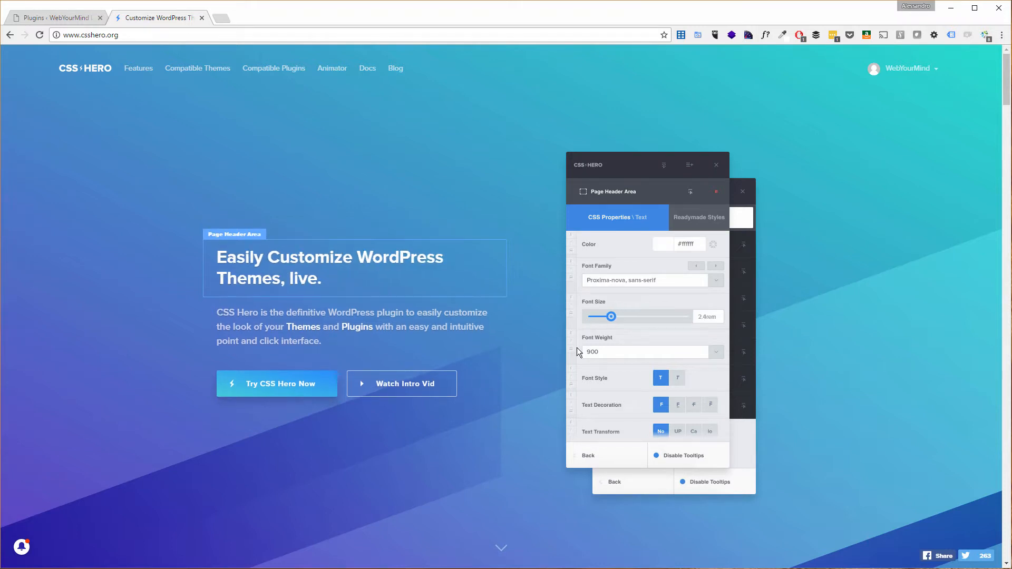
drag(611, 316, 627, 316)
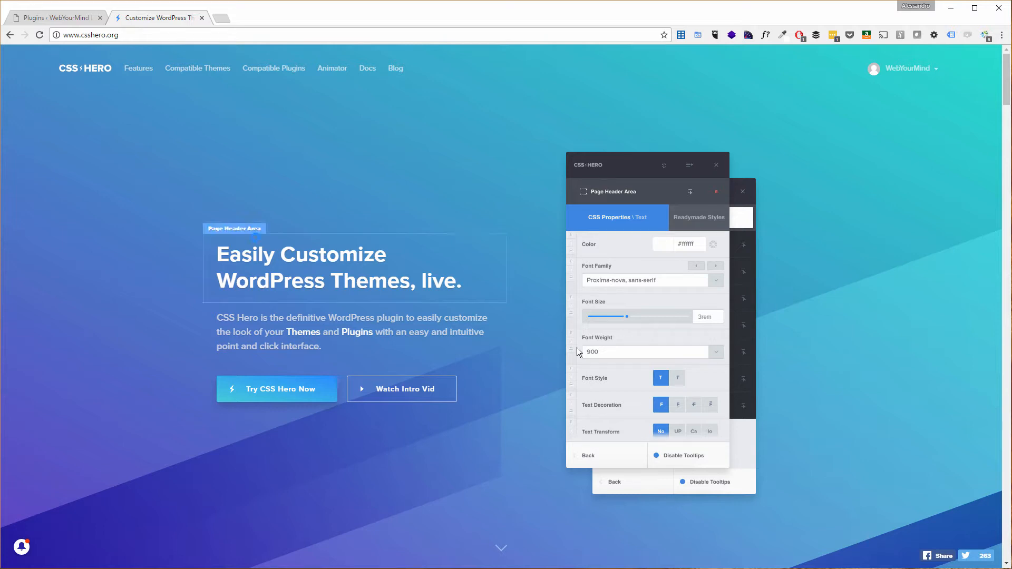
drag(626, 317, 633, 316)
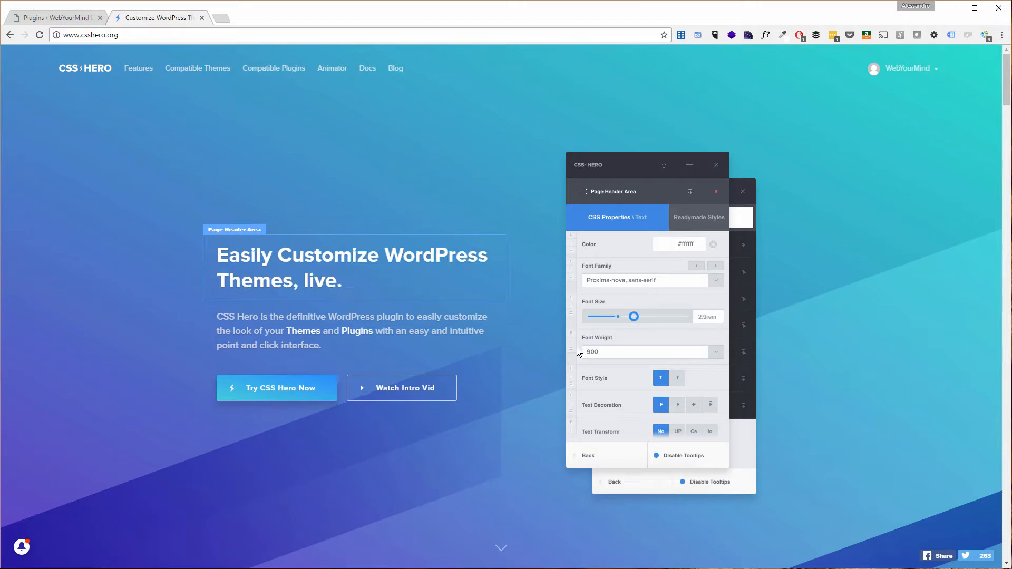
drag(634, 316, 620, 317)
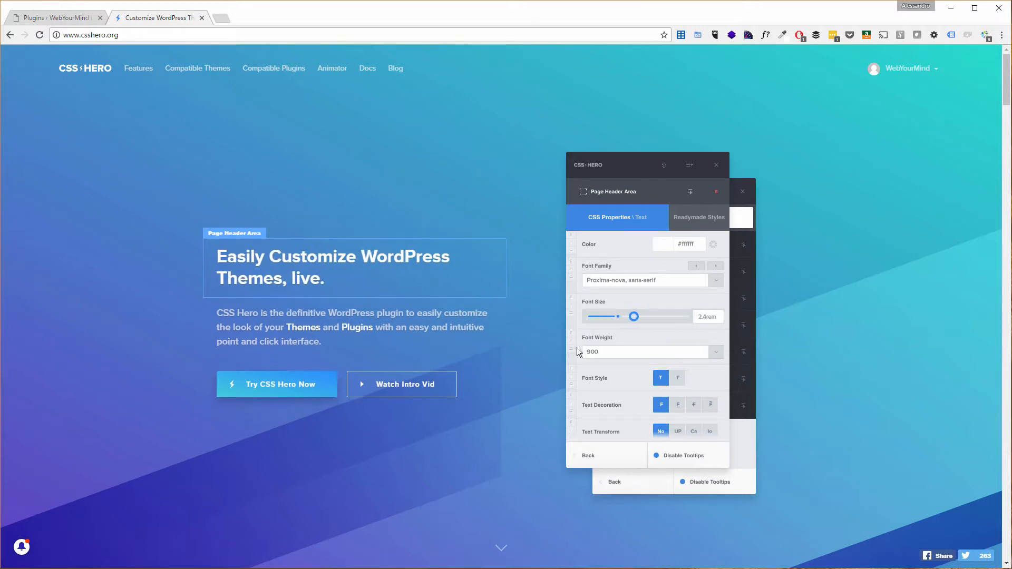
drag(633, 316, 643, 316)
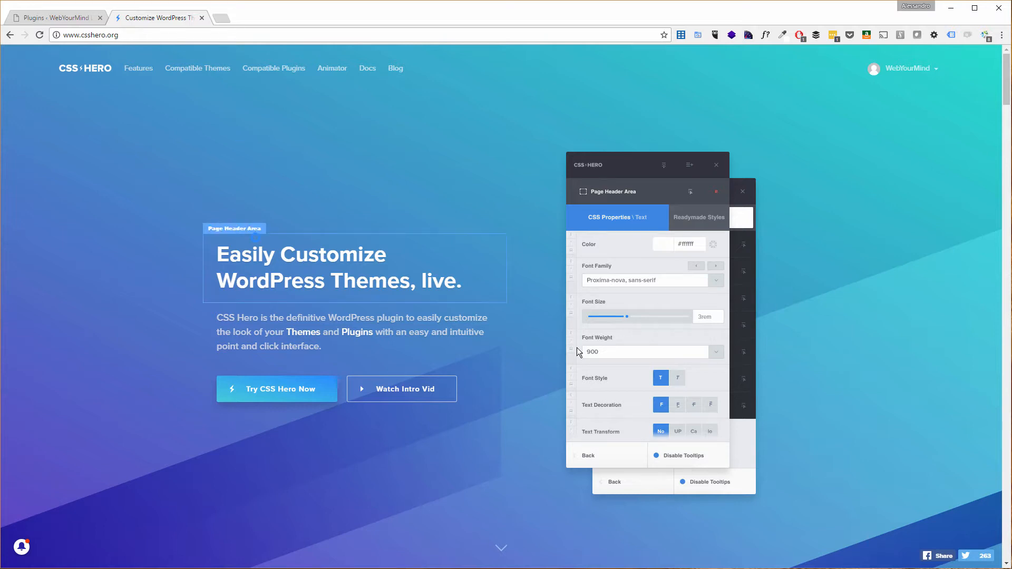
drag(625, 316, 619, 316)
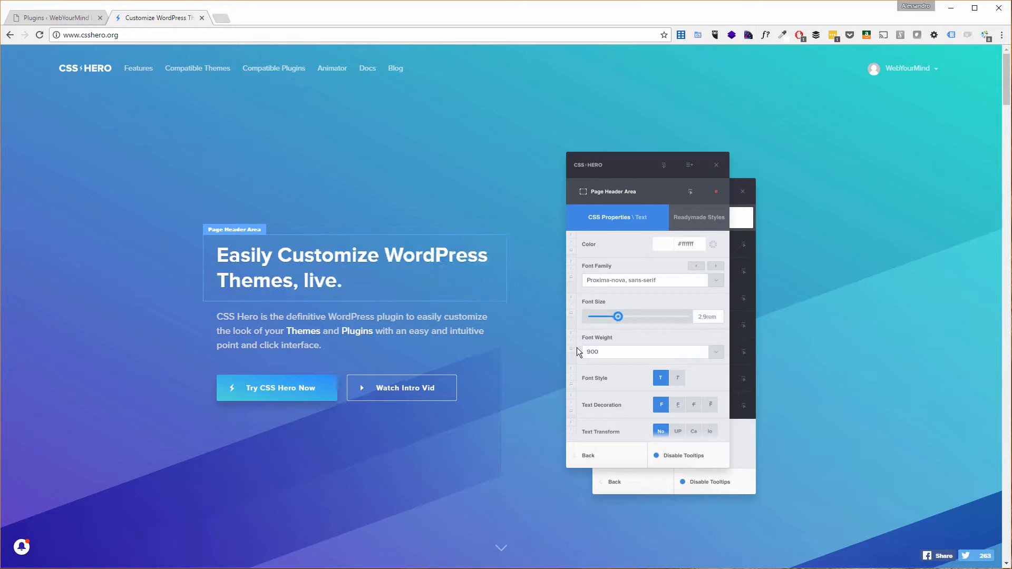
drag(622, 316, 624, 317)
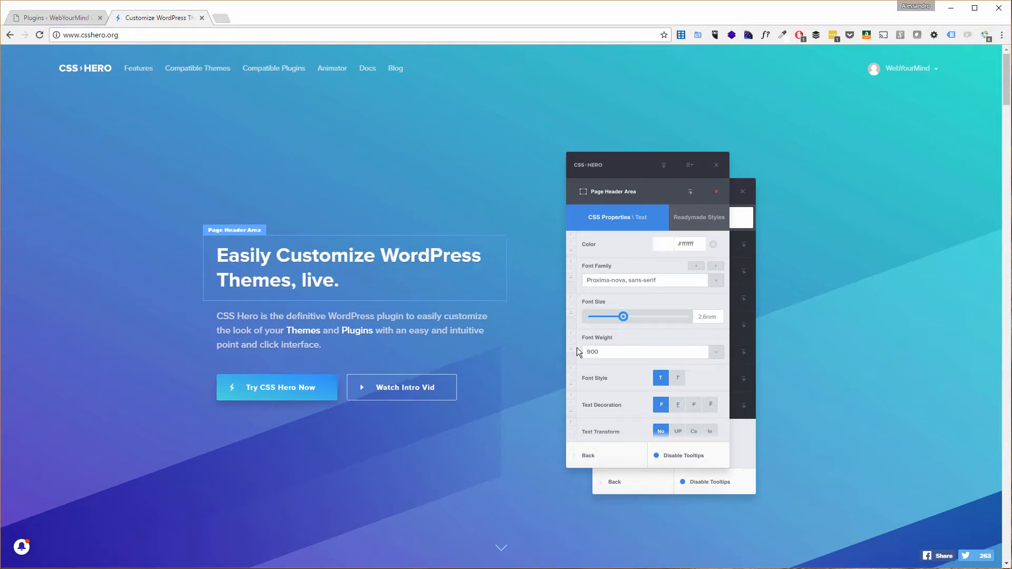
drag(624, 316, 627, 316)
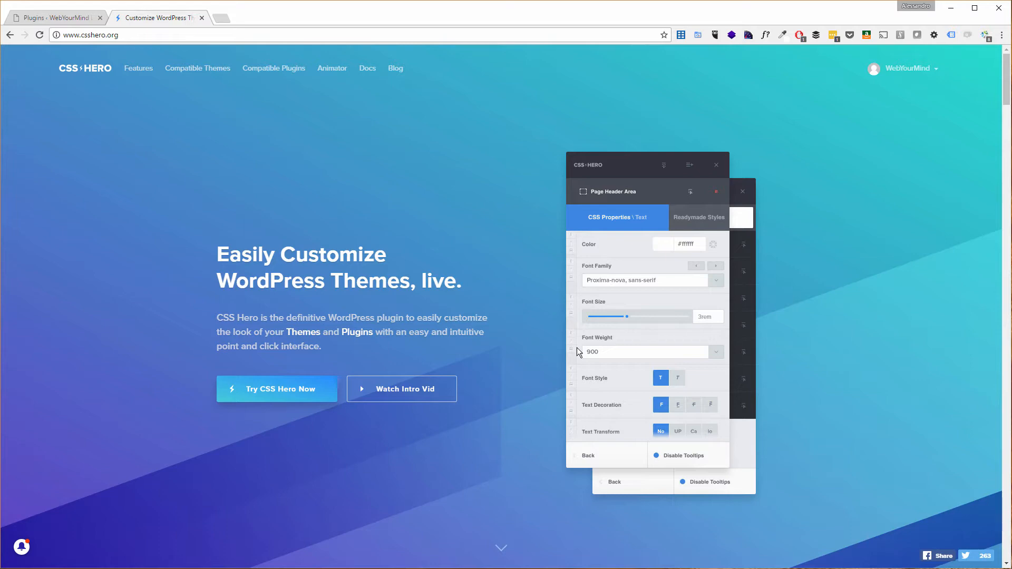
mouse_move(817, 139)
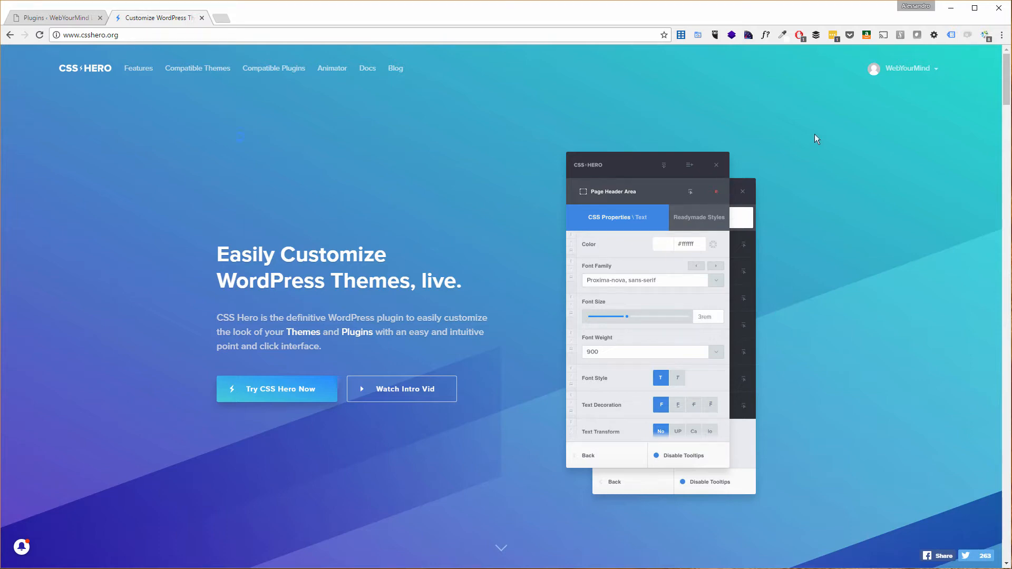
Open the CSS Hero account dashboard and scroll through its contents
click(909, 69)
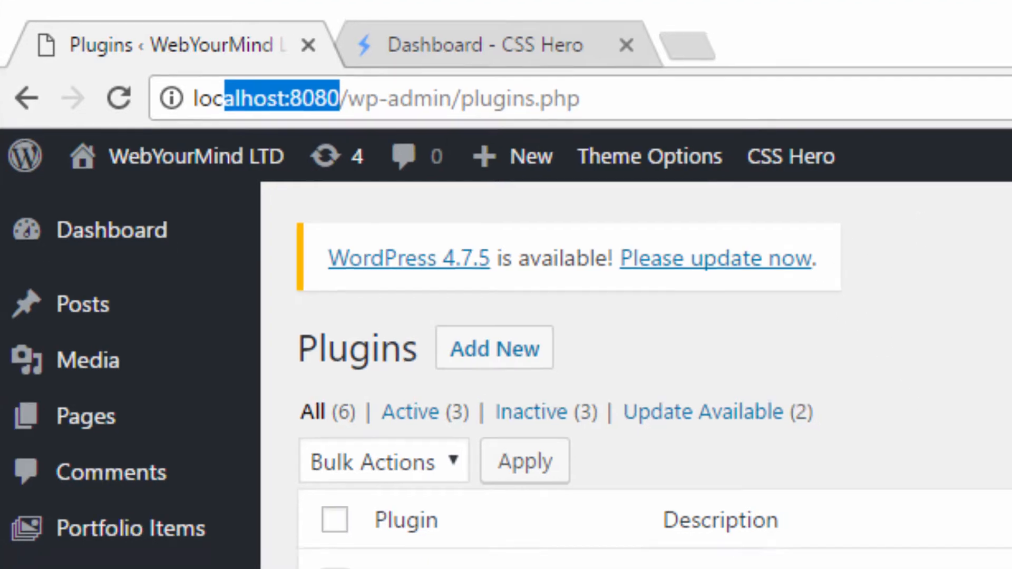
scroll(down, 3)
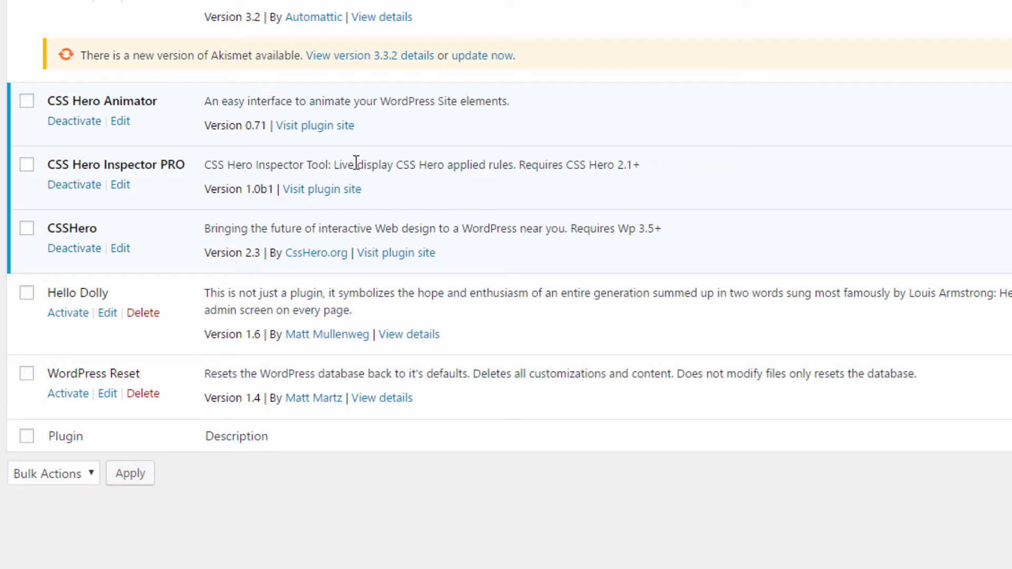
mouse_move(233, 76)
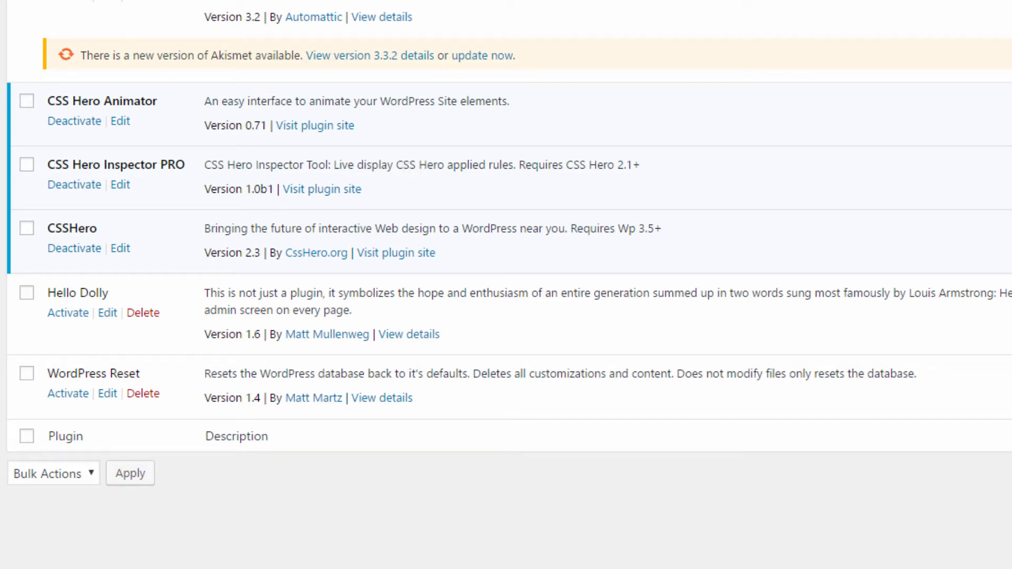
drag(239, 101, 380, 101)
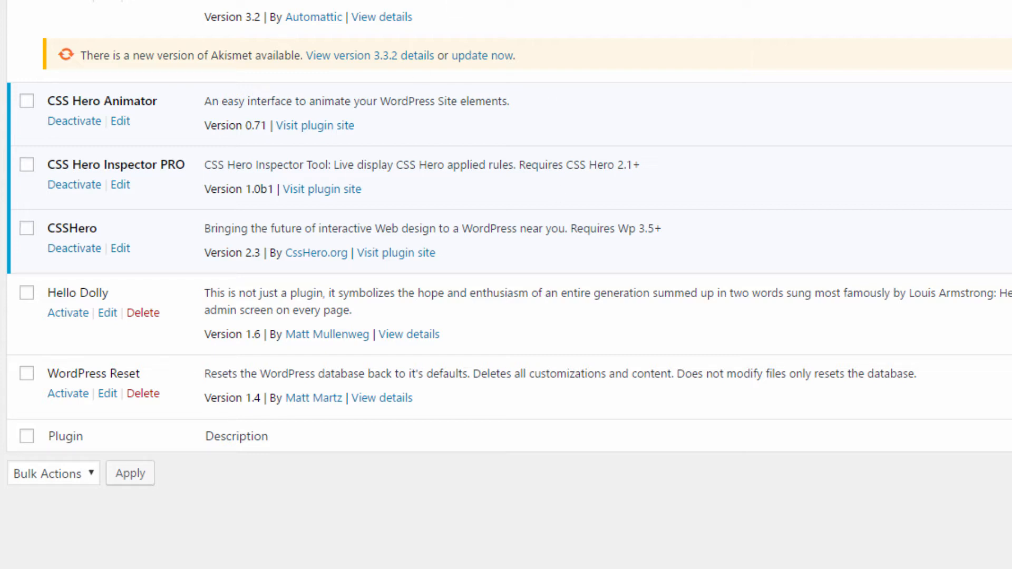
mouse_move(440, 358)
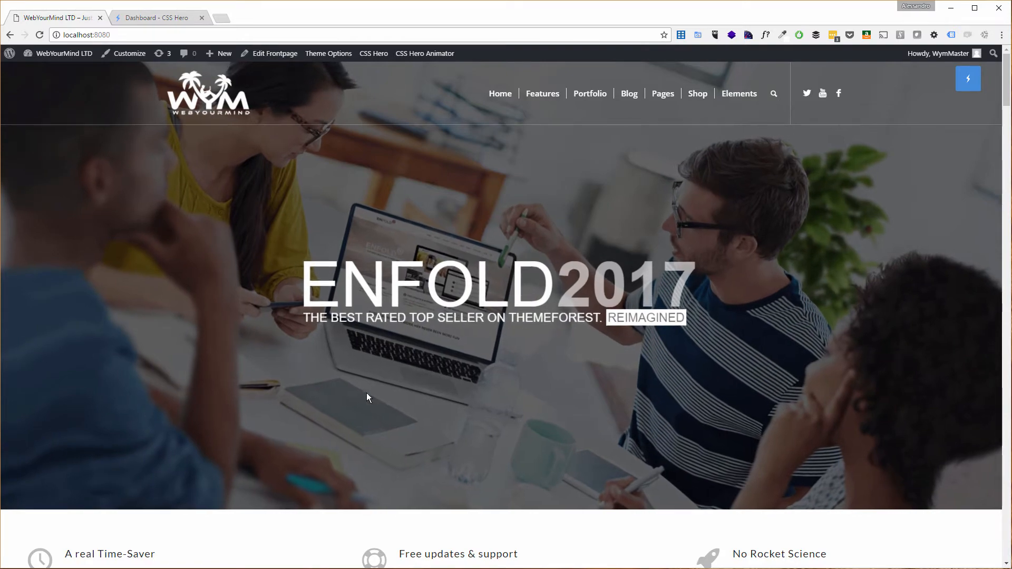
scroll(down, 3)
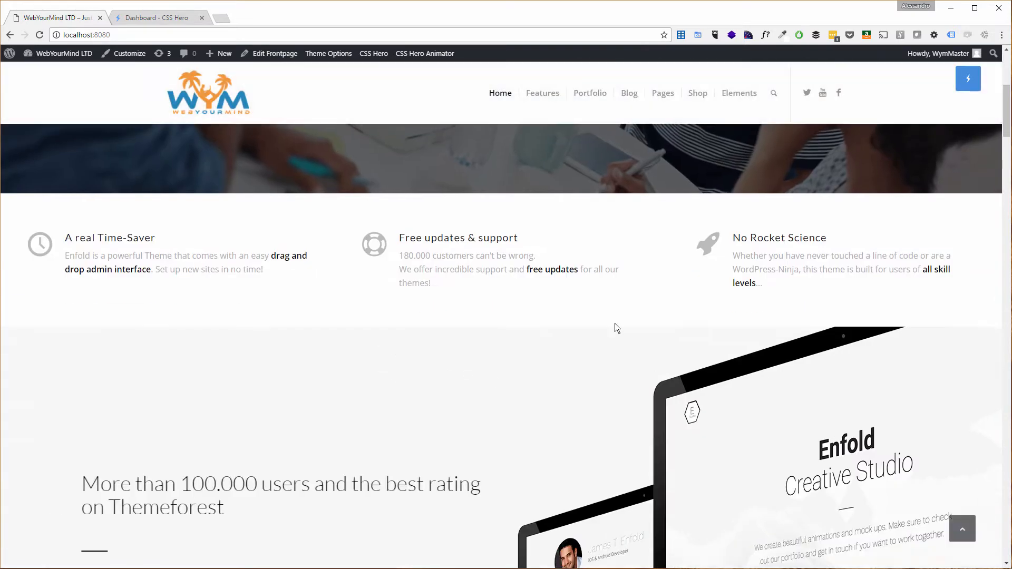
mouse_move(424, 231)
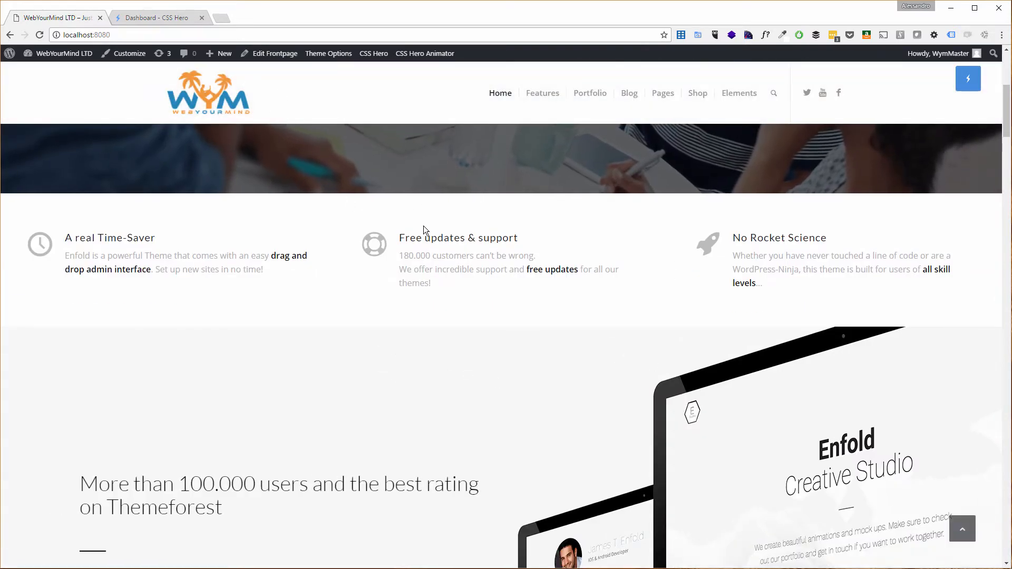
scroll(down, 3)
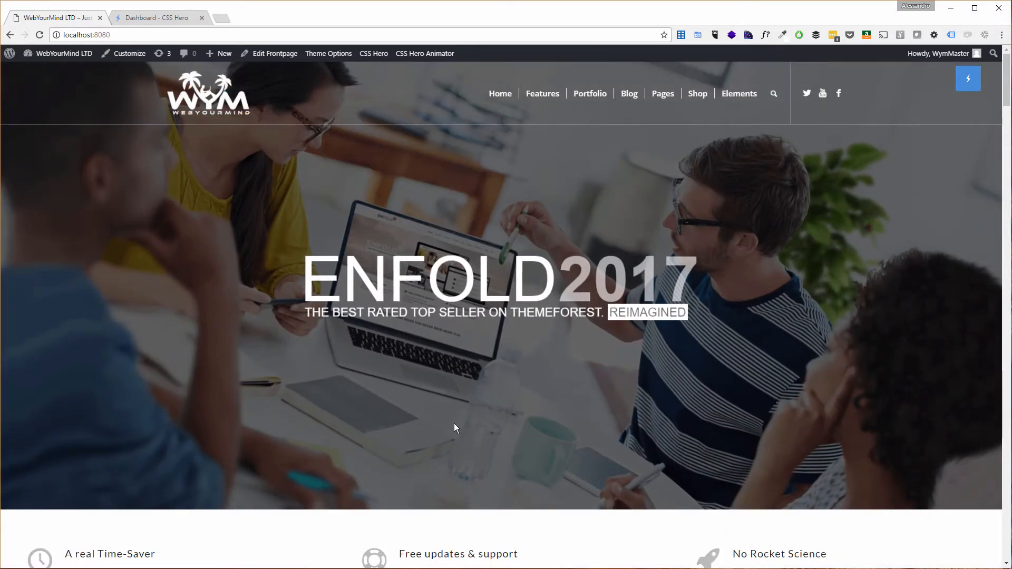
mouse_move(458, 414)
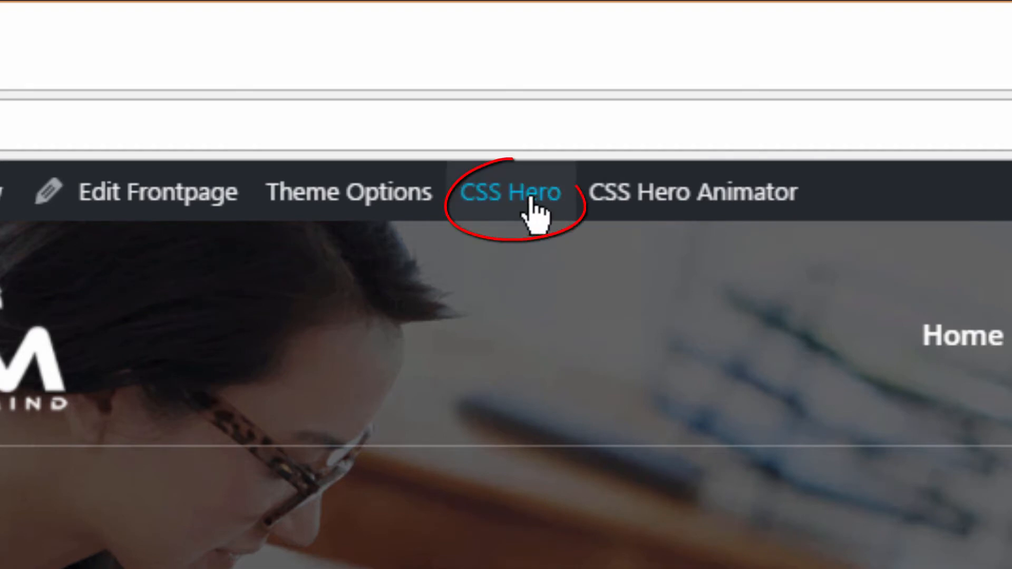
Launch the homepage in the CSS Hero editor, enable the point-and-click inspector and scroll to the feature list
click(513, 192)
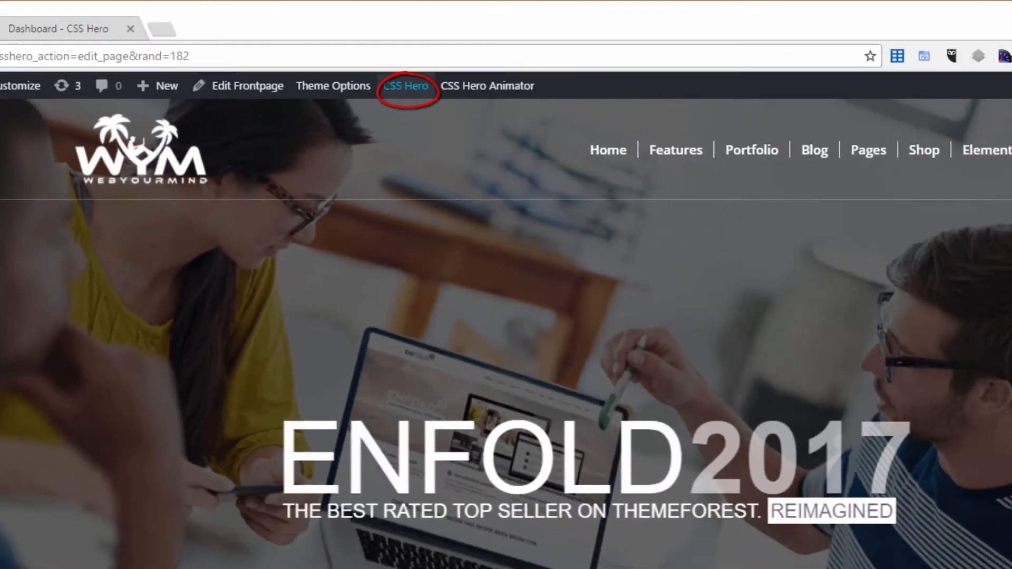
click(406, 85)
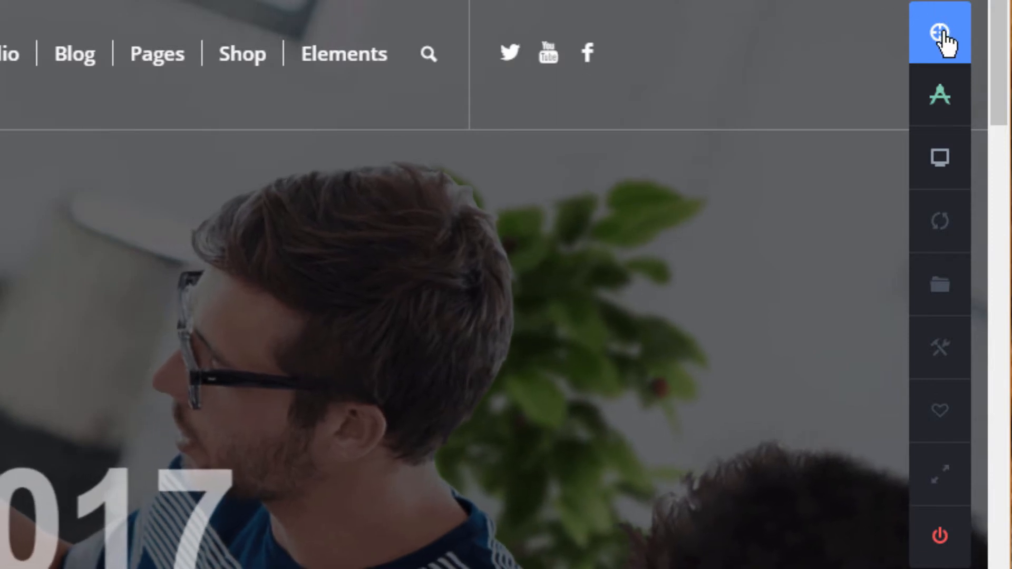
click(940, 29)
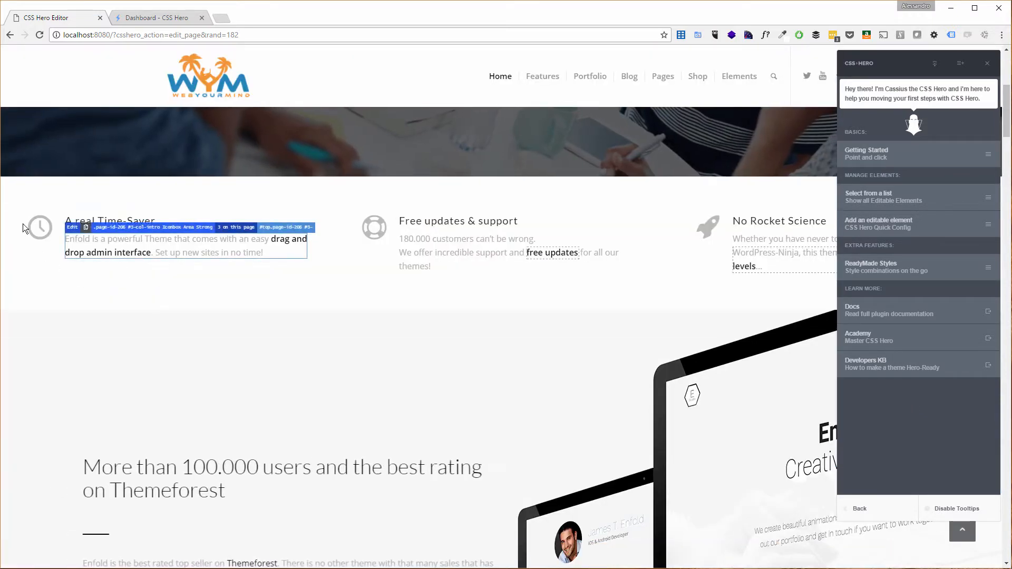
scroll(down, 3)
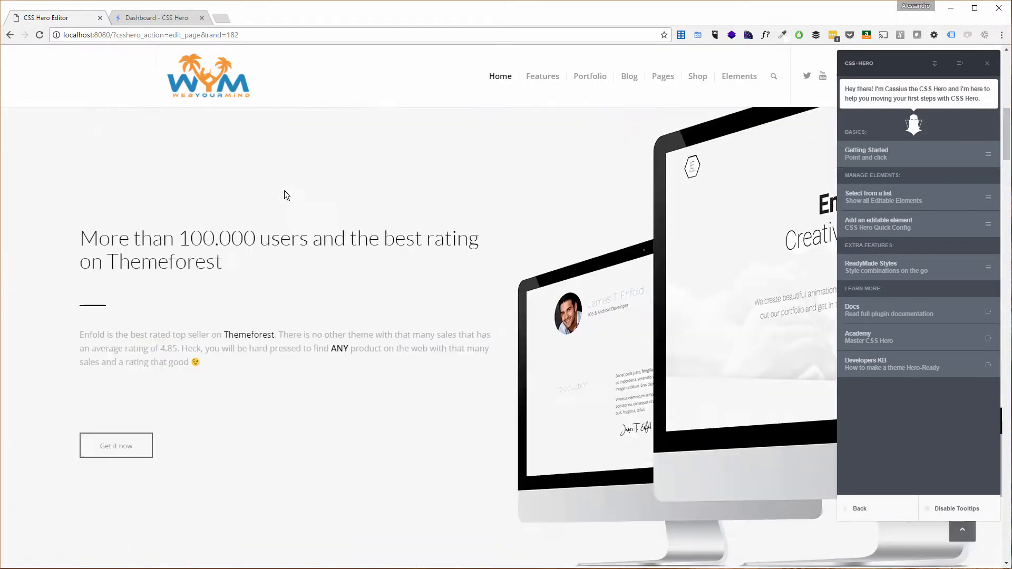
scroll(down, 3)
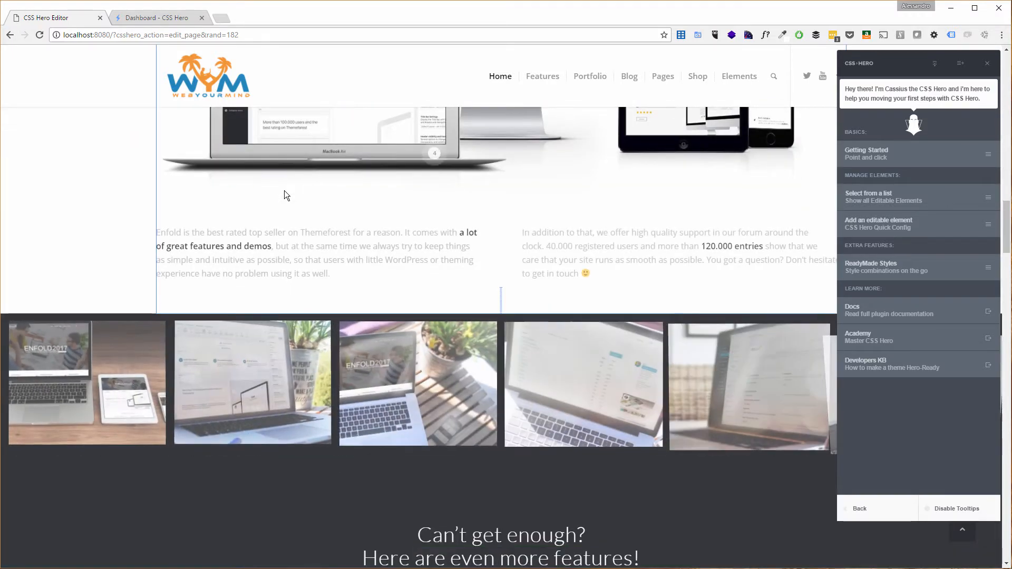
scroll(down, 3)
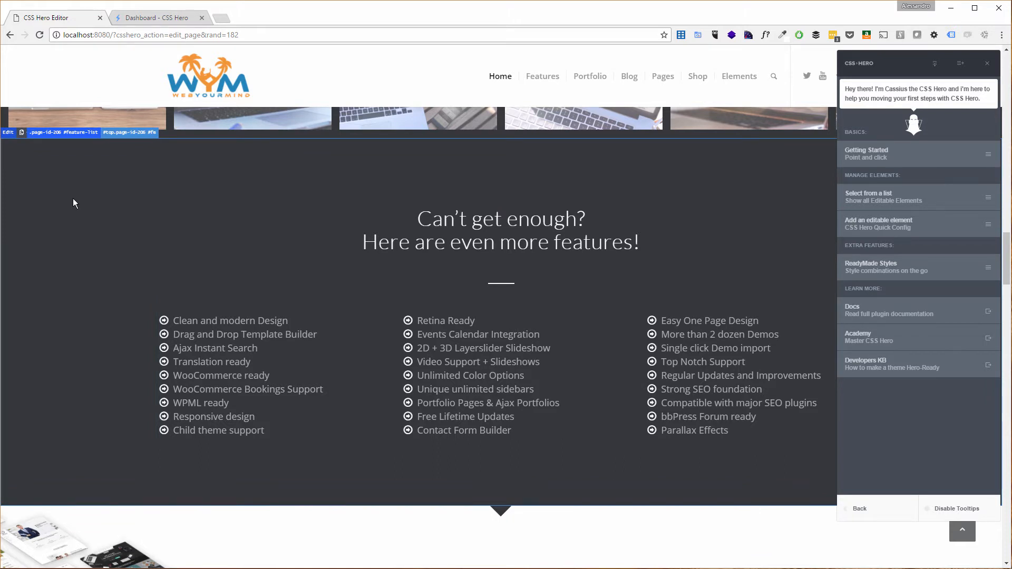
mouse_move(74, 207)
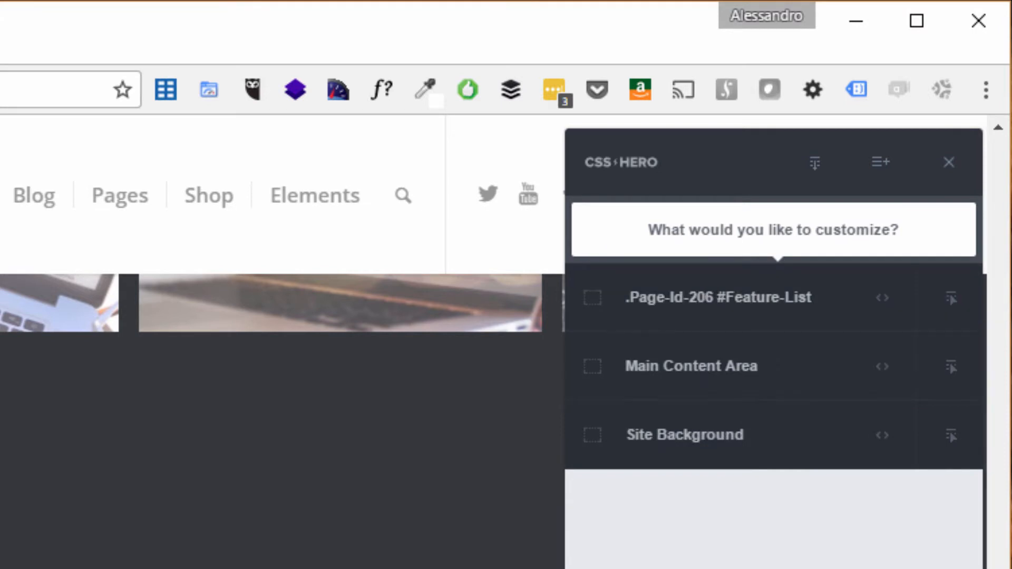
mouse_move(655, 554)
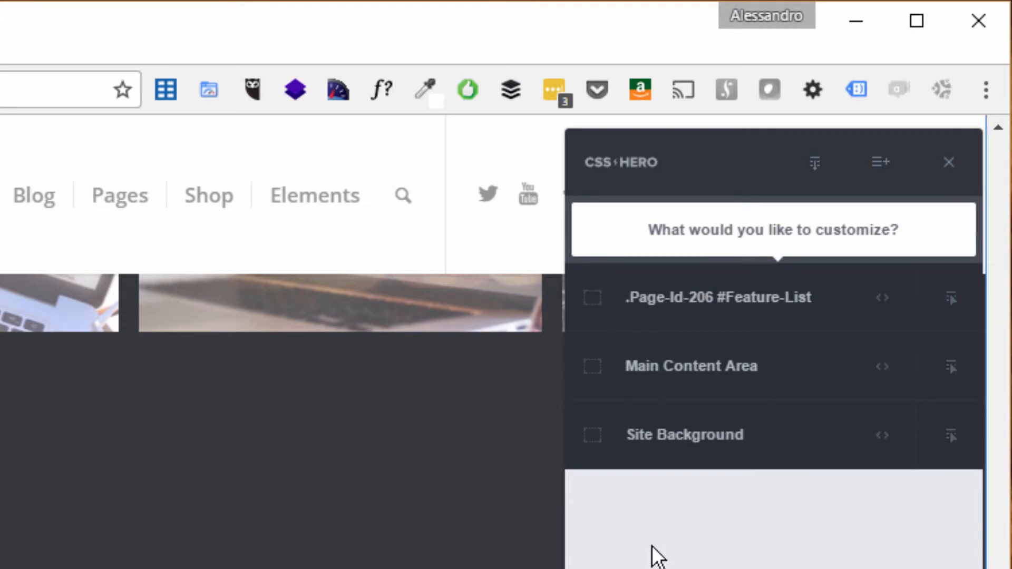
mouse_move(712, 297)
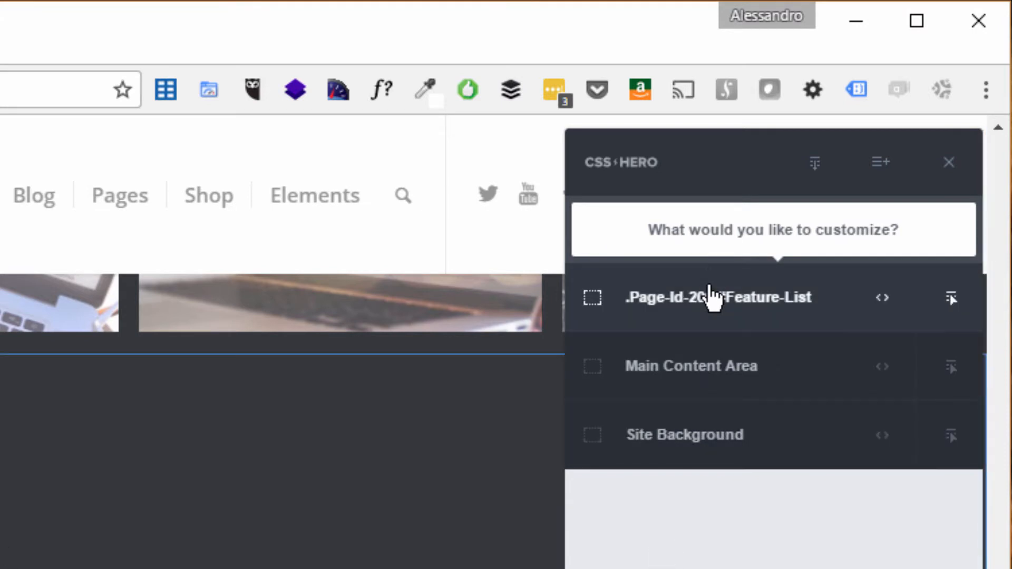
Select the .page-id-206 #feature-list section and show its Background properties with colour #35383c
click(716, 298)
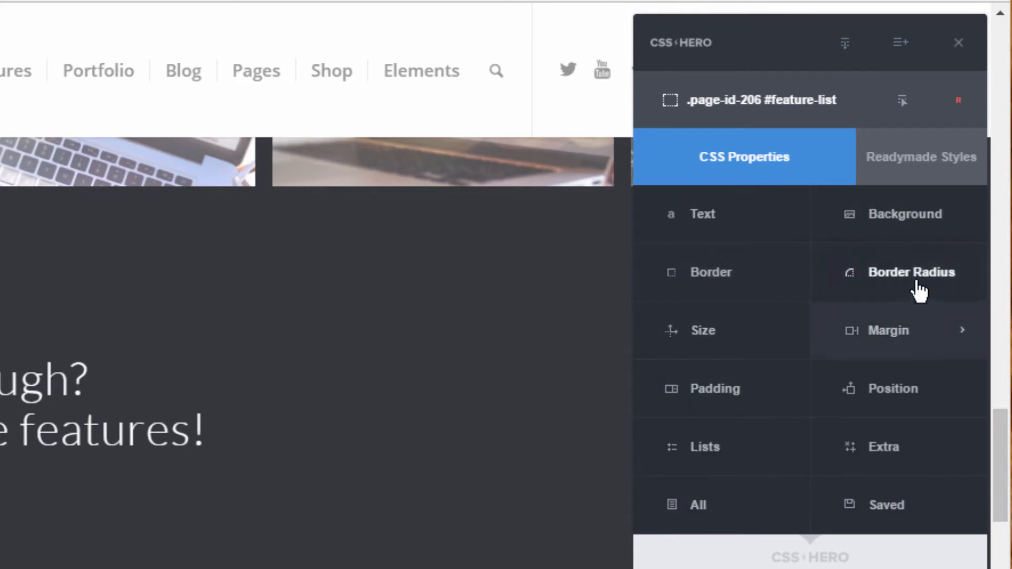
click(906, 213)
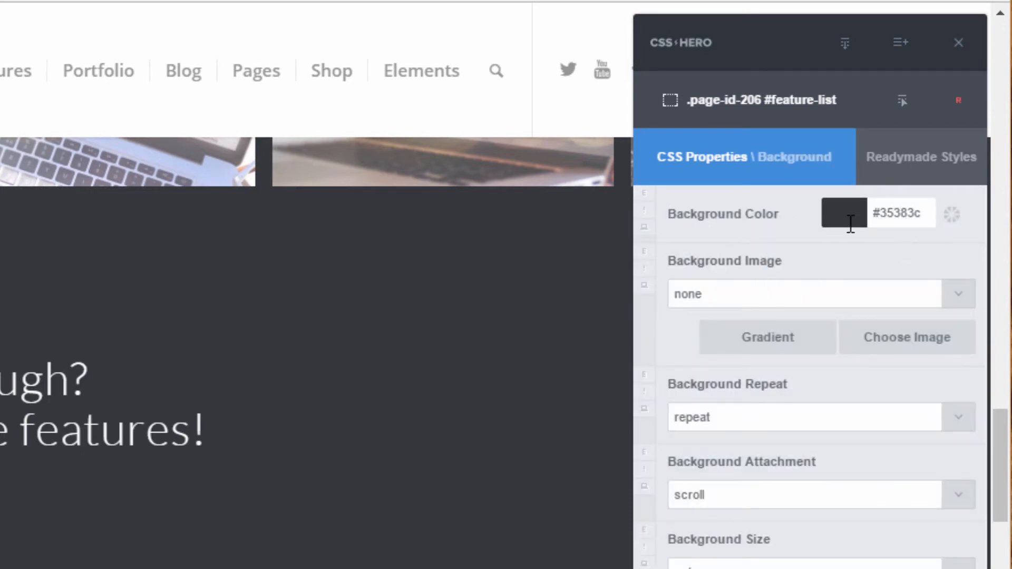
mouse_move(809, 245)
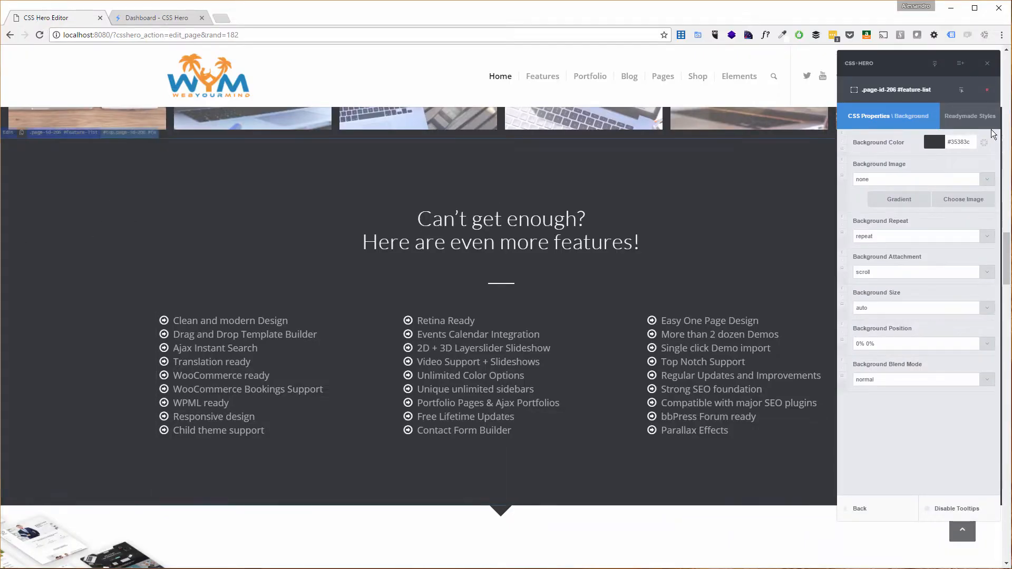
Change the feature-list section's background colour from #35383c to blue #1c60b9
click(934, 142)
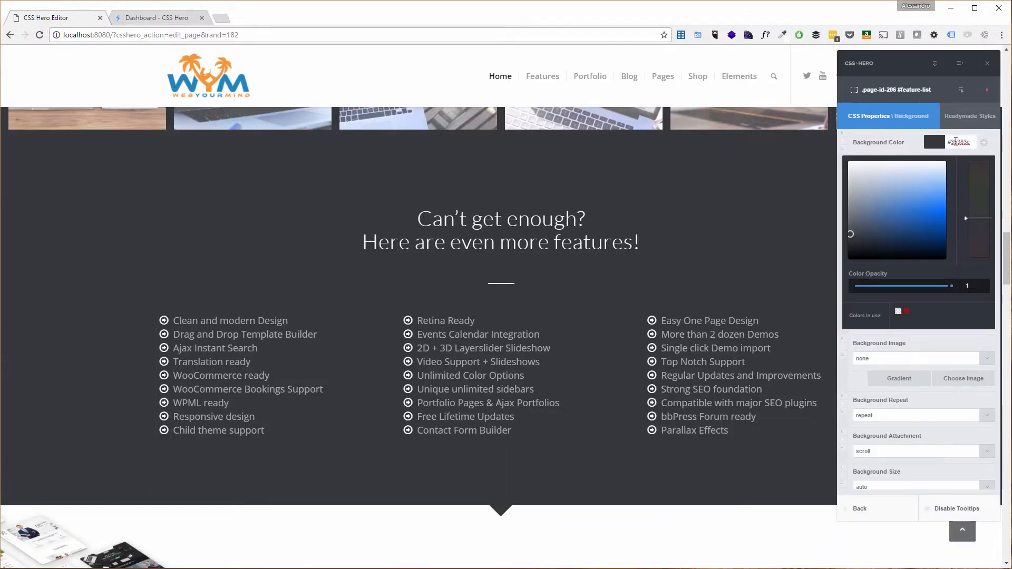
click(916, 214)
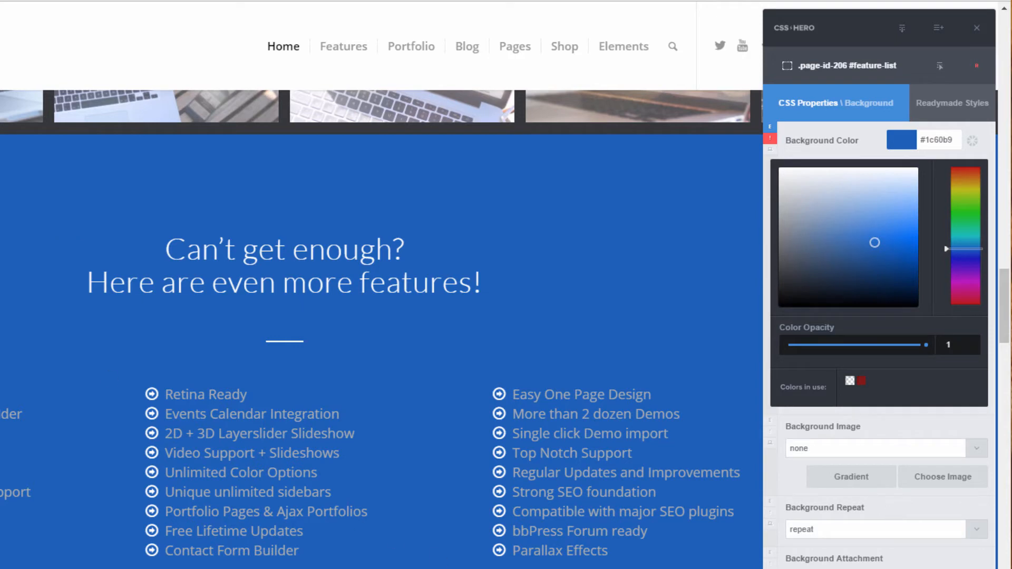
click(934, 140)
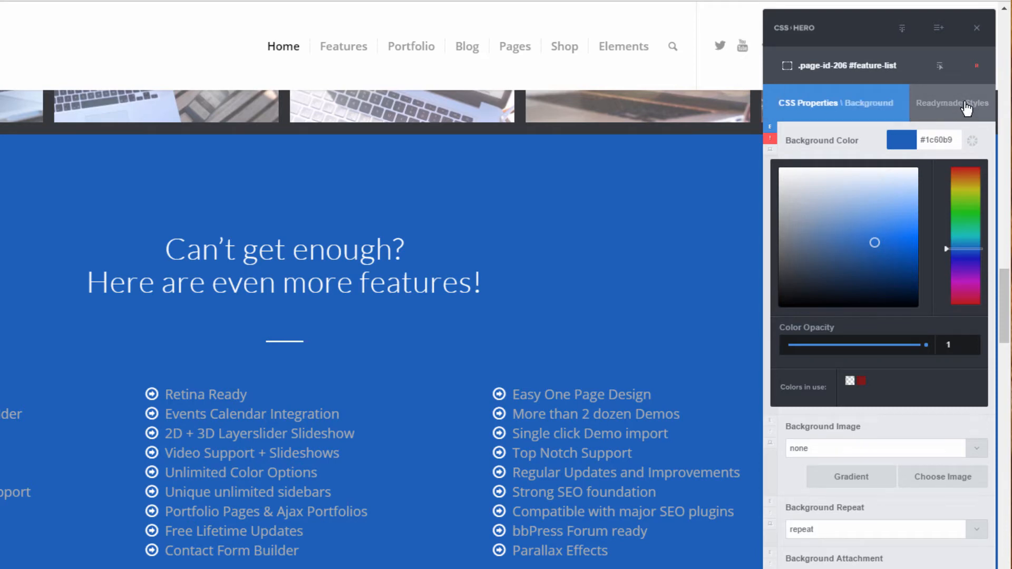
Switch to Readymade Styles and browse the Backgrounds > Patterns Geometric collection
click(953, 102)
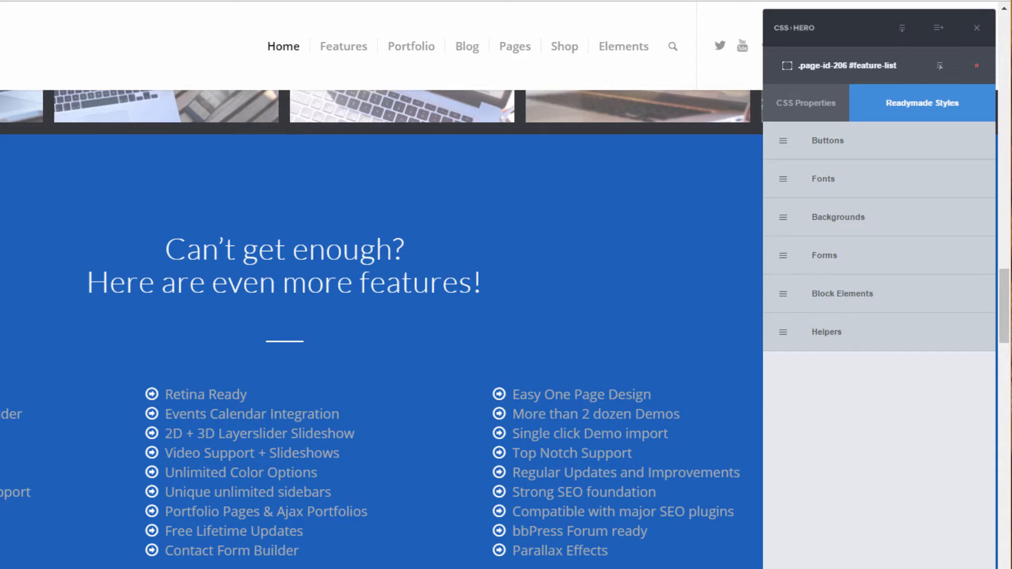
mouse_move(907, 100)
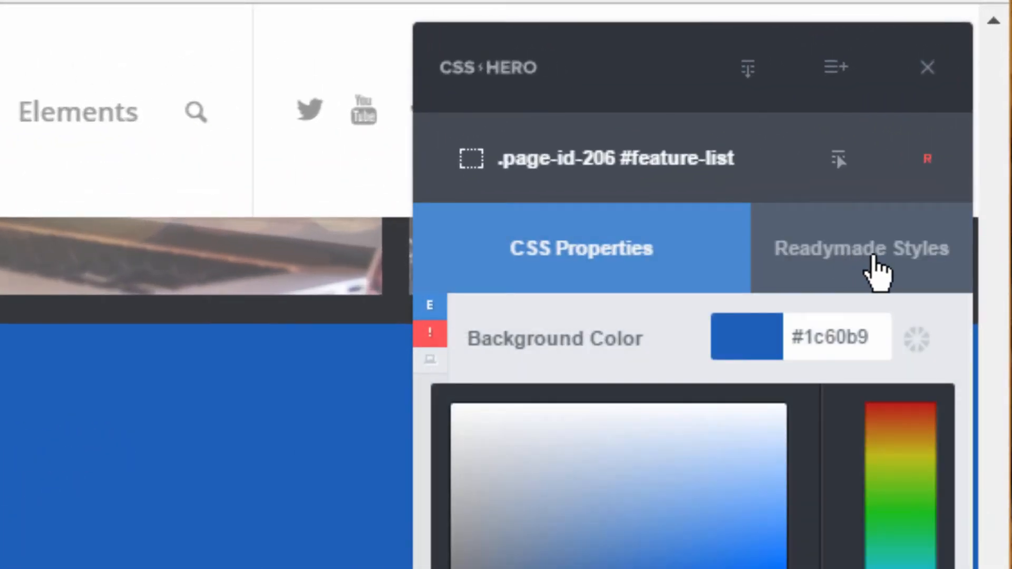
click(862, 249)
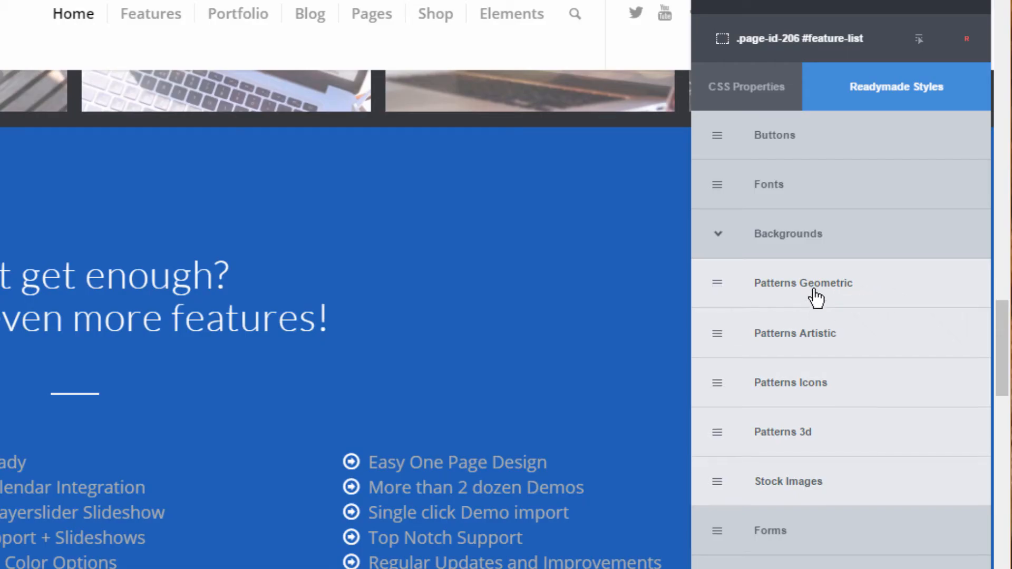
click(803, 283)
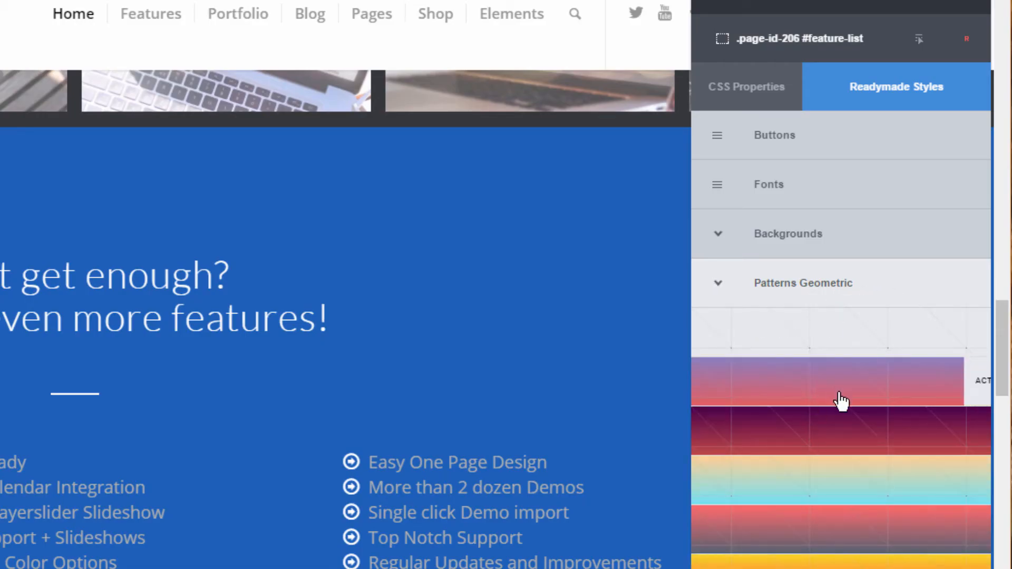
scroll(down, 3)
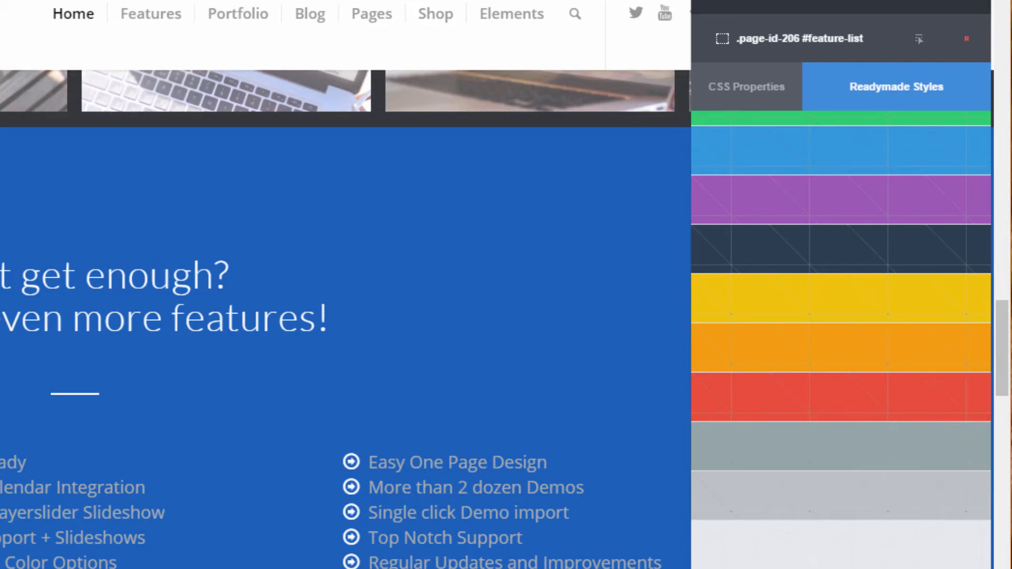
scroll(down, 3)
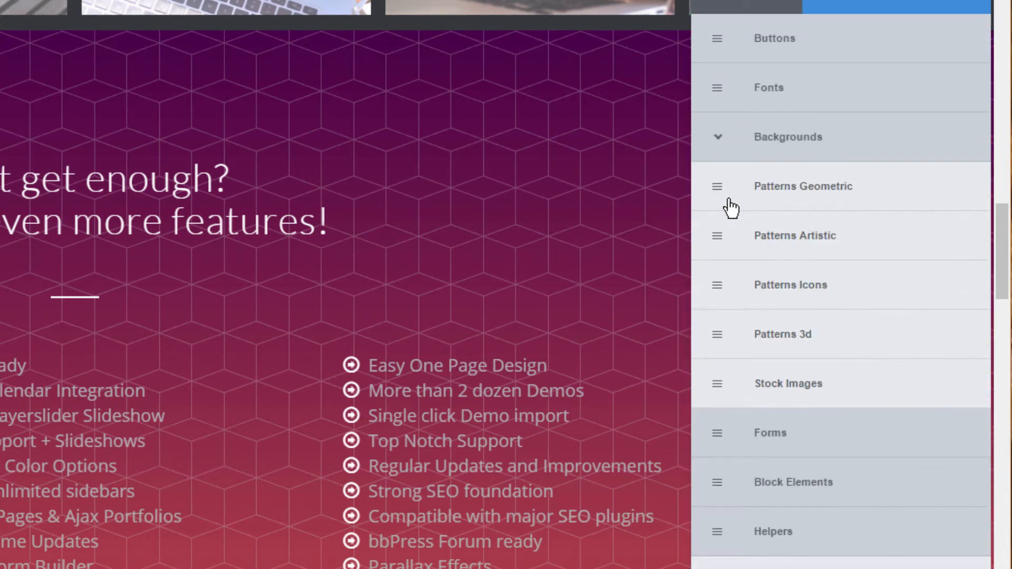
Apply the purple-to-red topographic pattern from Patterns Artistic to the feature-list background
click(796, 236)
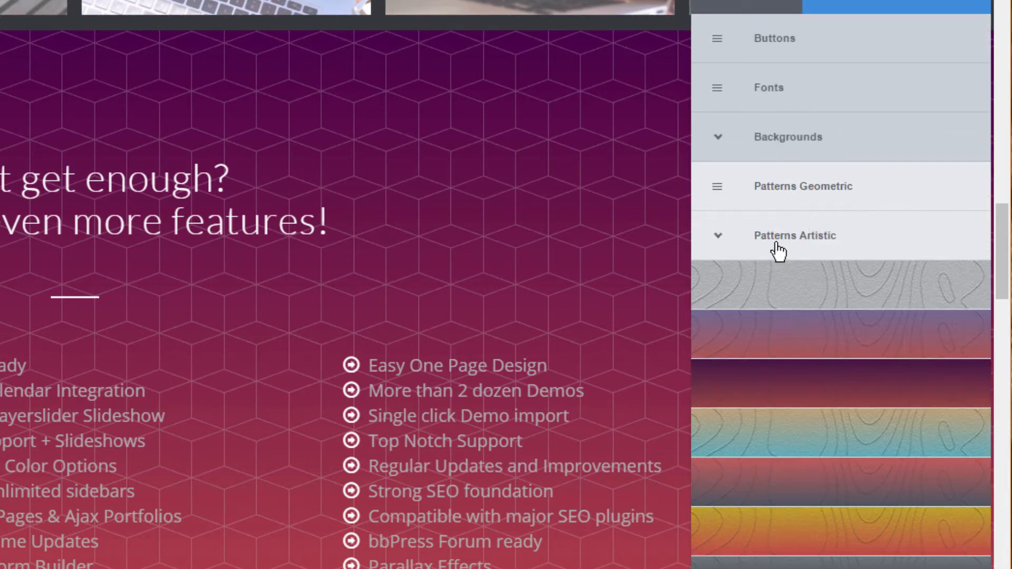
click(818, 350)
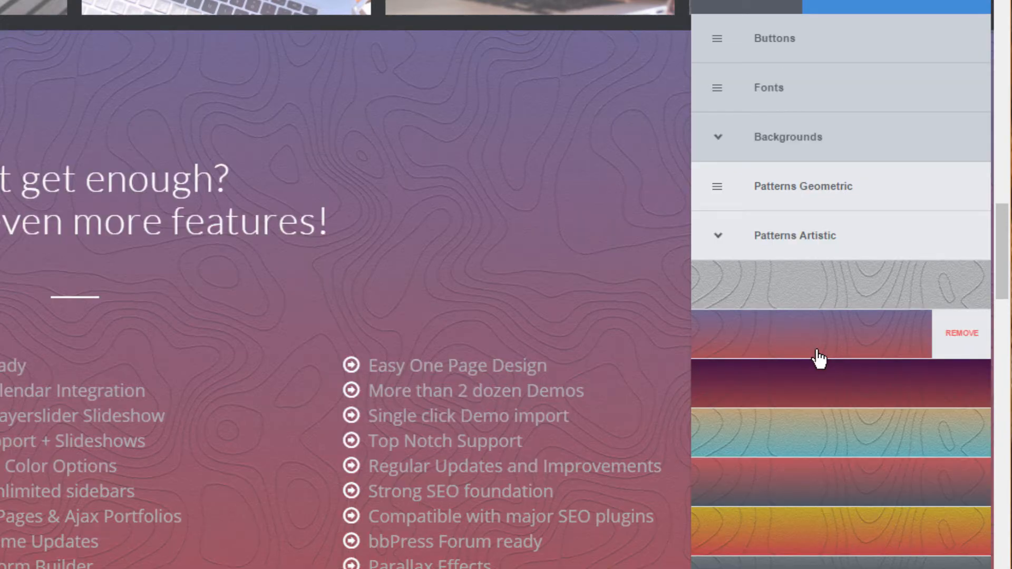
scroll(down, 3)
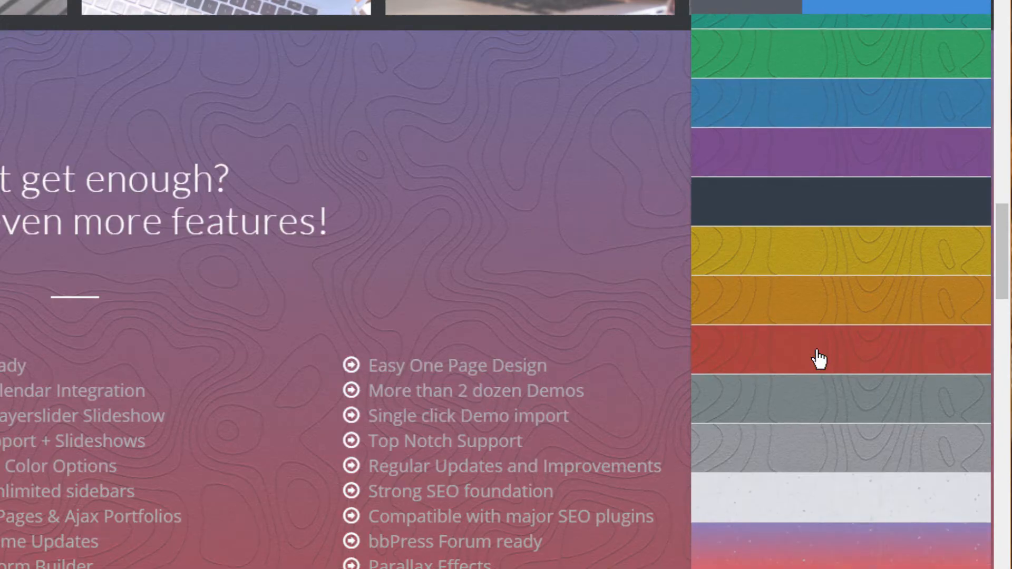
scroll(down, 3)
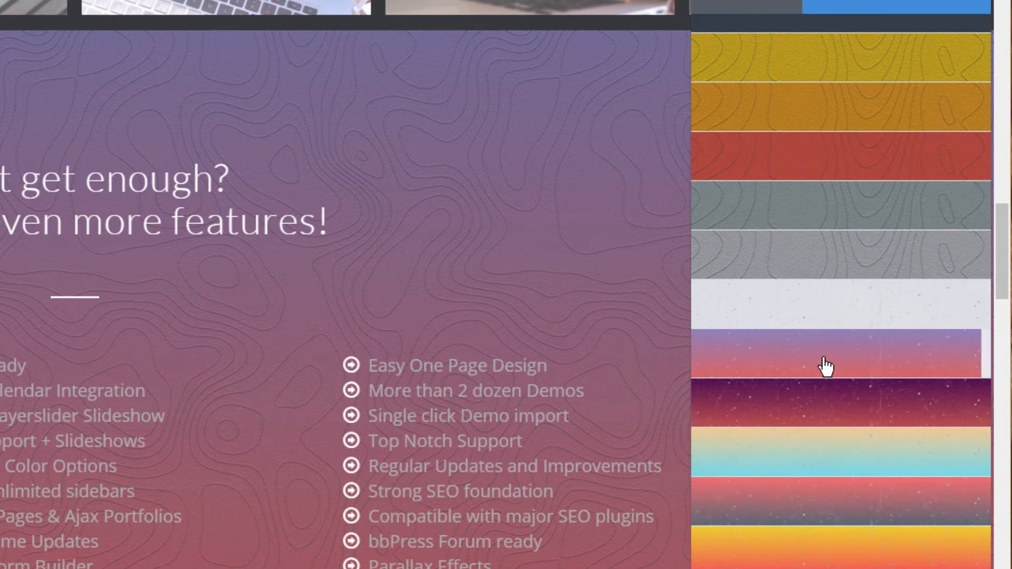
mouse_move(827, 364)
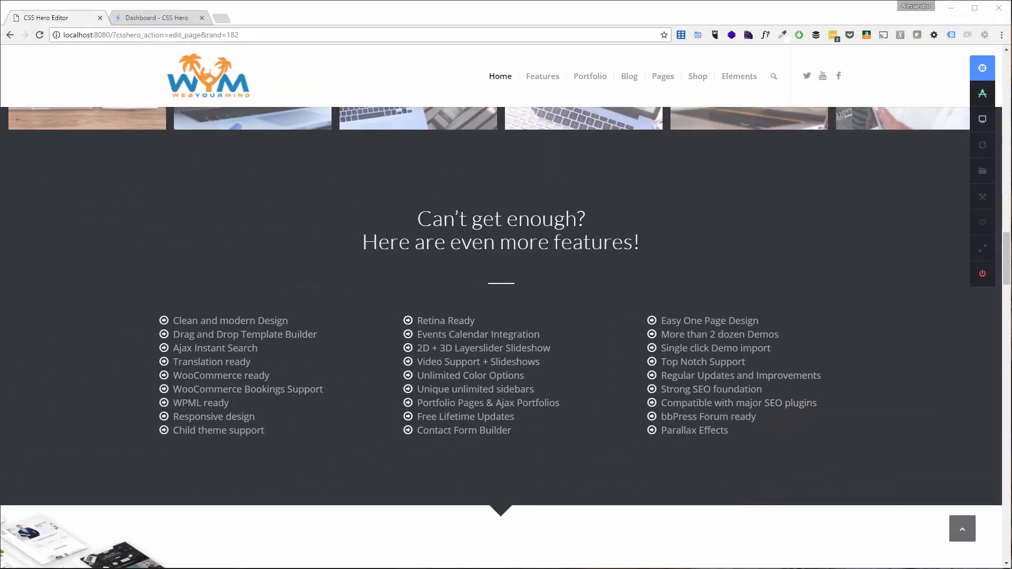
mouse_move(742, 221)
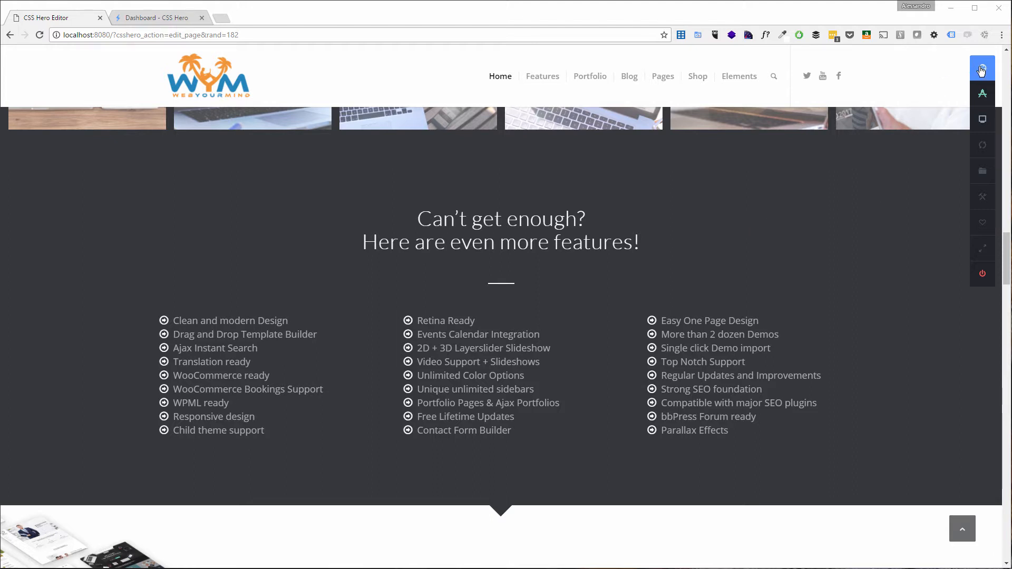
click(983, 120)
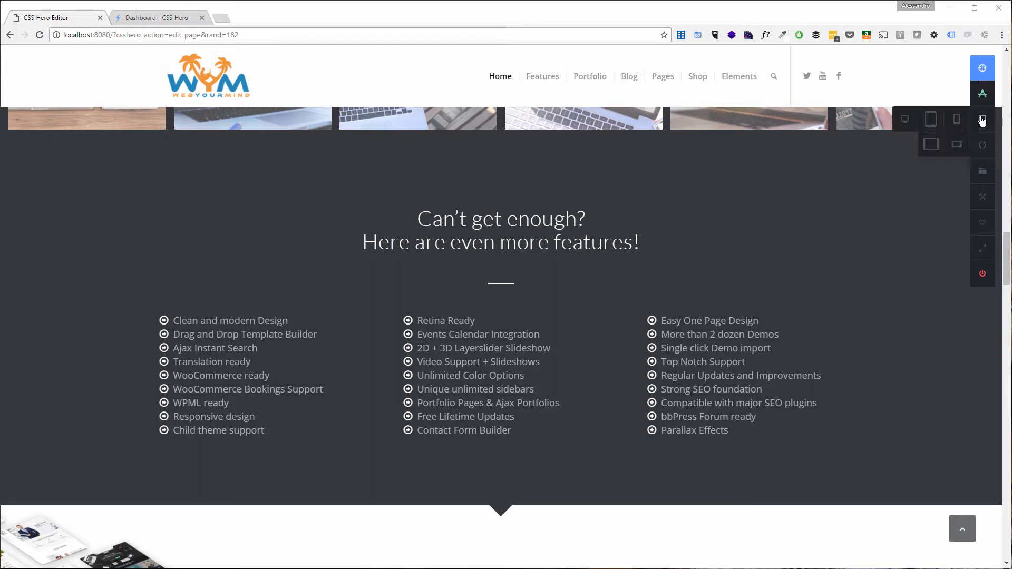
mouse_move(918, 126)
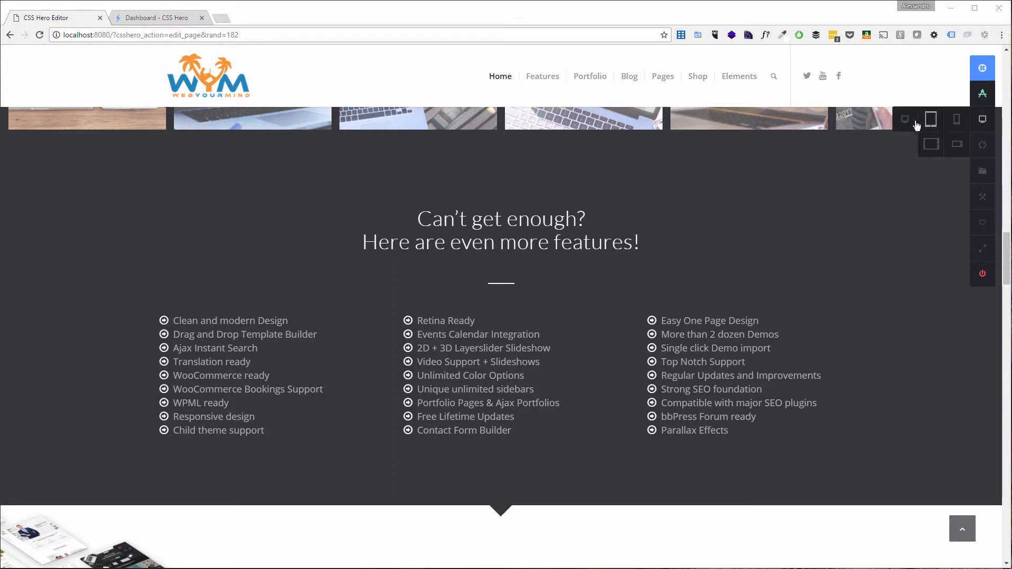
mouse_move(992, 123)
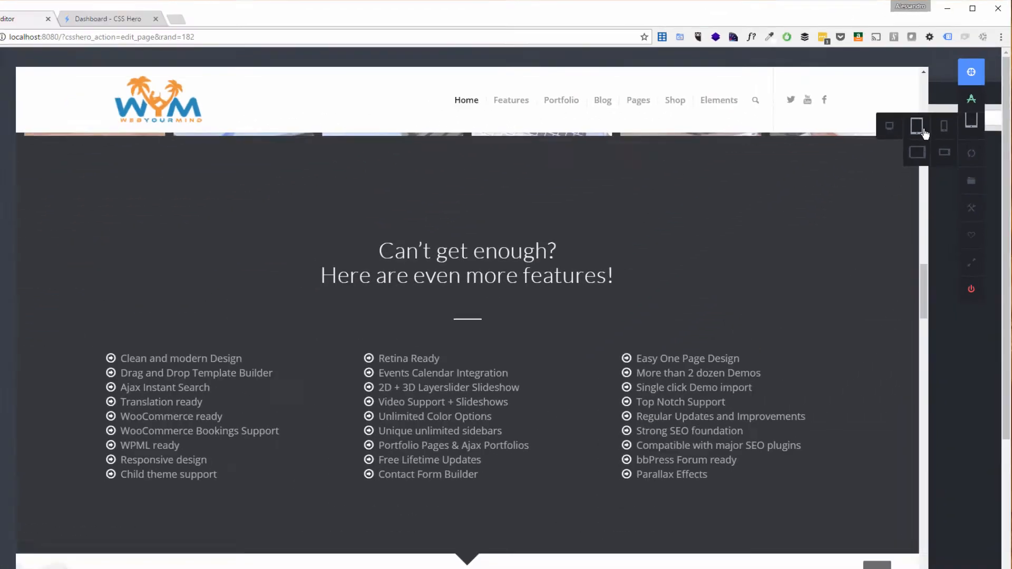
click(918, 125)
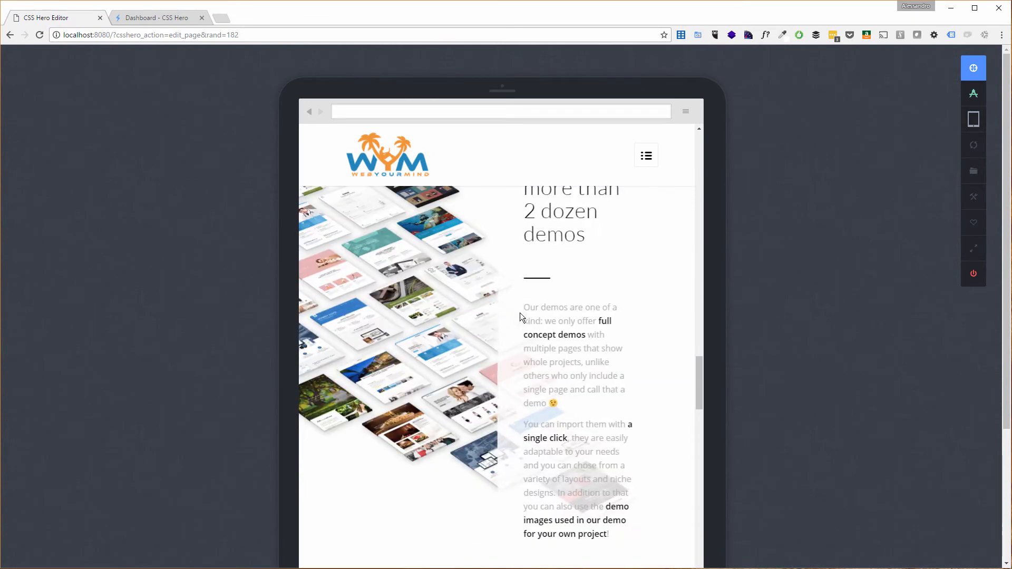
scroll(down, 3)
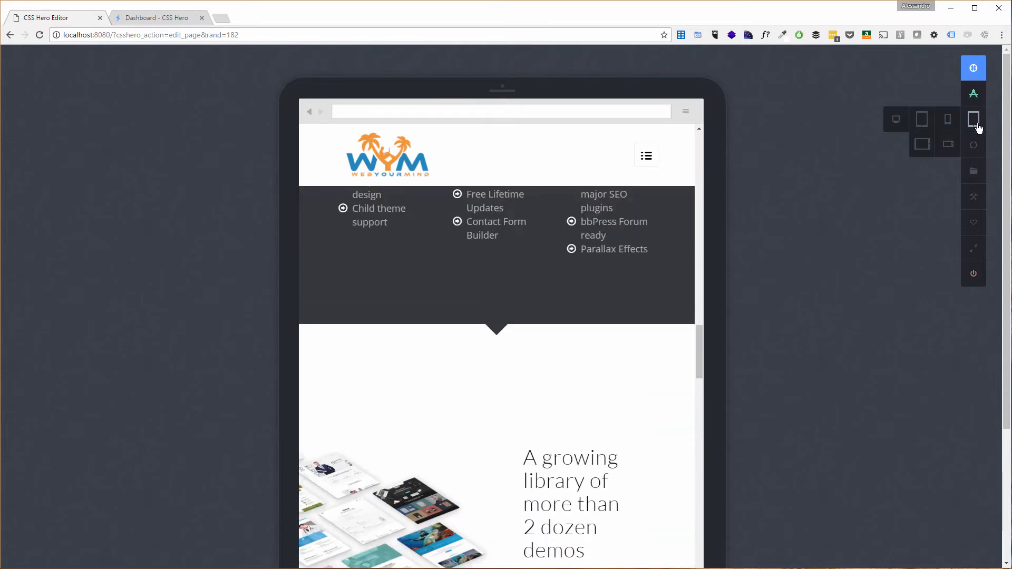
mouse_move(922, 144)
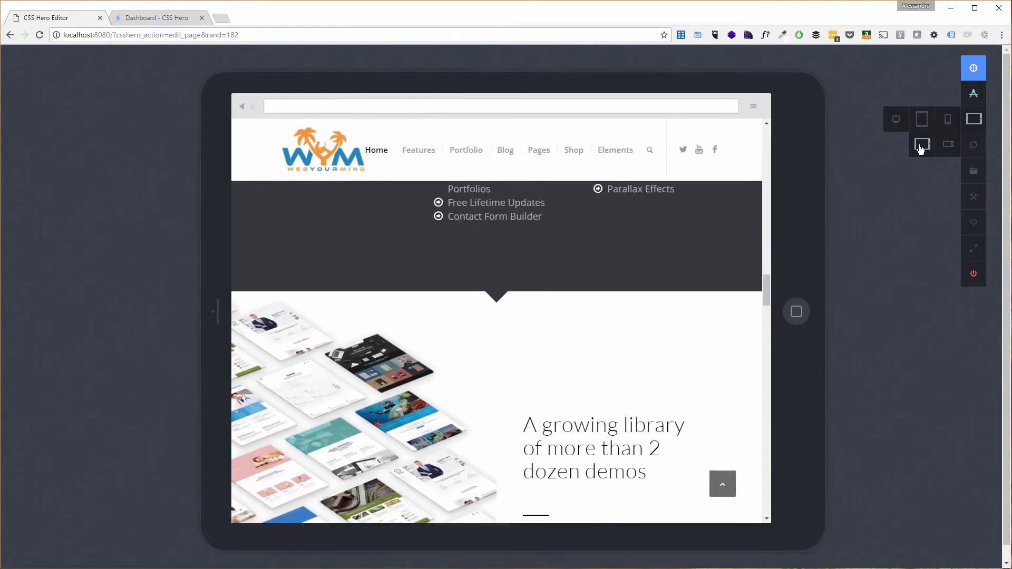
click(922, 145)
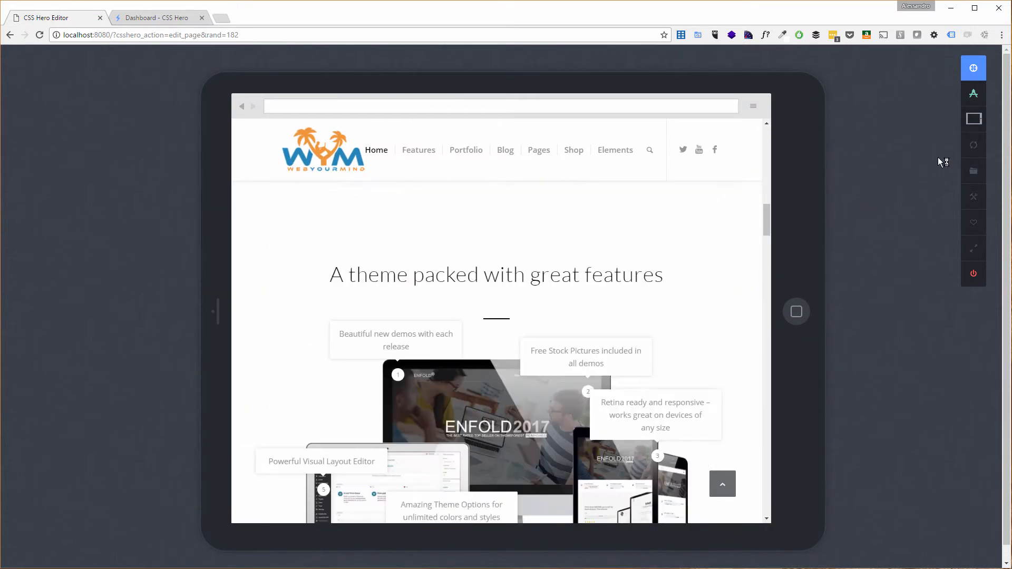
click(973, 119)
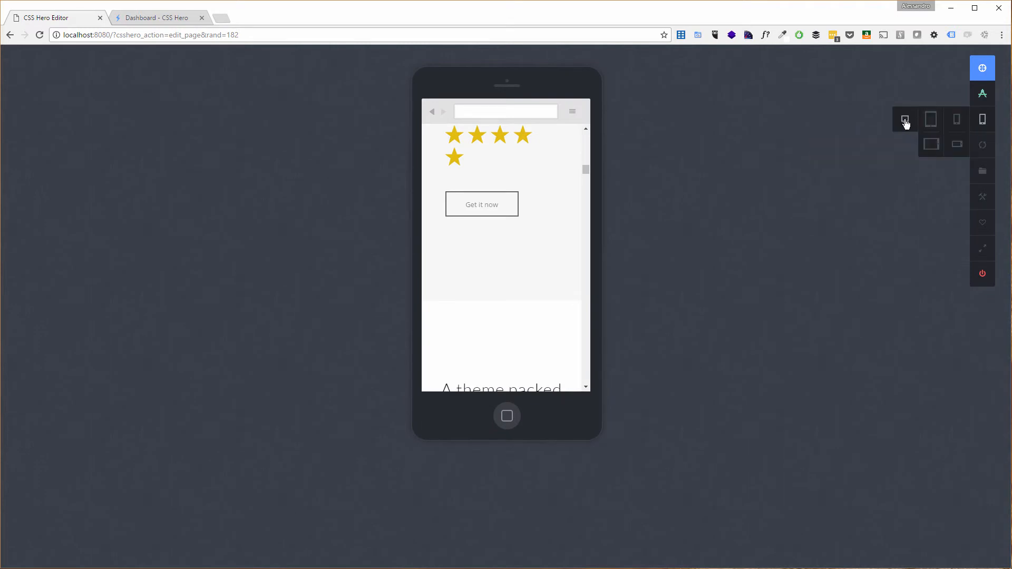
click(905, 120)
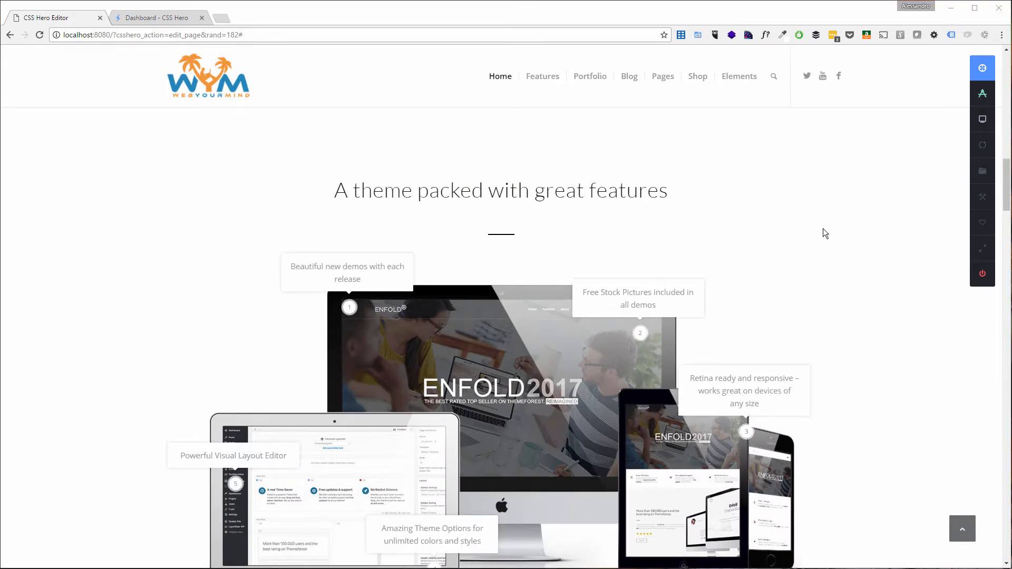
Scroll down to the 'A growing library of more than 2 dozen demos' section
scroll(down, 3)
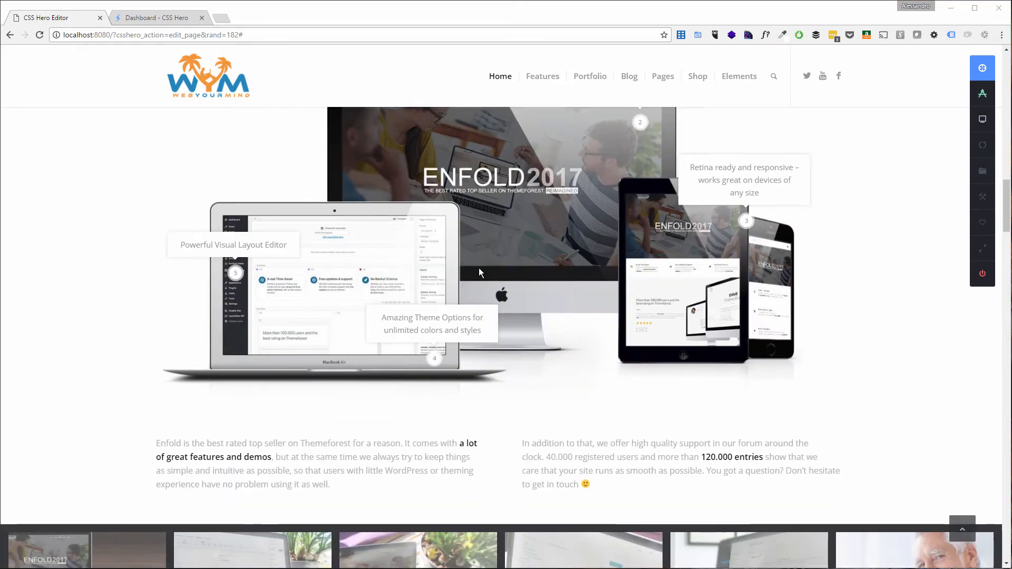
scroll(down, 3)
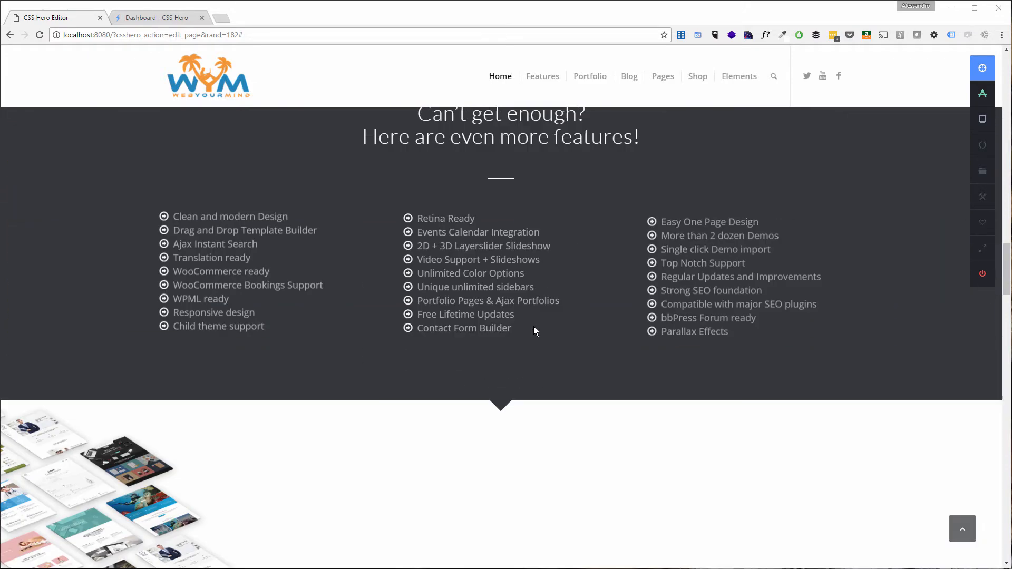
scroll(down, 3)
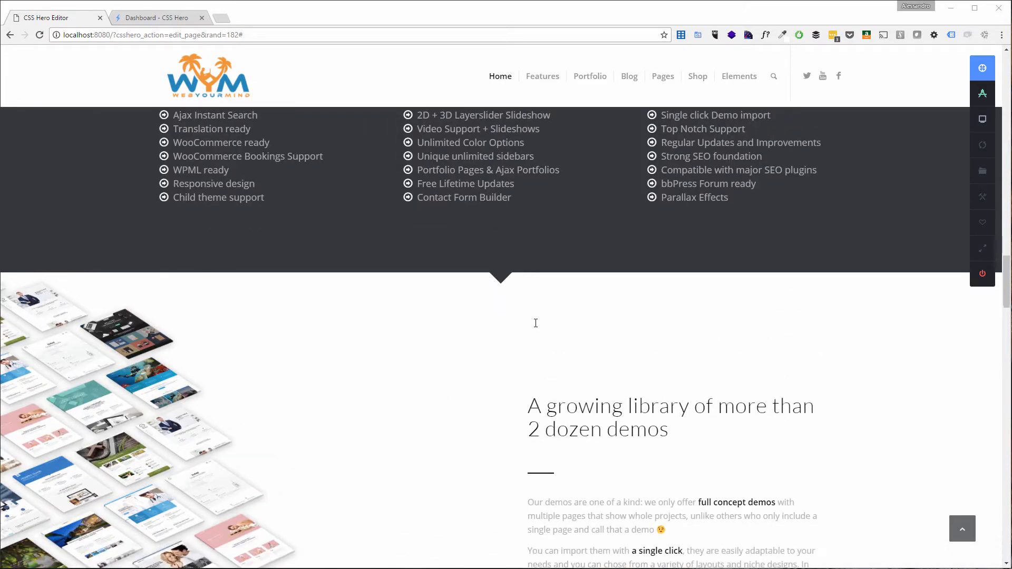
scroll(down, 3)
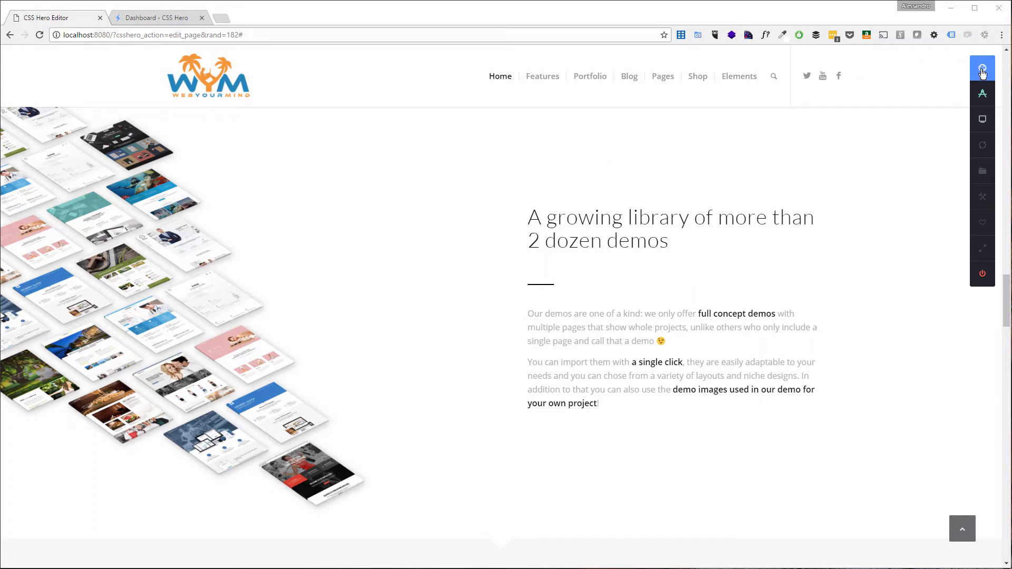
Enable editing and select the first '#demos Text Block Paragraphs' element for styling
click(982, 68)
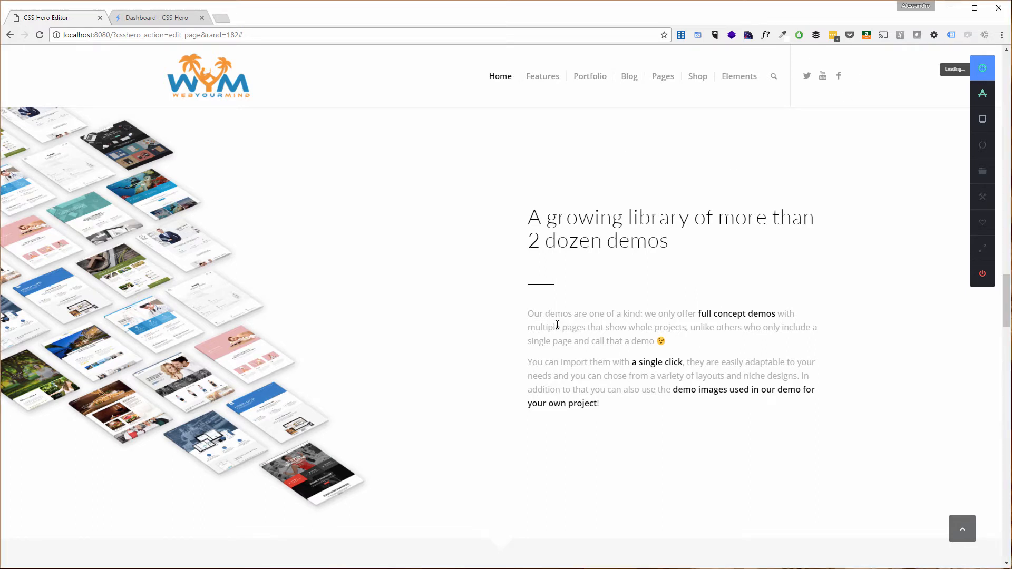
click(575, 327)
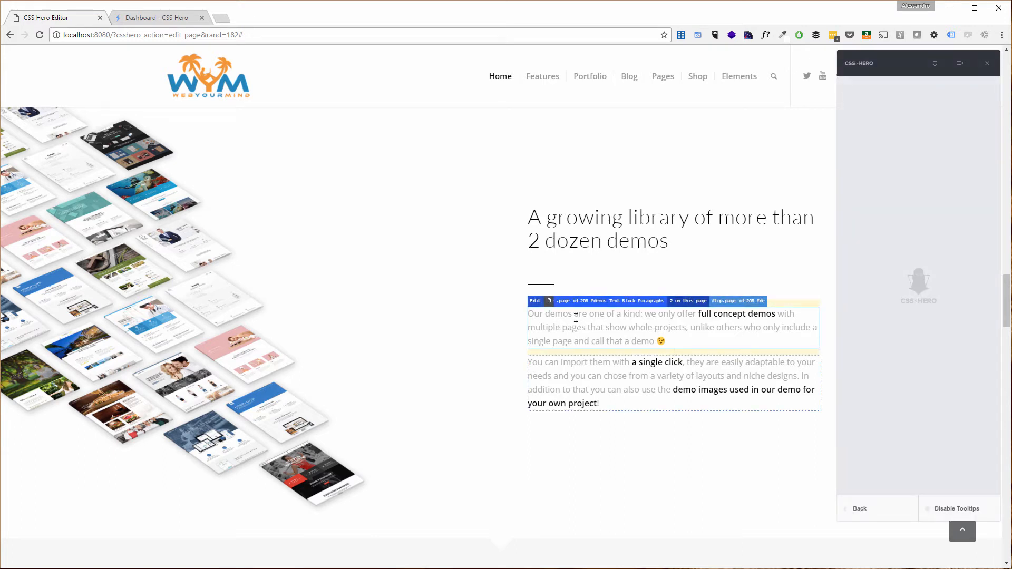
click(583, 324)
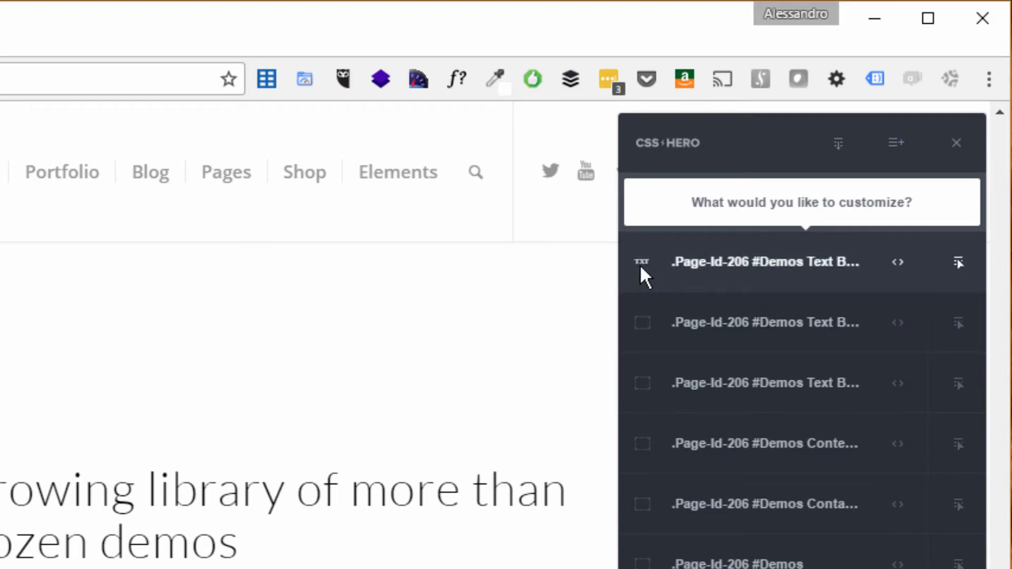
mouse_move(754, 268)
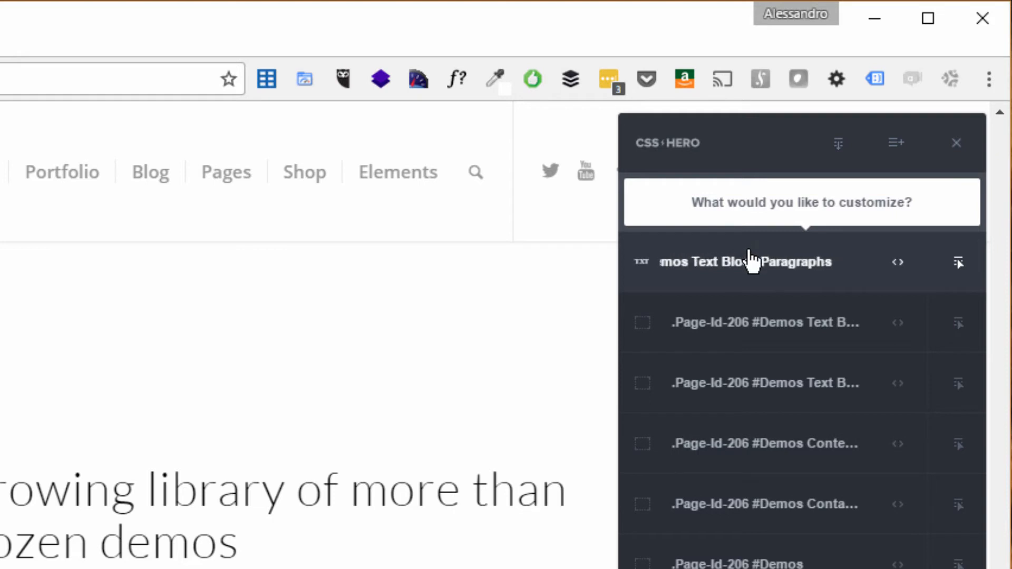
mouse_move(754, 264)
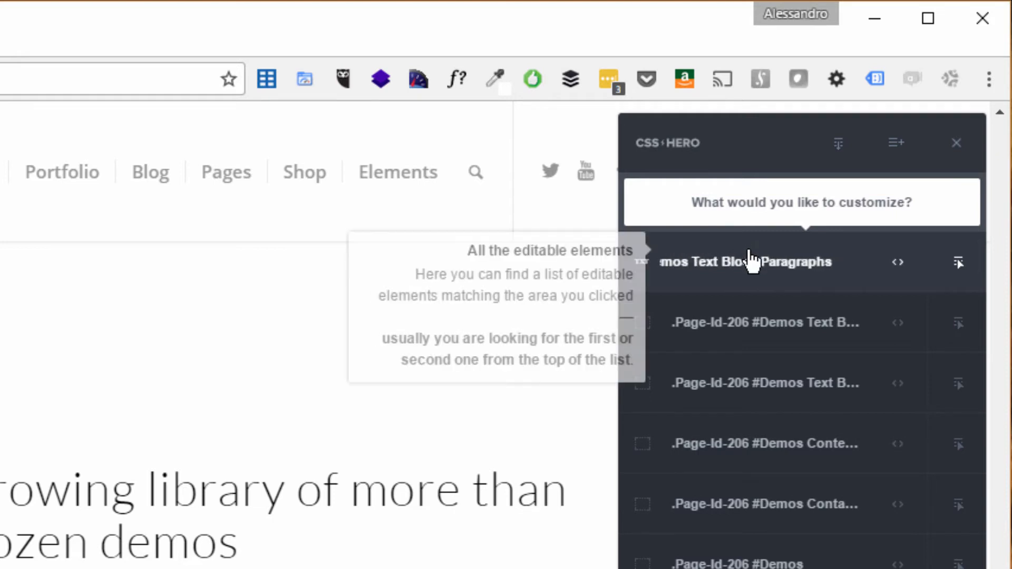
click(753, 262)
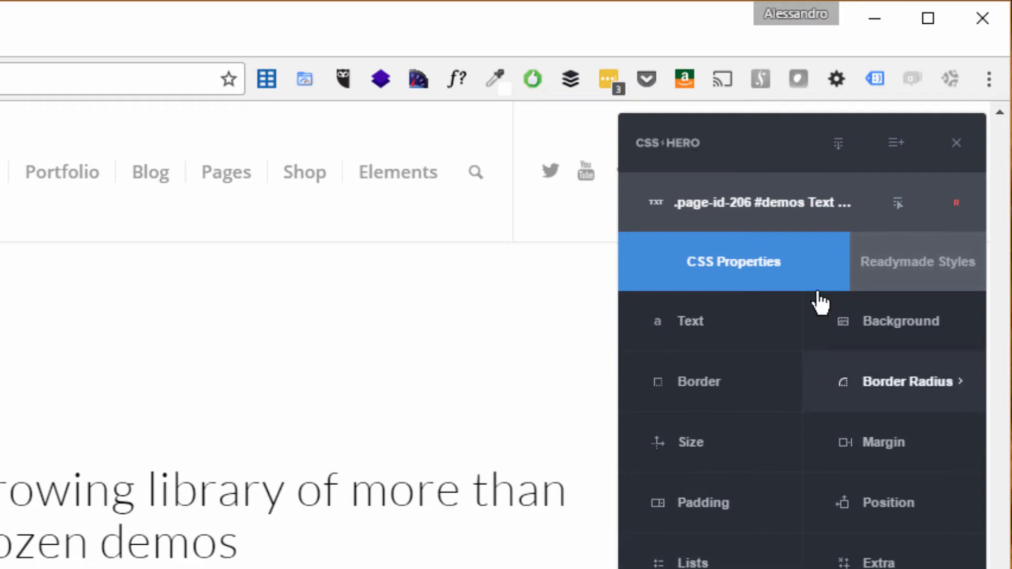
In Text properties make the demos paragraphs uppercase with a 16px font size and 22px line height
click(690, 321)
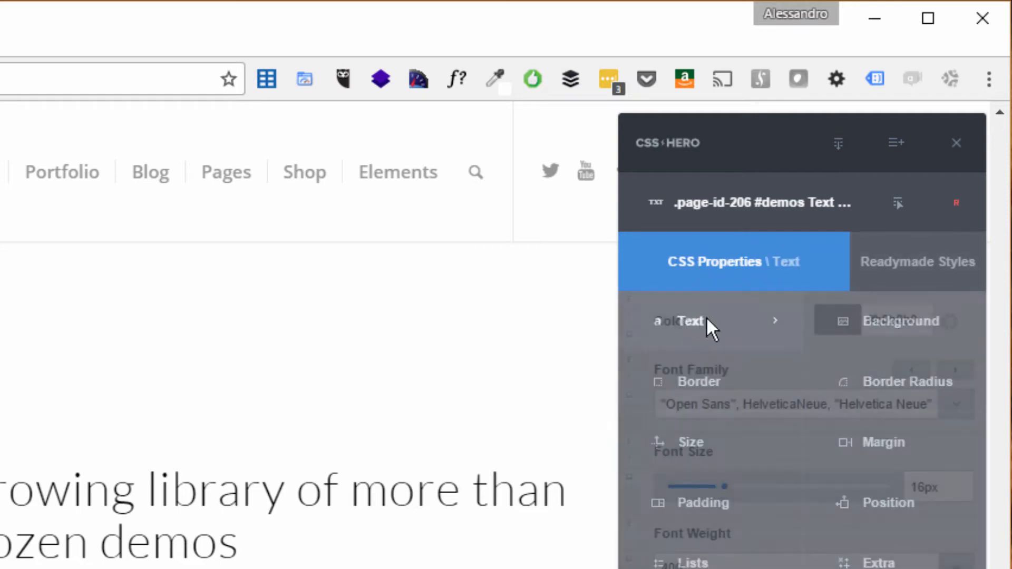
click(693, 322)
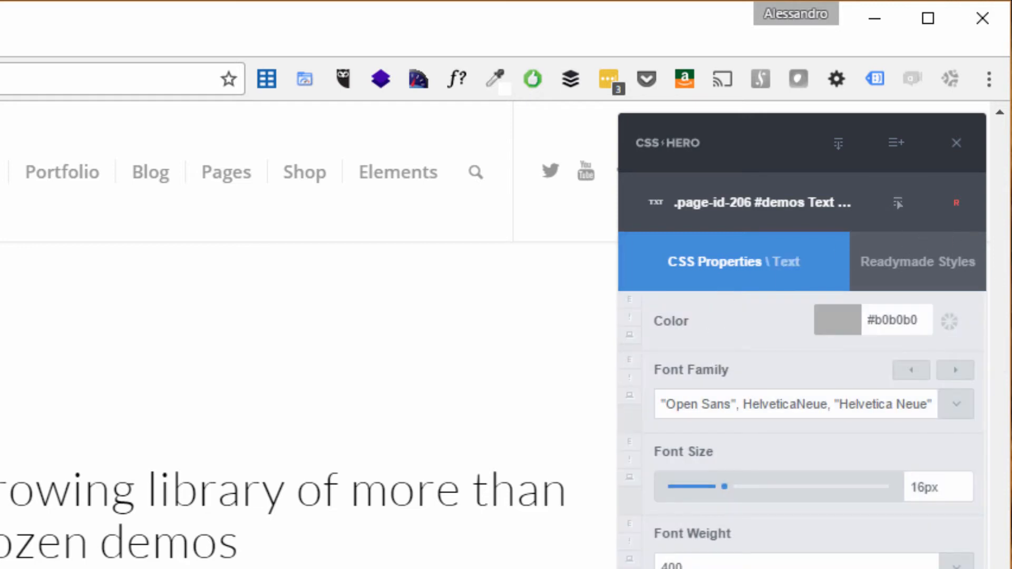
scroll(down, 3)
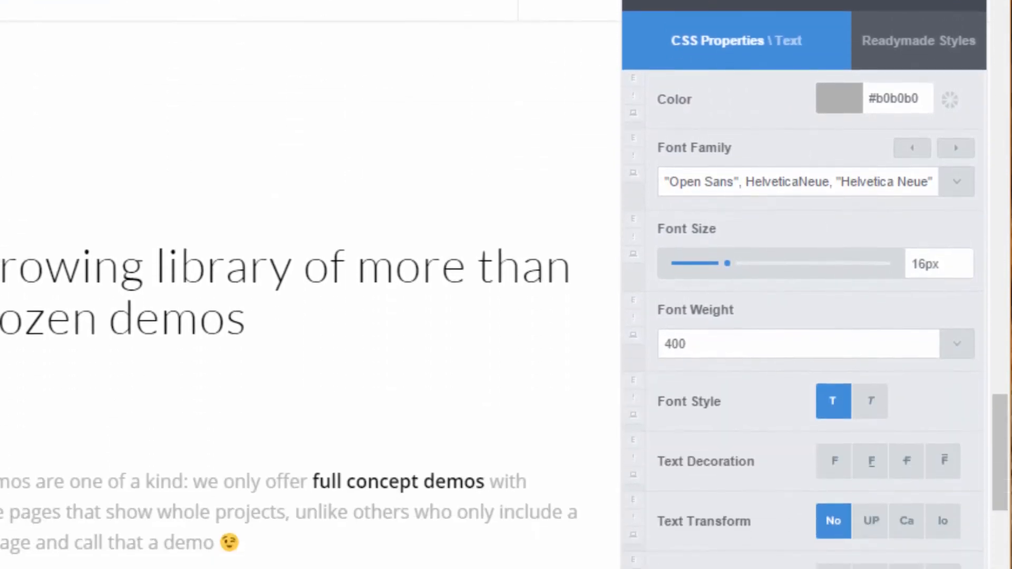
mouse_move(890, 237)
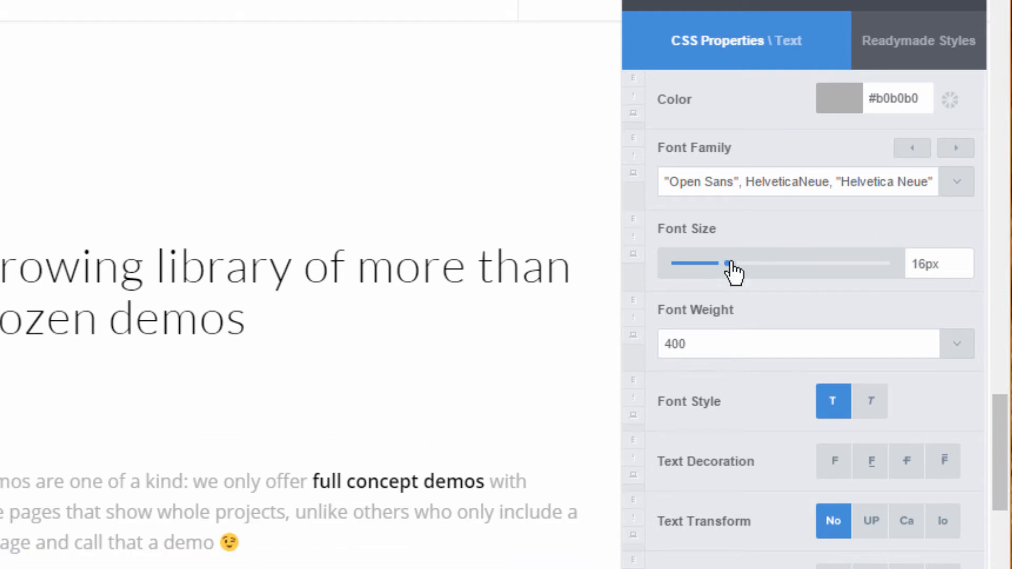
drag(729, 263, 820, 189)
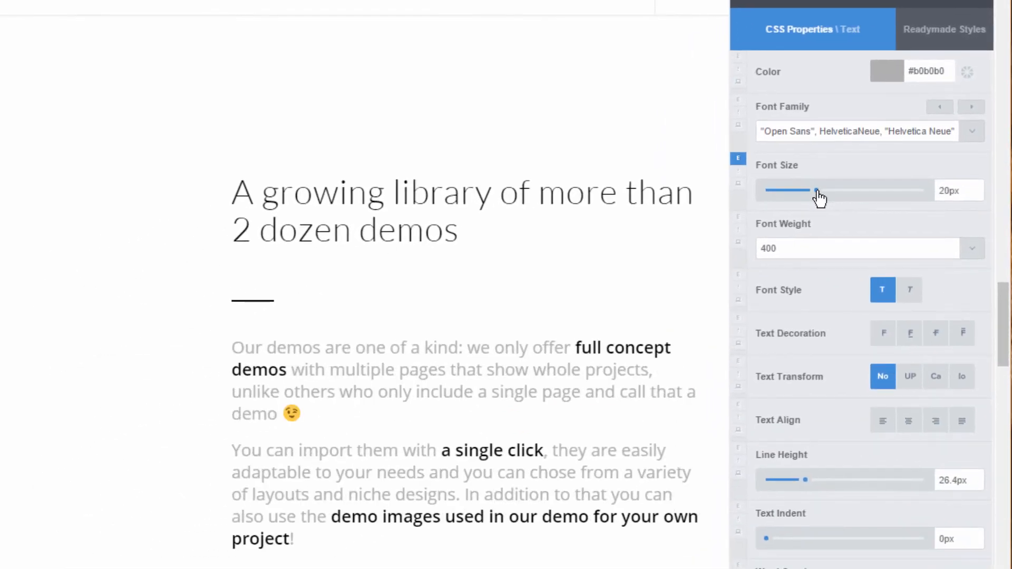
drag(809, 190, 818, 190)
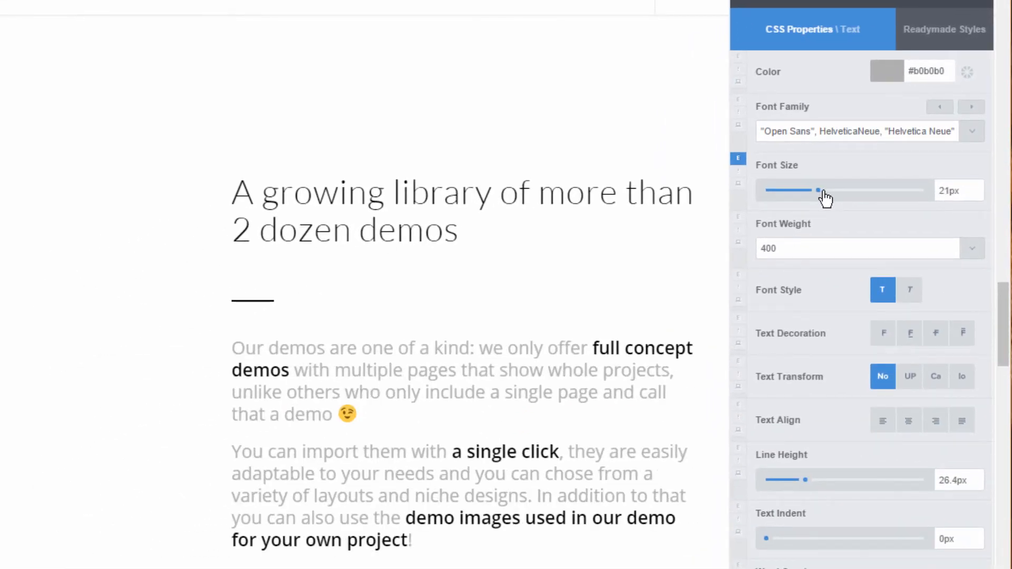
drag(818, 189, 809, 190)
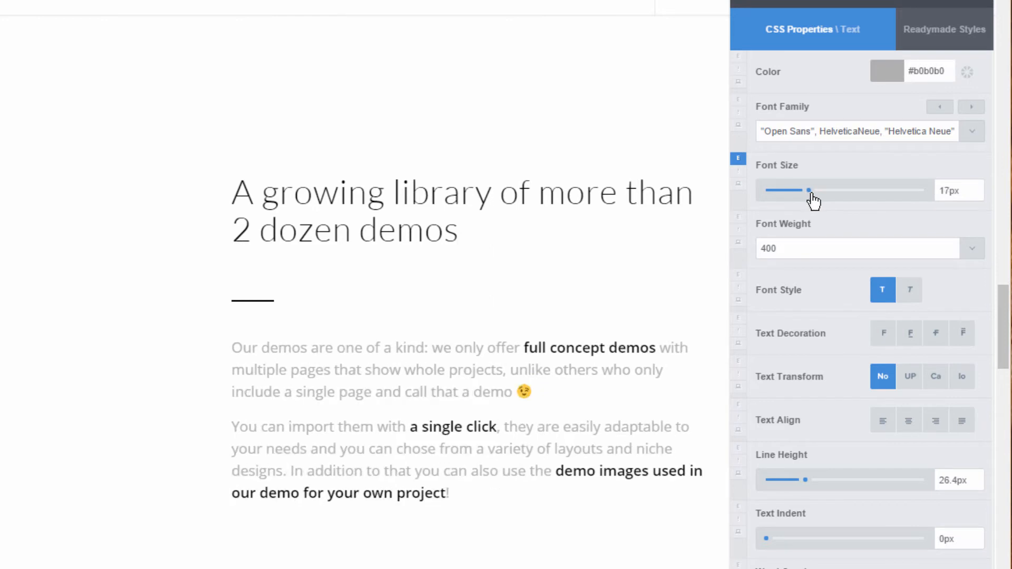
drag(808, 189, 812, 190)
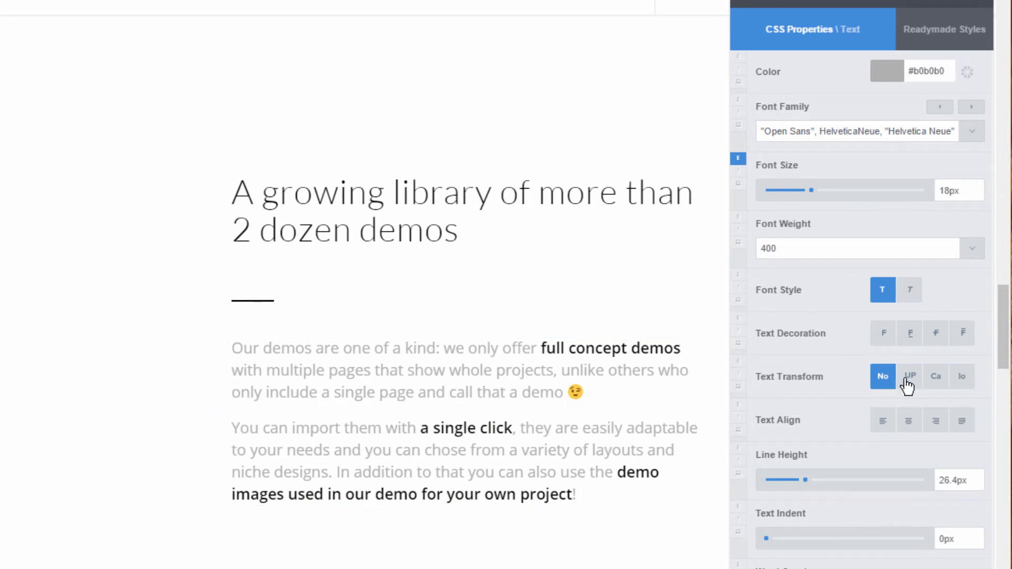
click(910, 376)
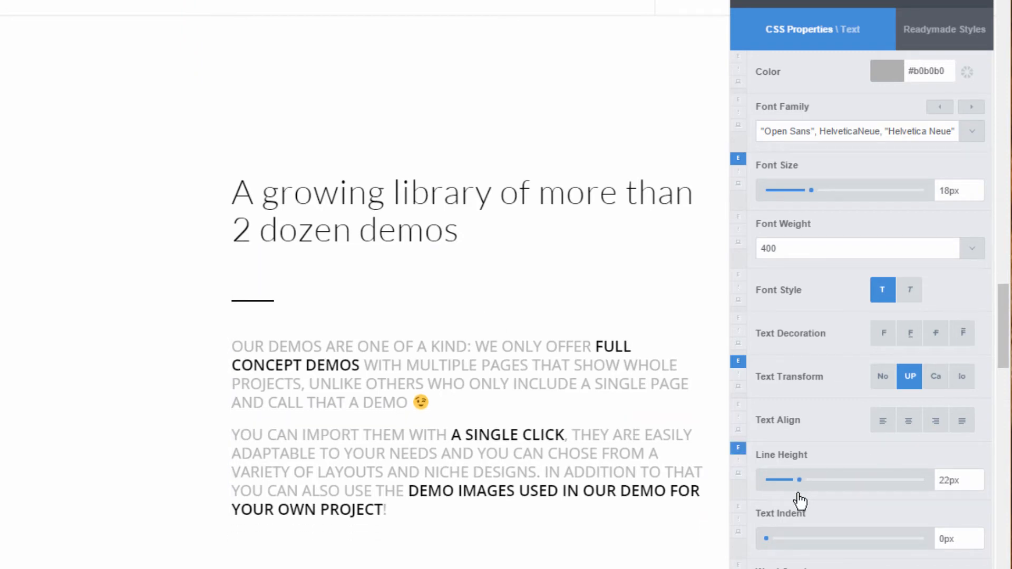
mouse_move(811, 191)
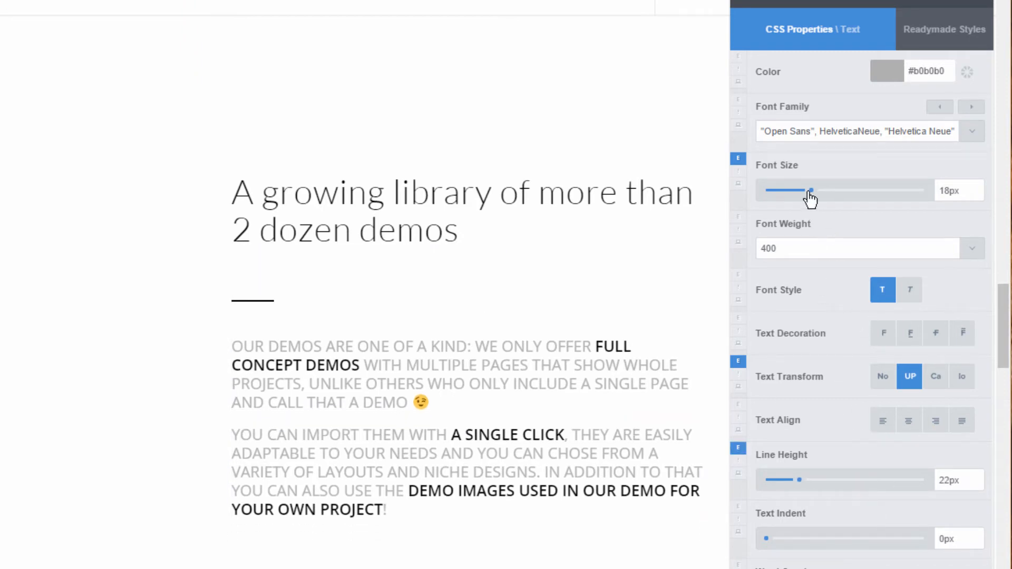
drag(812, 190, 806, 190)
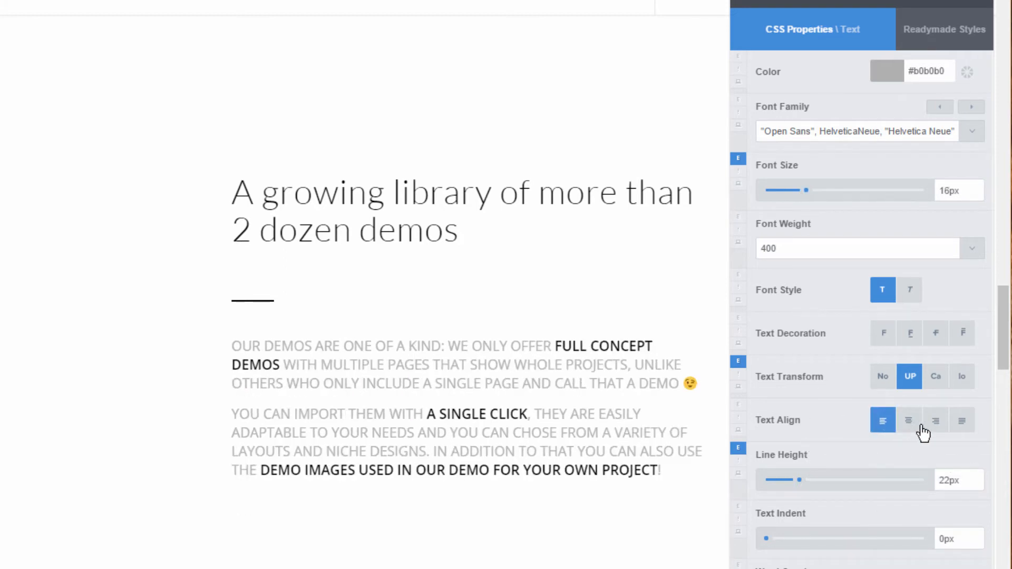
Justify the demos paragraphs and try several Text Shadow presets, keeping a soft drop shadow
click(962, 419)
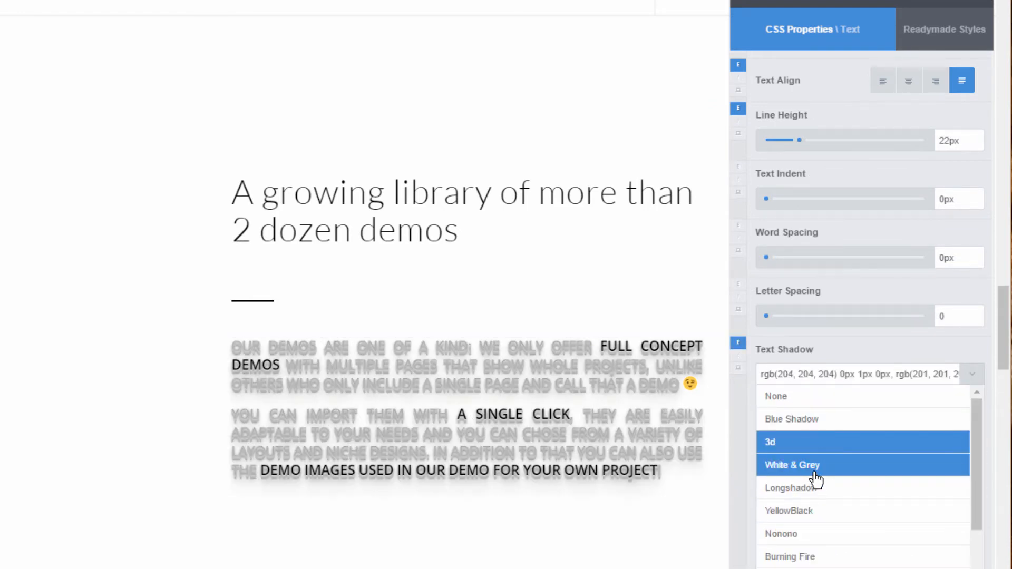
click(791, 488)
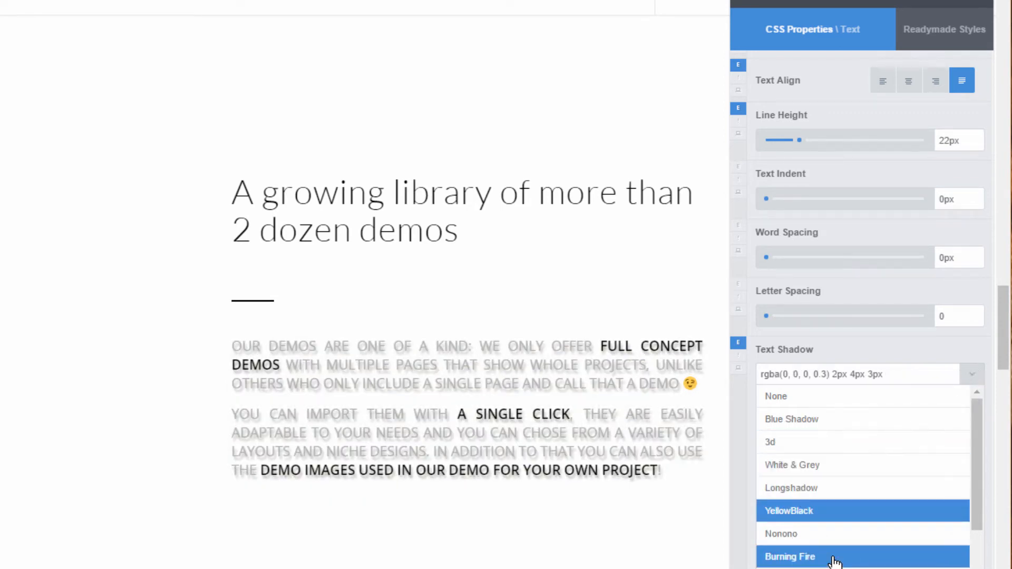
click(973, 374)
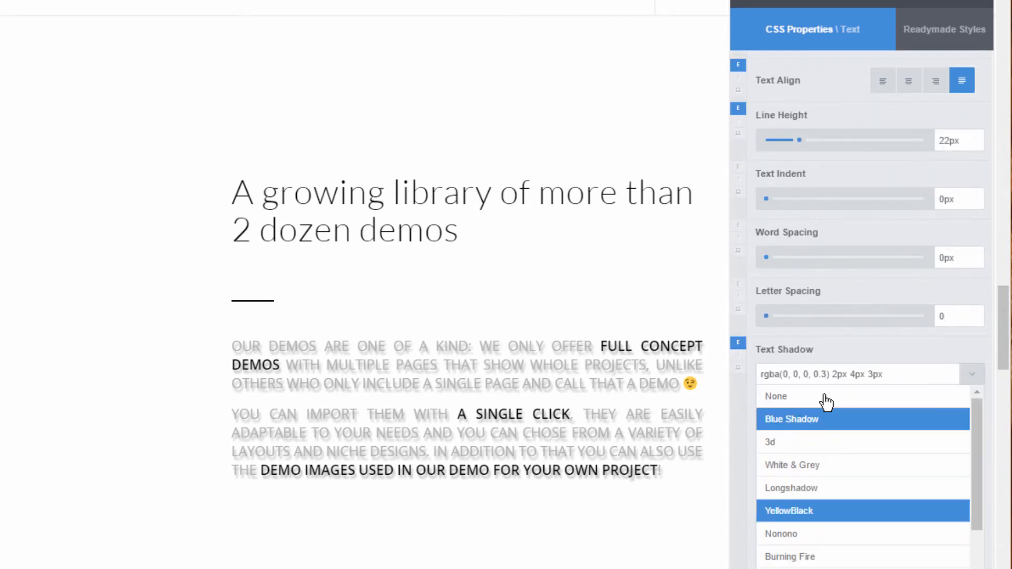
click(776, 396)
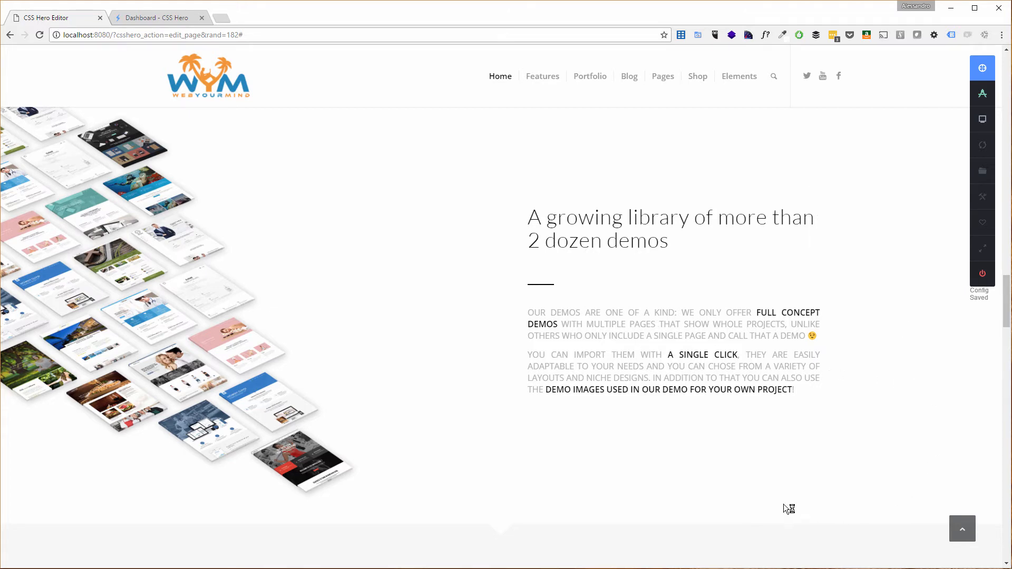
mouse_move(564, 465)
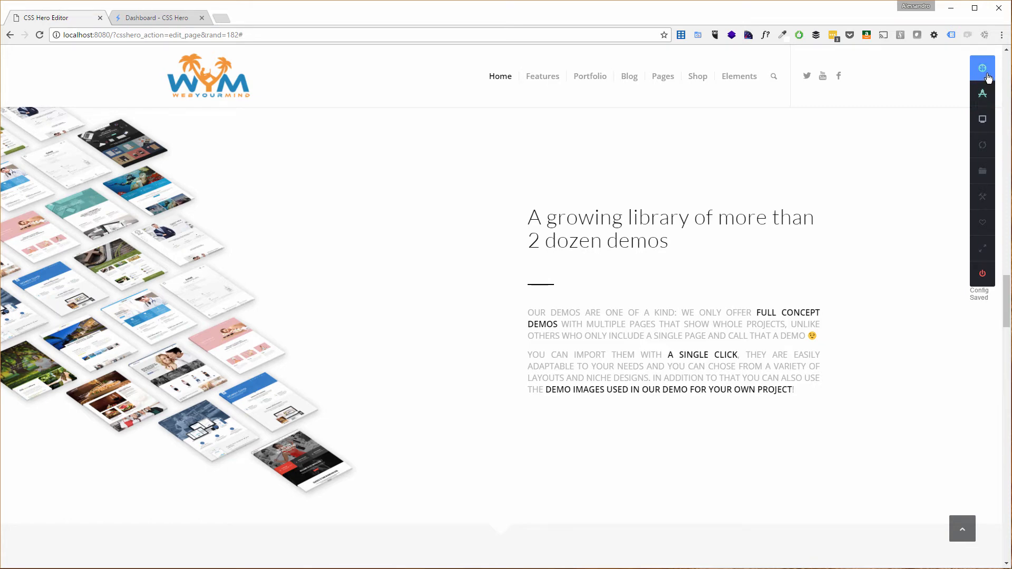
Re-enable editing and pick the paragraph under the Visual Layout Editor heading
click(983, 68)
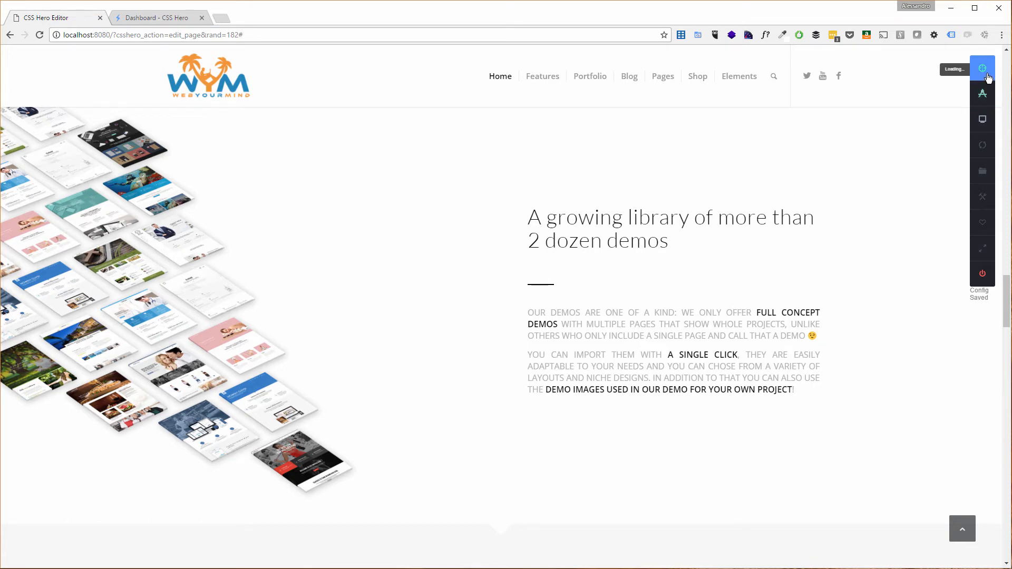
click(983, 67)
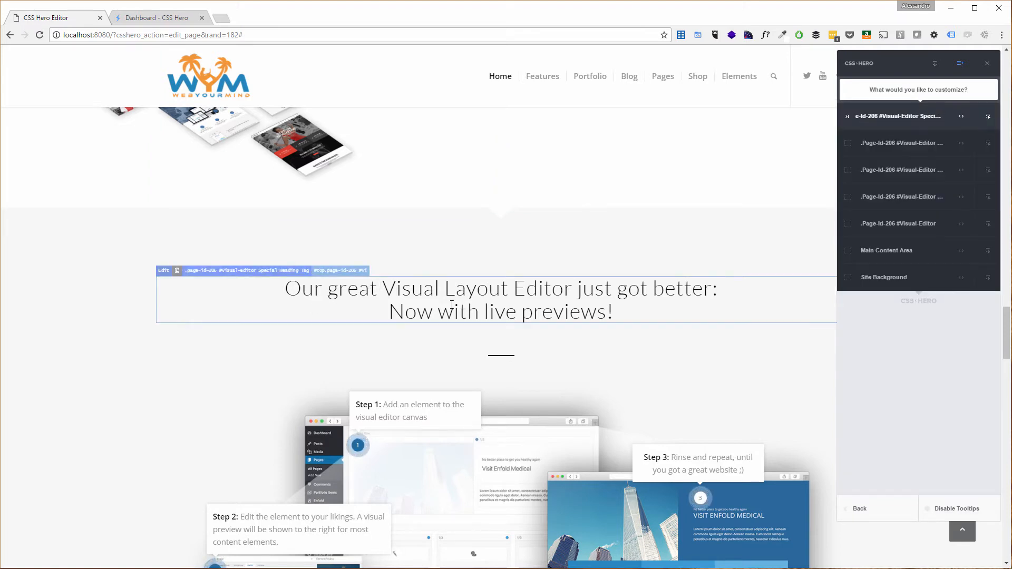
scroll(down, 3)
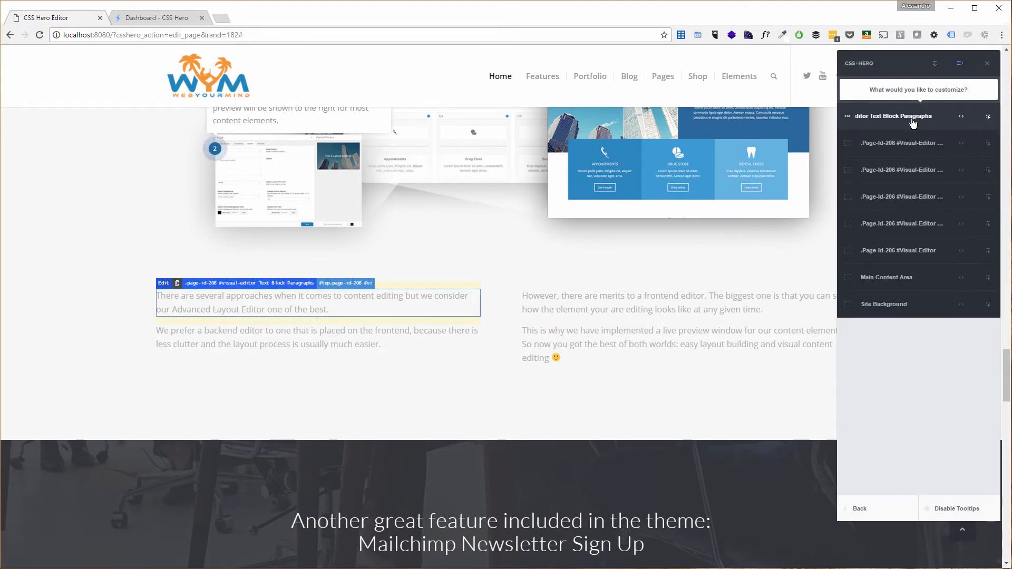
Apply the blue Ico Buttons readymade style from Buttons to the four content-editing paragraphs
click(913, 116)
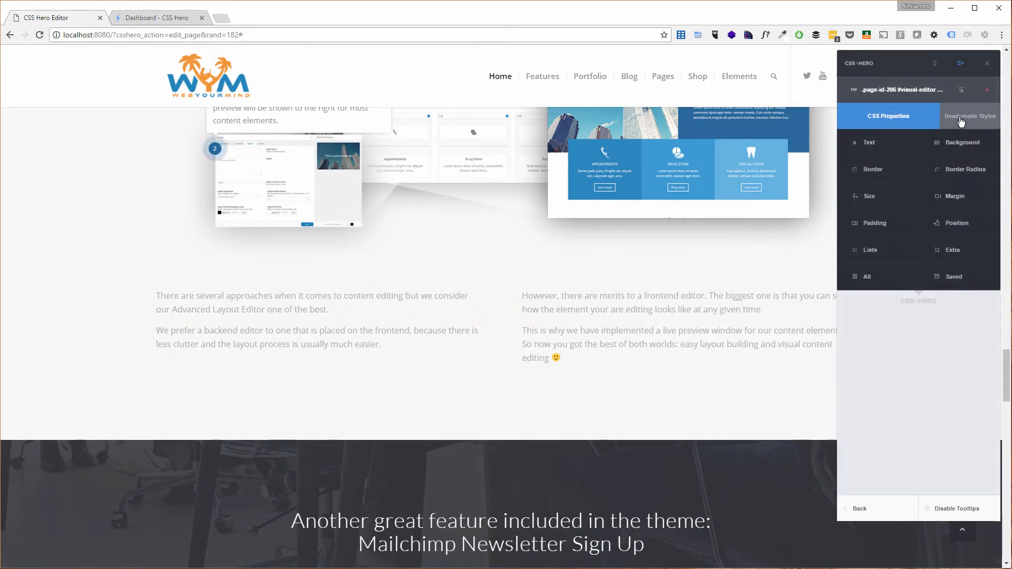
click(970, 116)
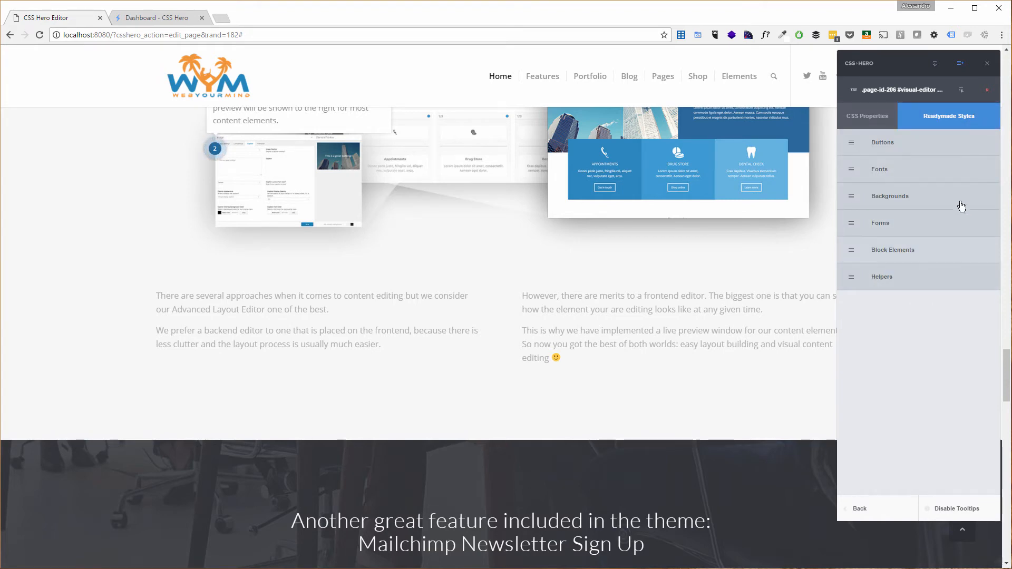
click(883, 142)
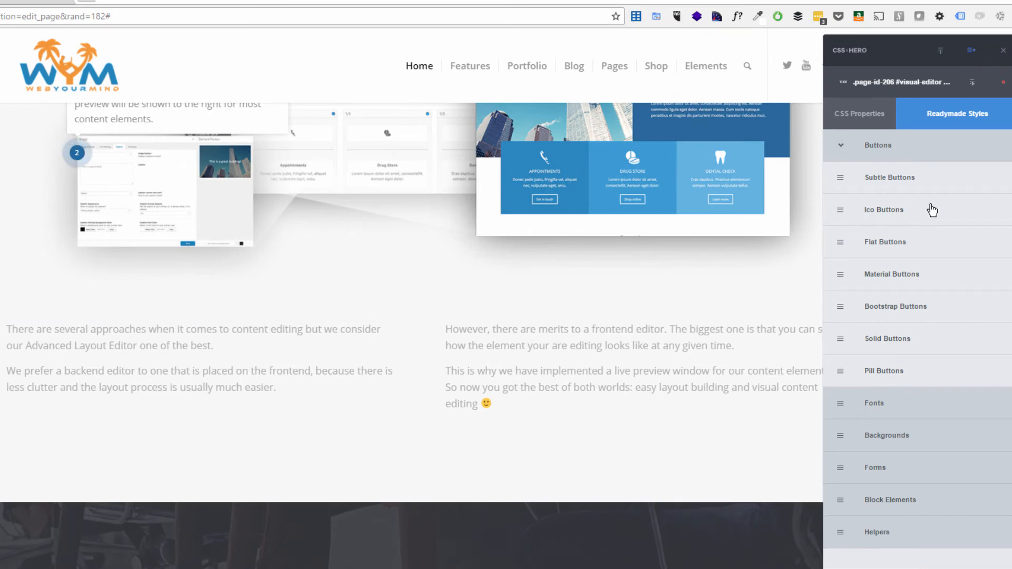
click(884, 210)
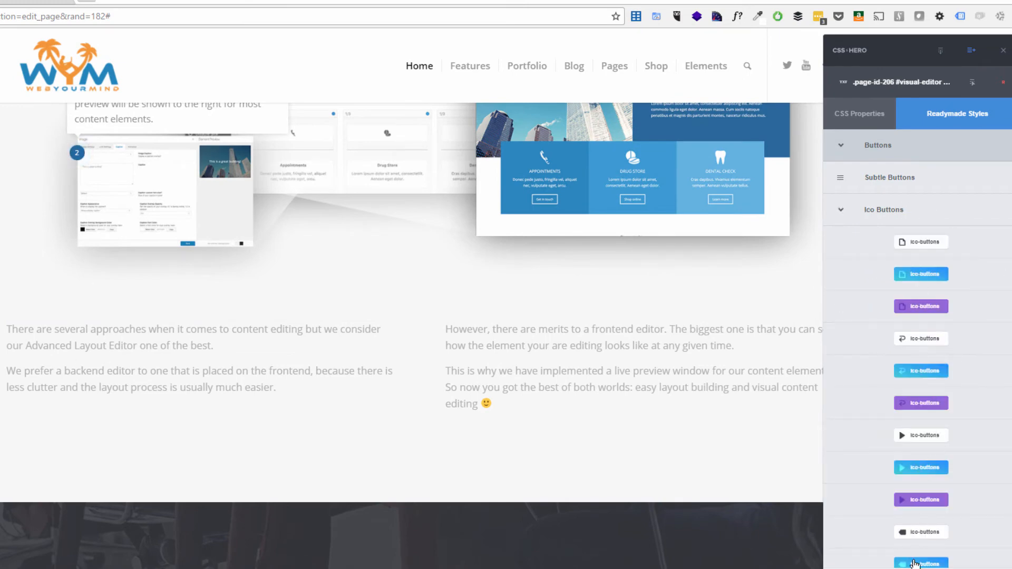
click(920, 435)
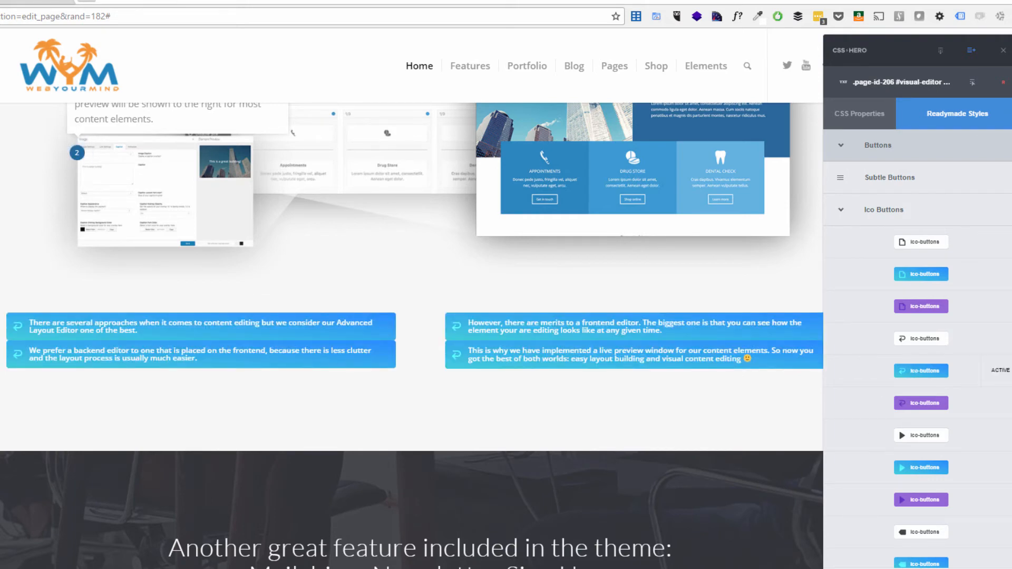
click(921, 435)
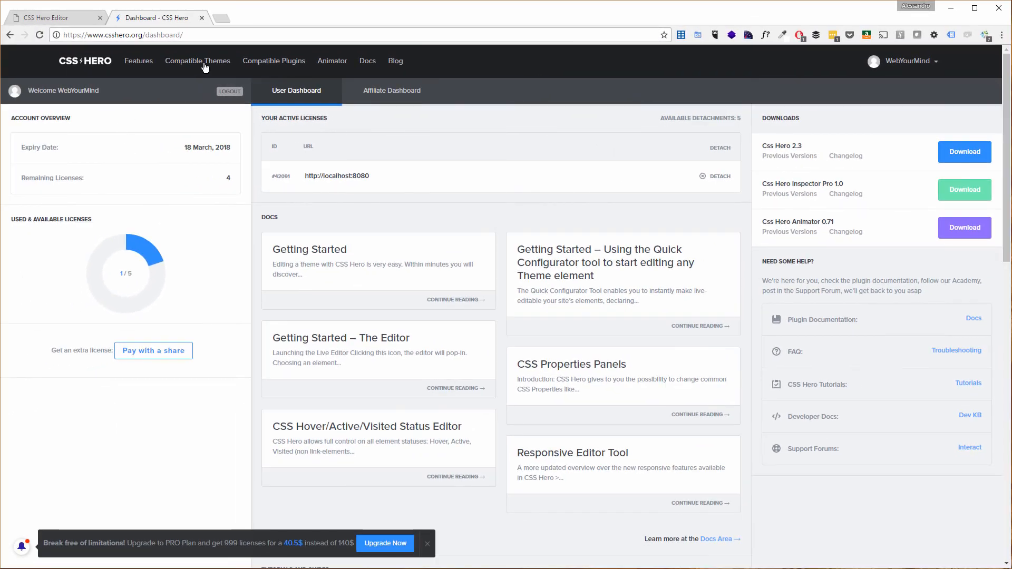
mouse_move(142, 54)
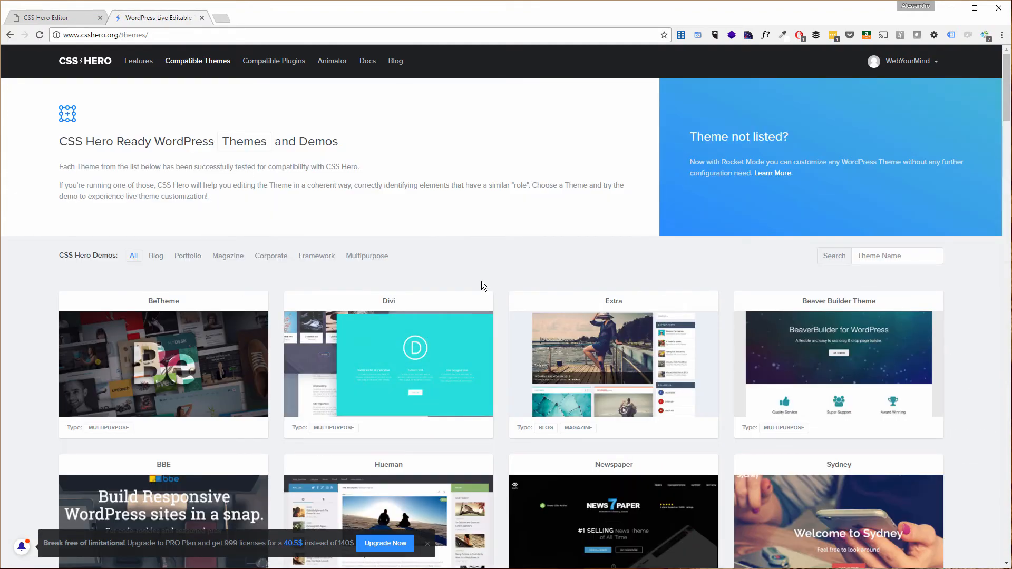
Scroll the front page down to the demo-library section after browsing compatible themes
scroll(down, 3)
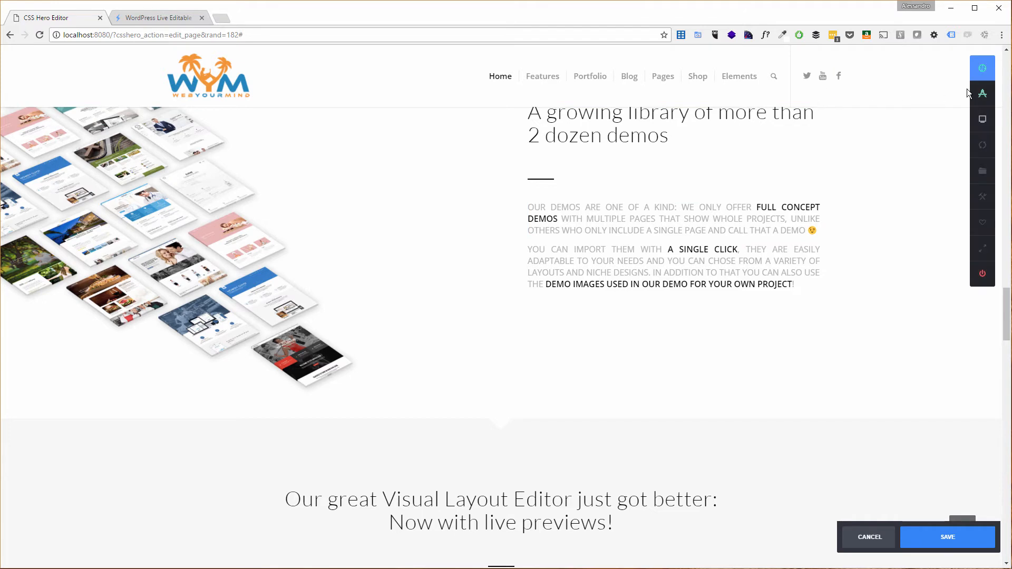
View the empty Presets list, then the Tools options: reset to default, clear undo, show generated CSS
click(983, 171)
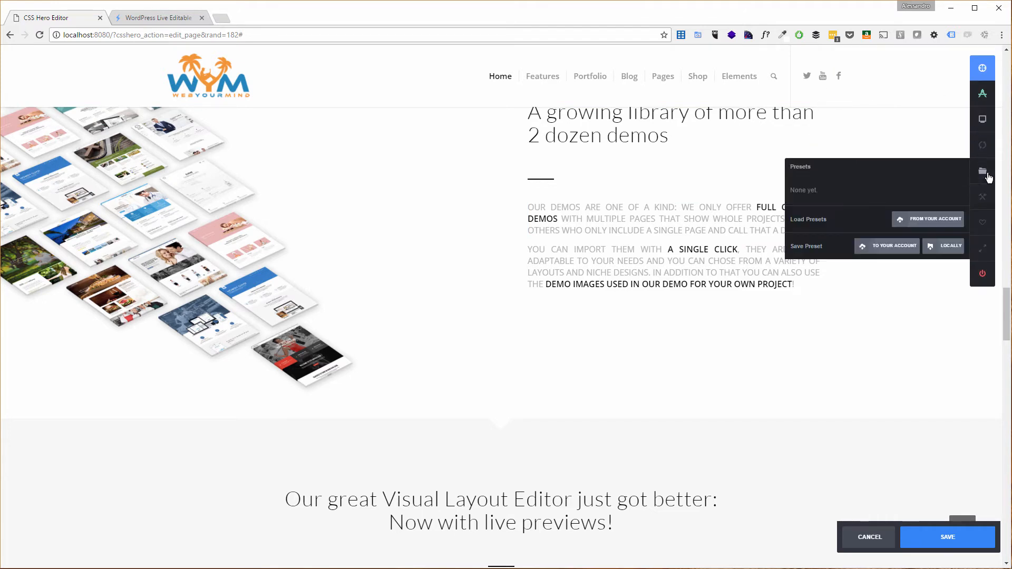
click(983, 197)
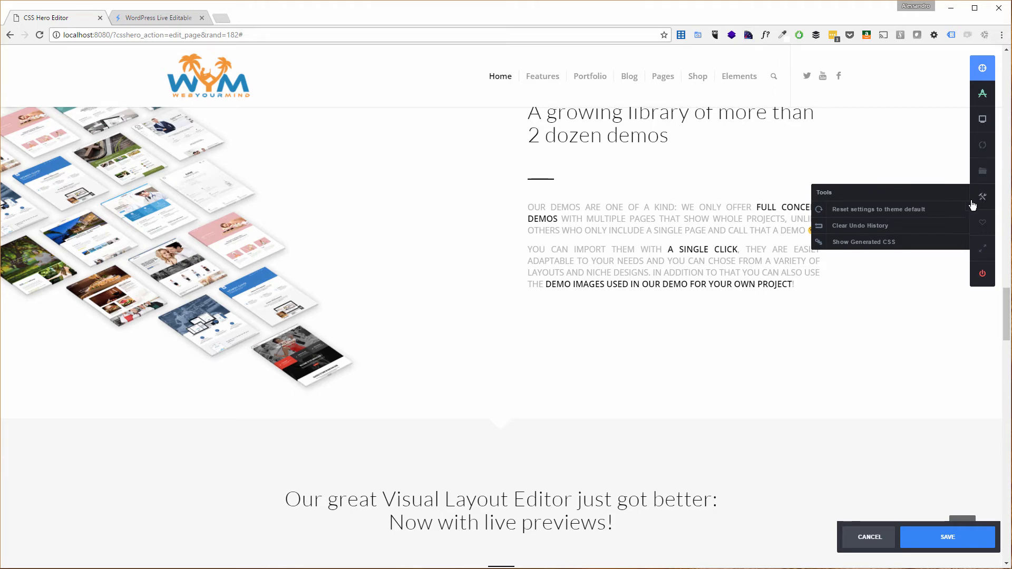
mouse_move(877, 247)
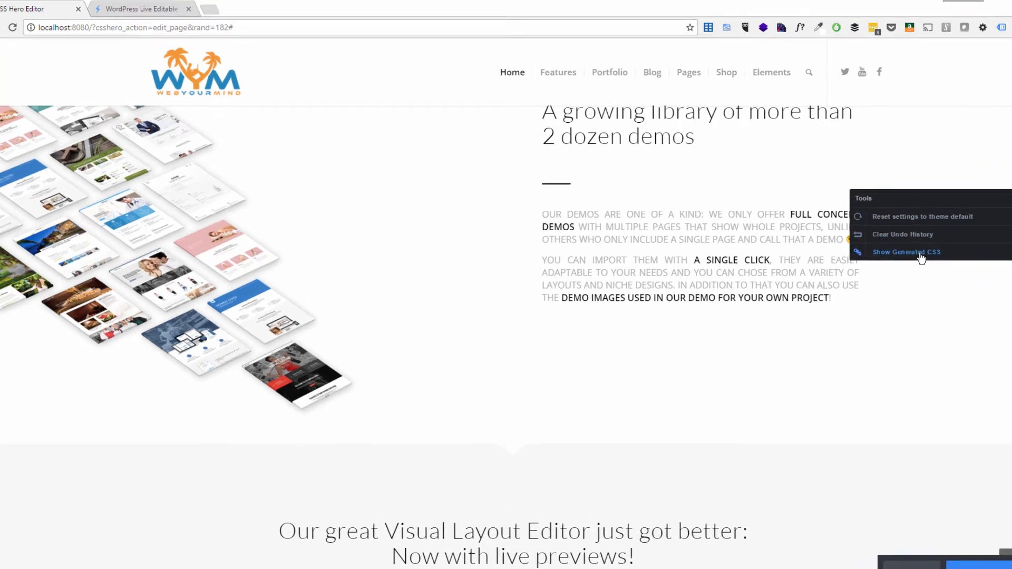
Show the generated CSS, highlight the line-height and text-align rules, and close the Export dialog
click(906, 252)
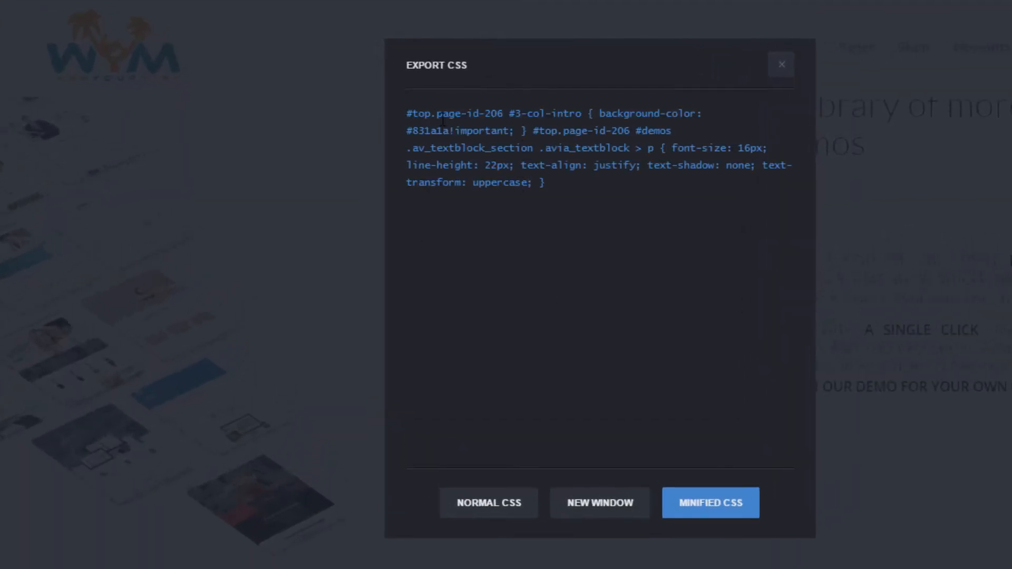
mouse_move(671, 262)
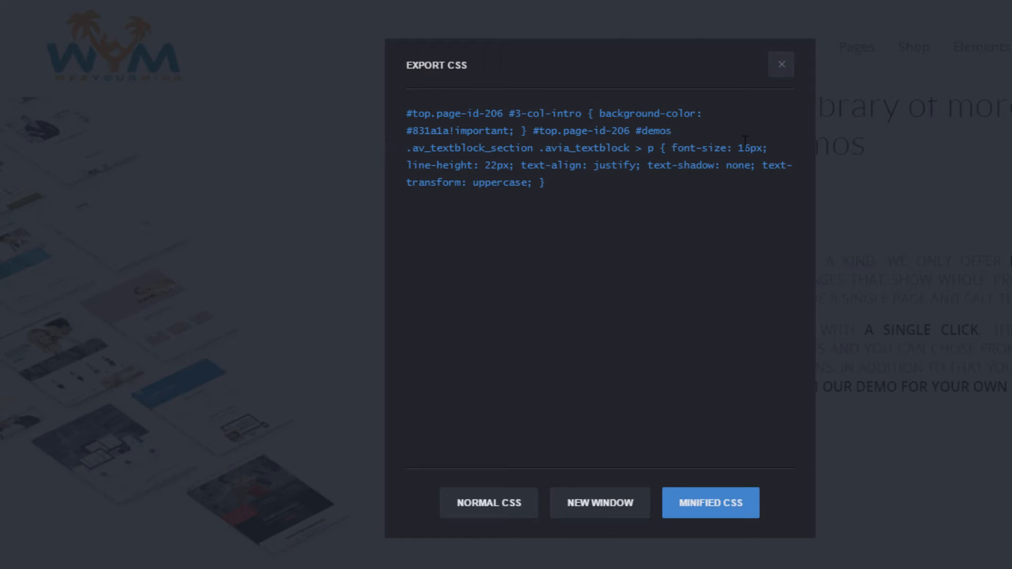
drag(427, 165, 599, 165)
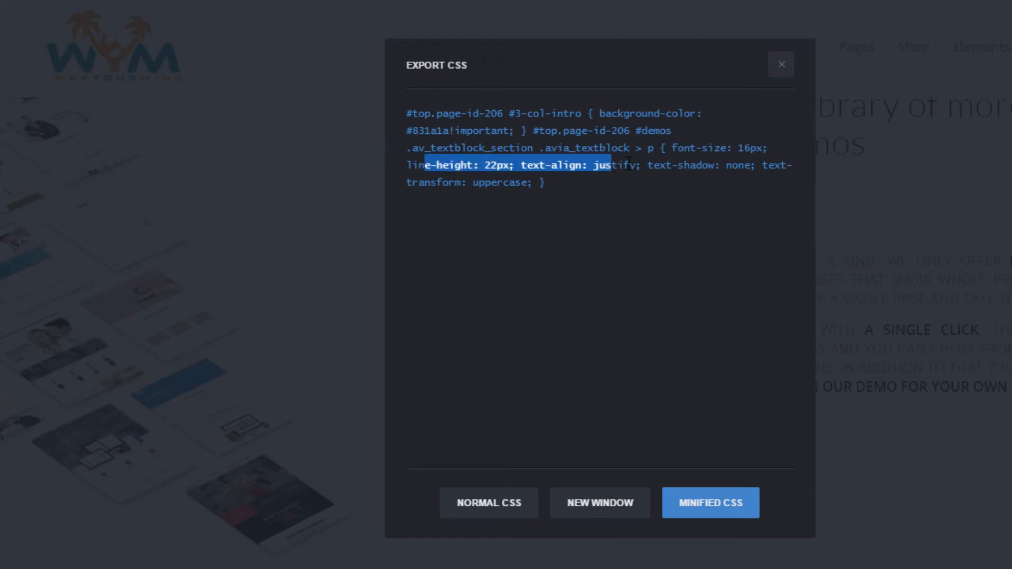
click(781, 63)
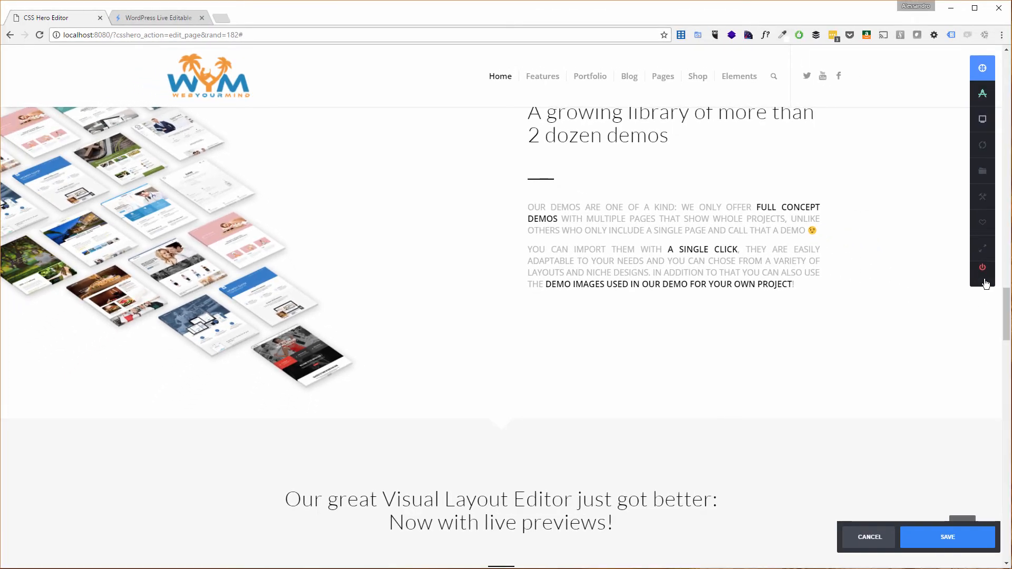
Exit the live CSS editor via the power icon, confirming OK to discard unsaved changes
click(983, 270)
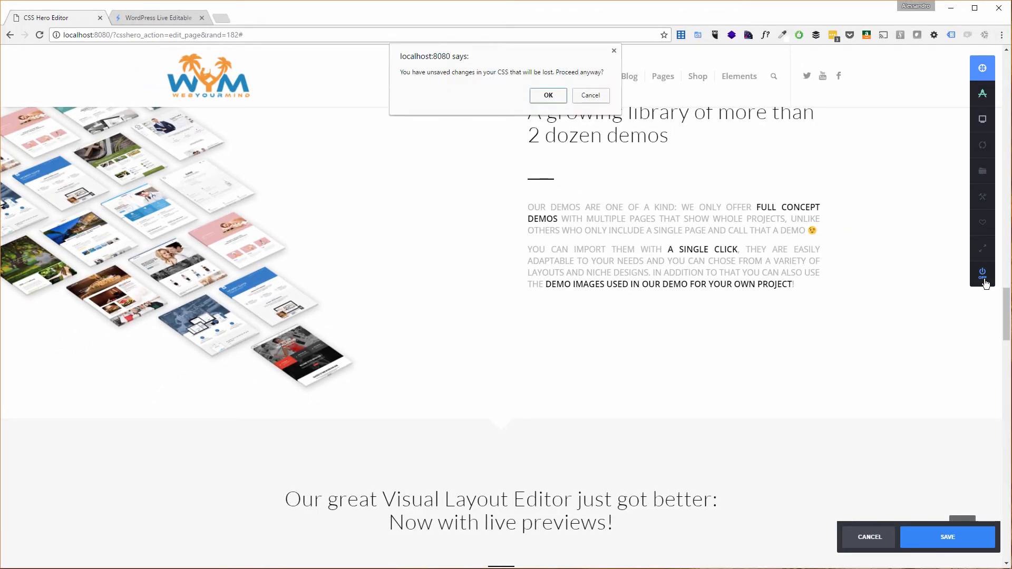
click(548, 96)
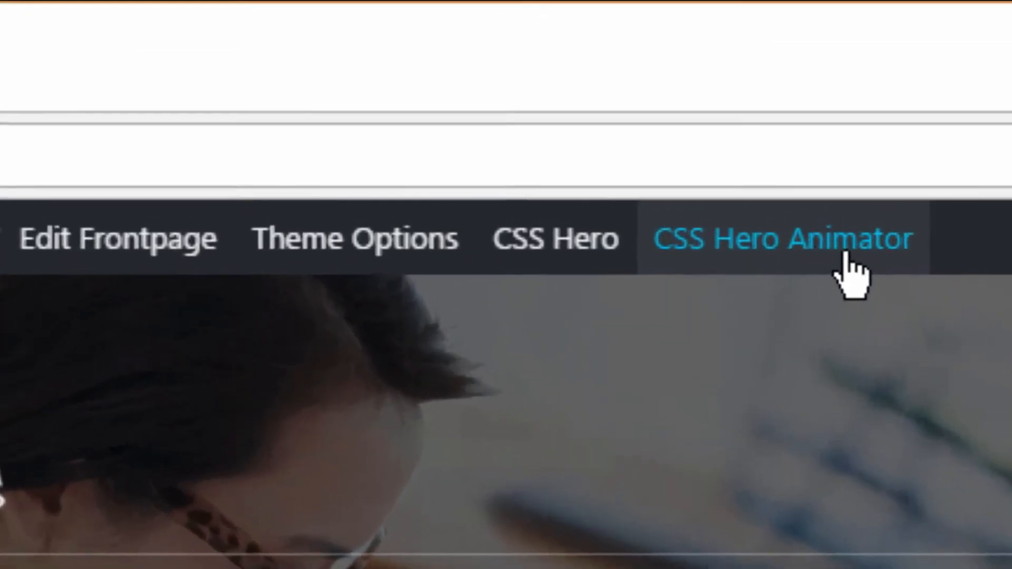
Launch CSS Hero Animator from the admin bar so it waits for an element to animate
click(786, 240)
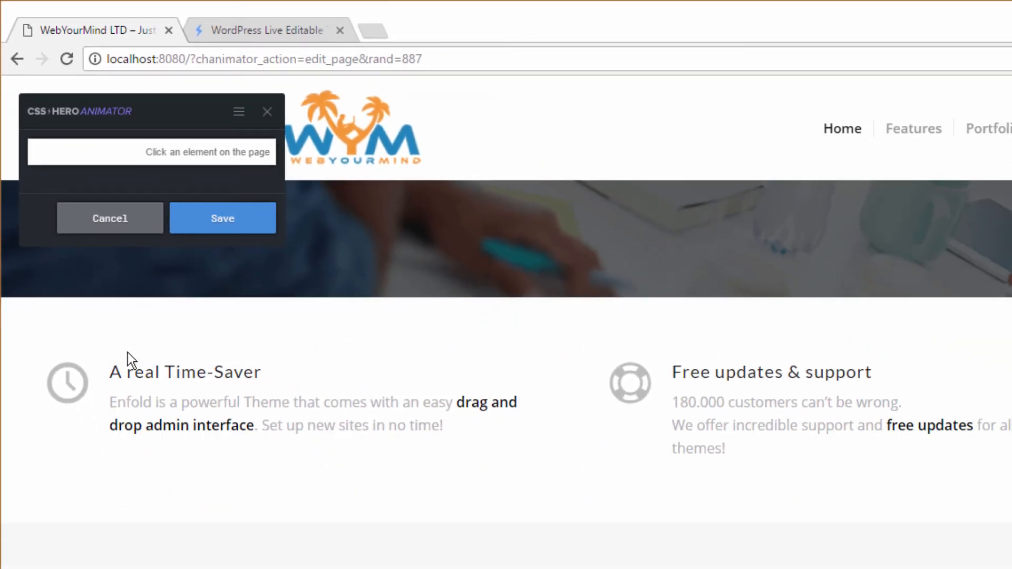
mouse_move(150, 407)
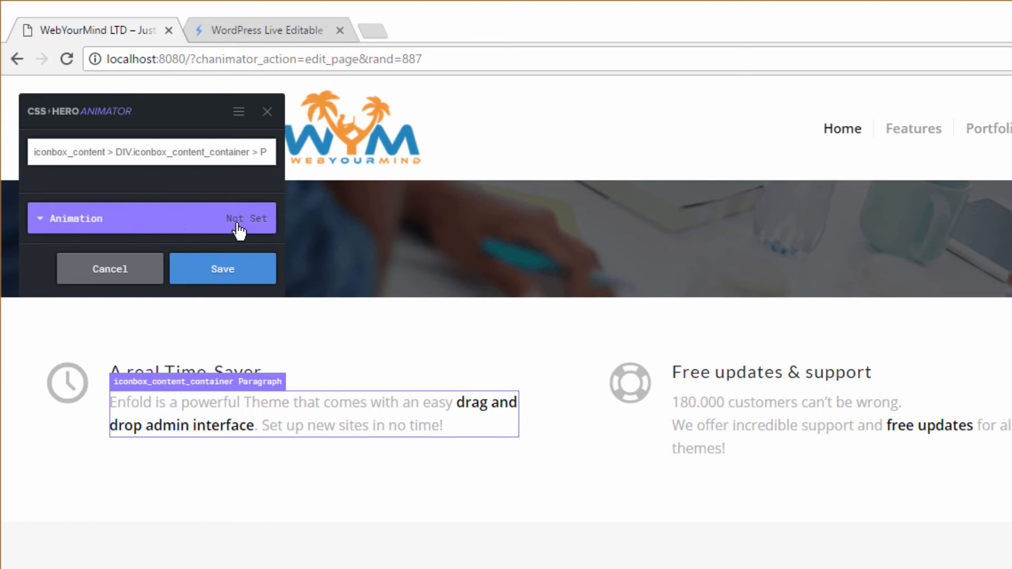
mouse_move(181, 225)
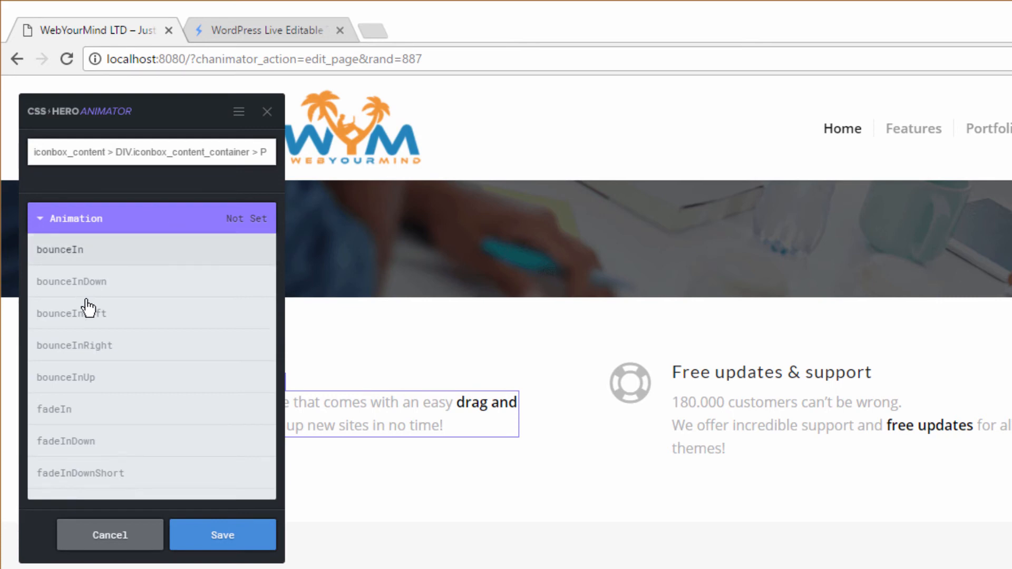
Choose bounceInLeft for the 'A real Time-Saver' paragraph and move the Animator panel aside
scroll(down, 3)
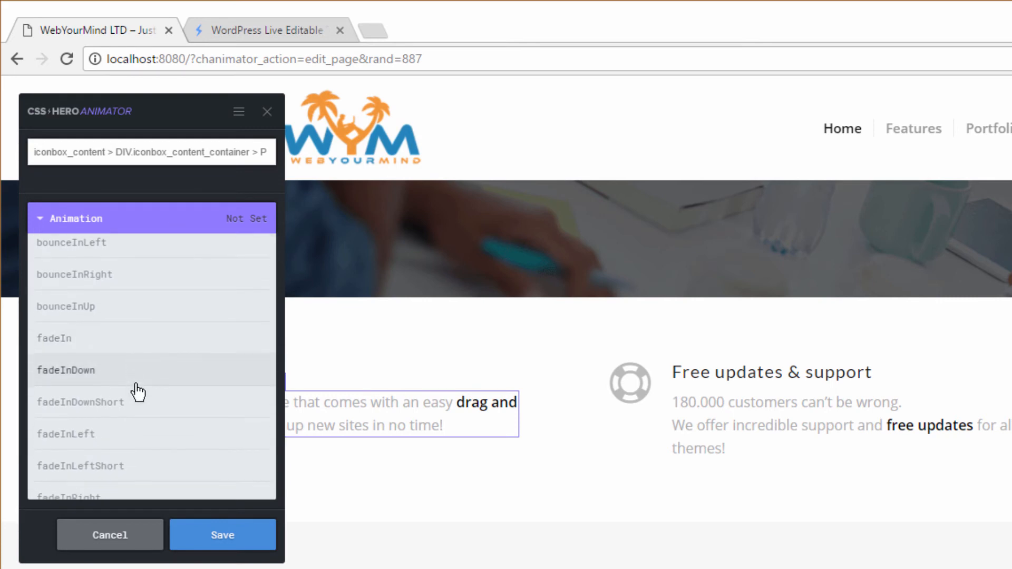
scroll(down, 3)
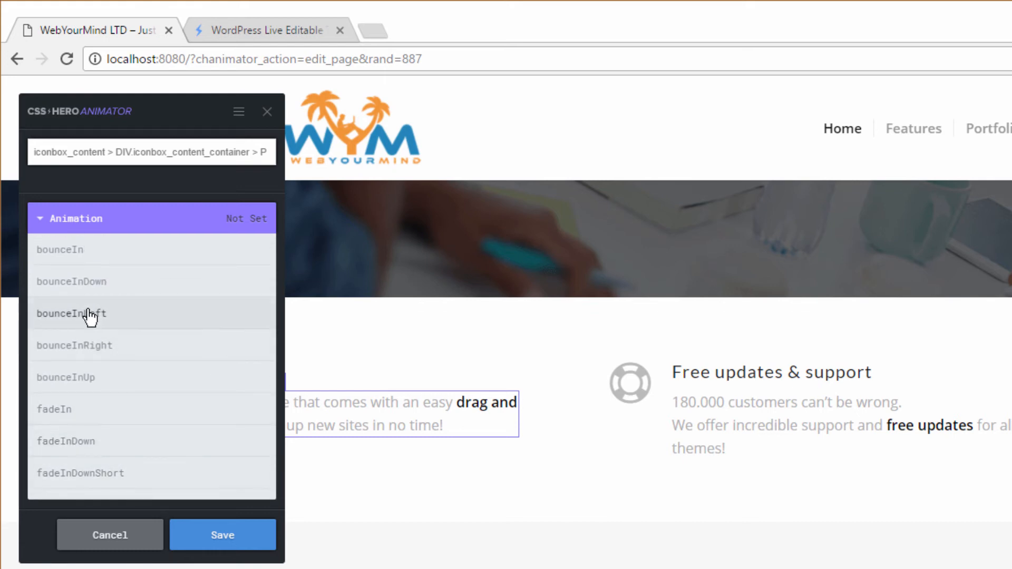
mouse_move(110, 319)
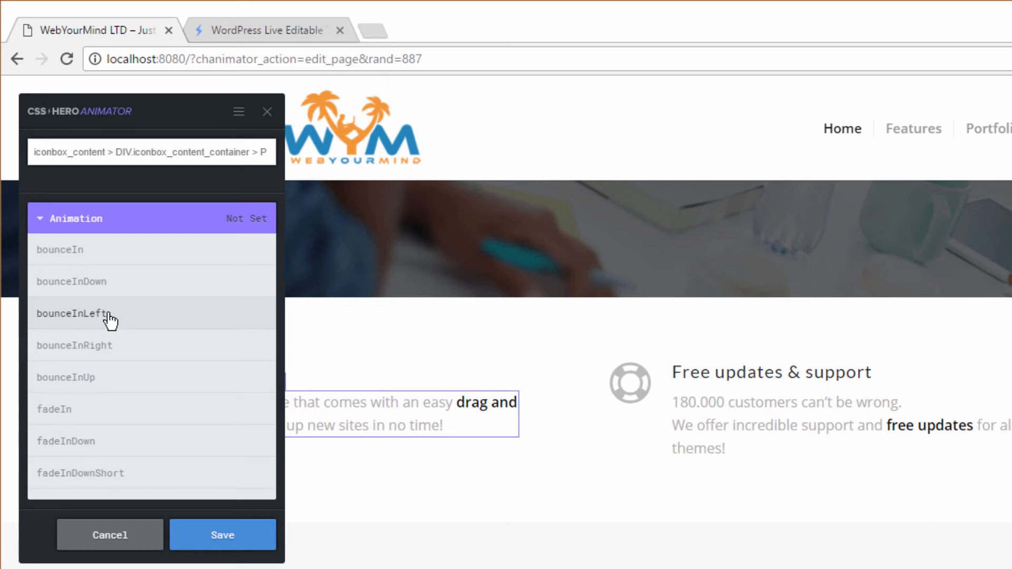
click(73, 314)
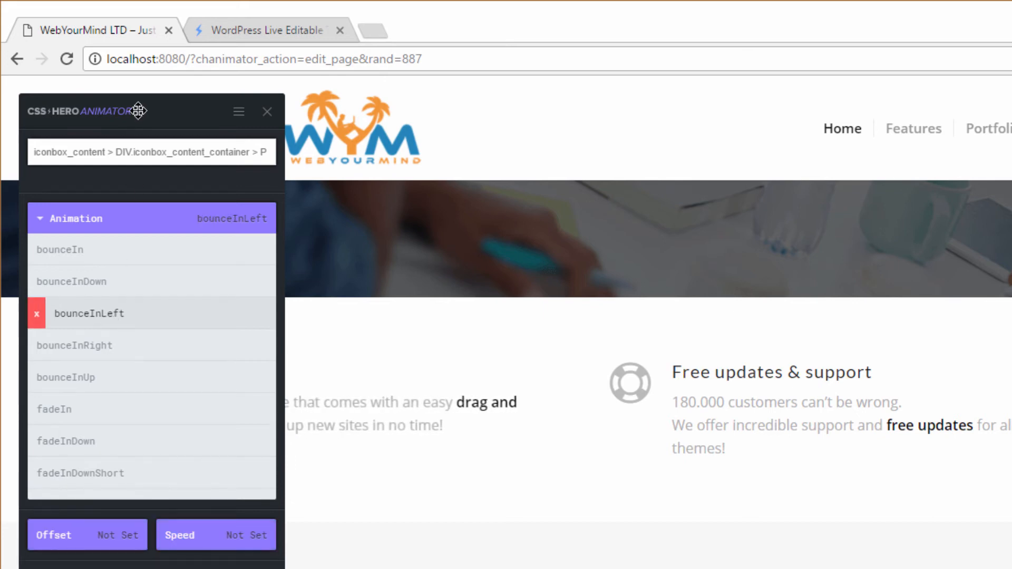
click(267, 111)
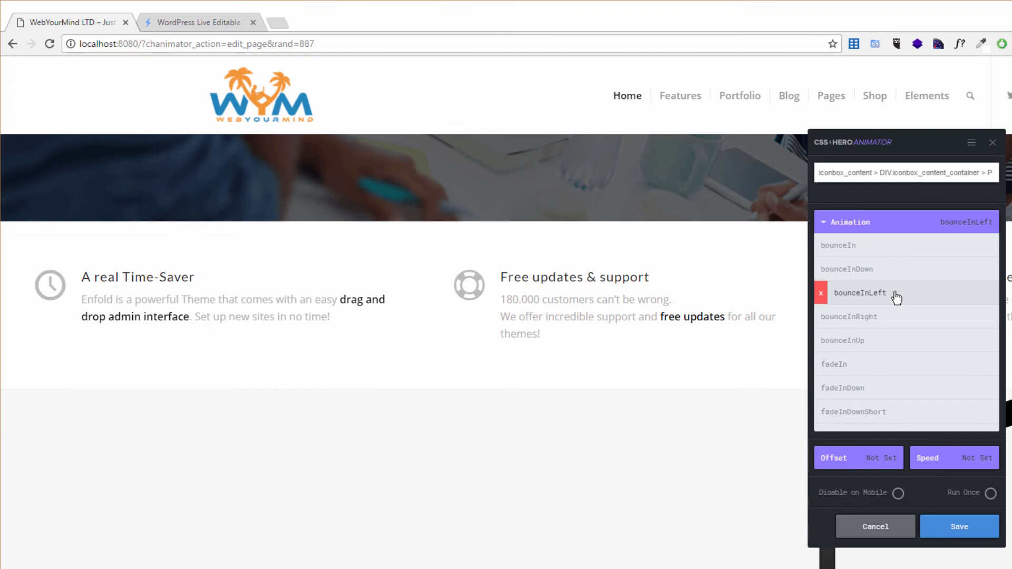
mouse_move(648, 290)
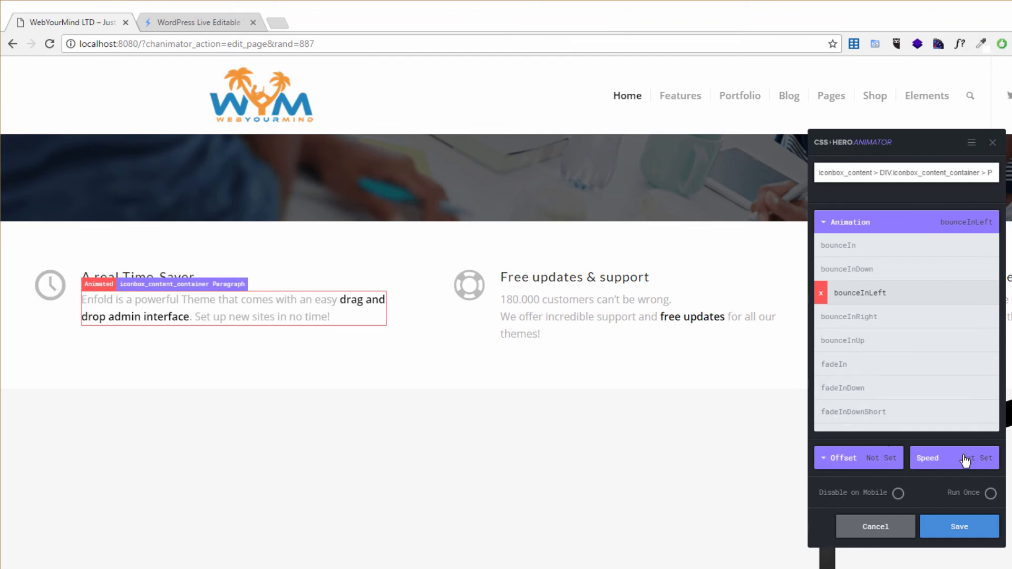
Set speed to default and offset to -300 for the bounceInLeft paragraph animation
click(954, 459)
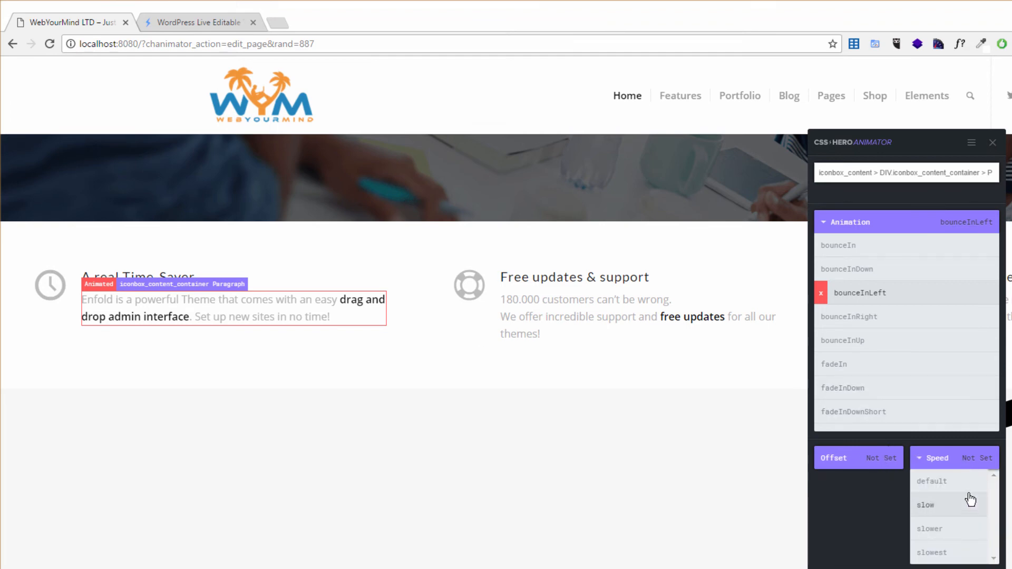
click(931, 481)
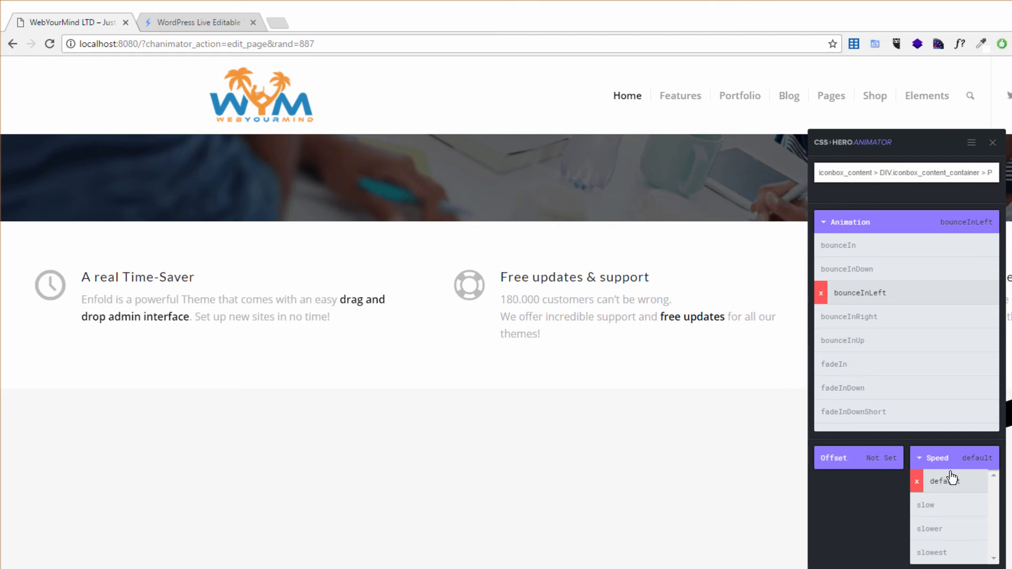
click(844, 458)
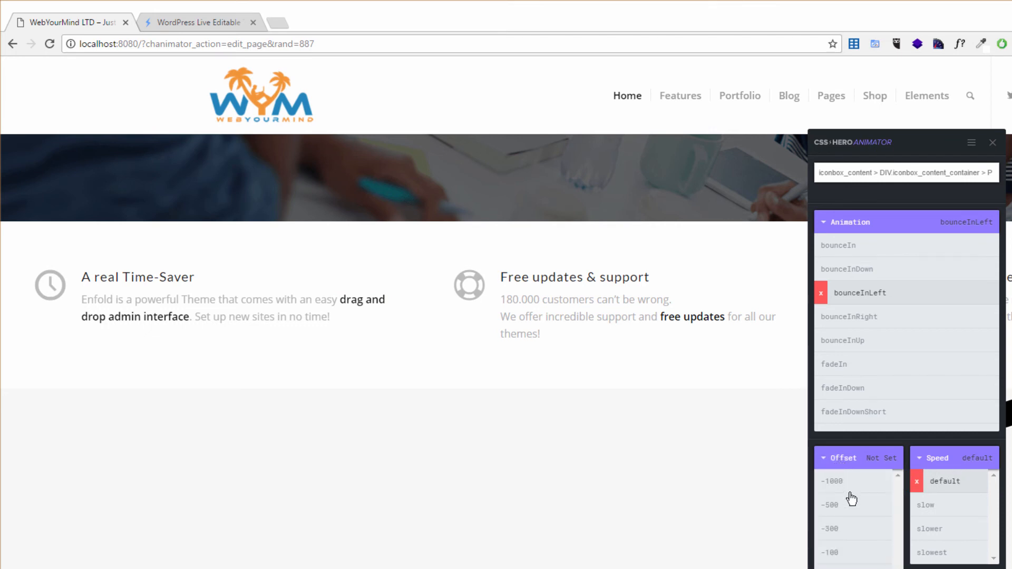
click(841, 544)
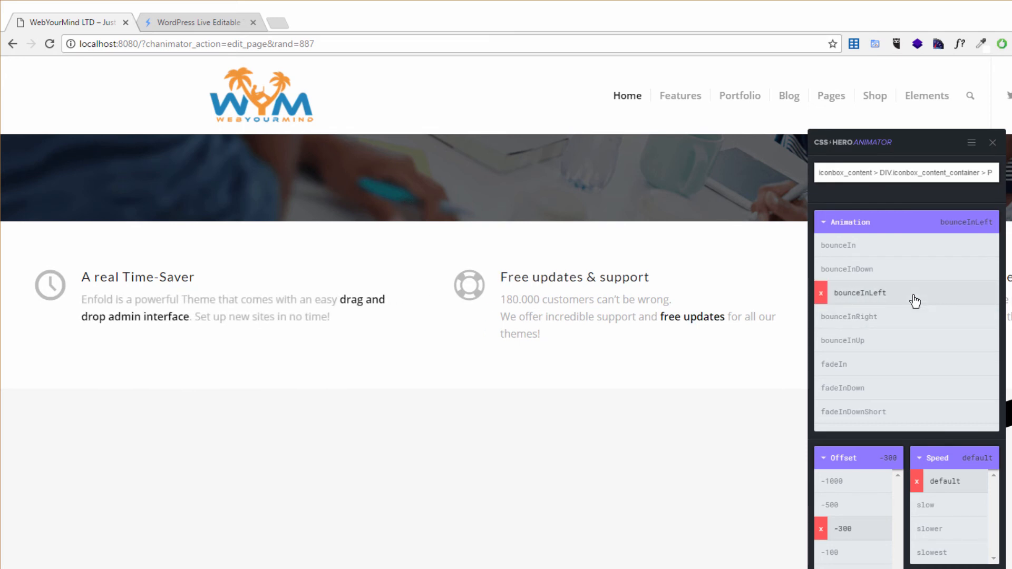
mouse_move(962, 484)
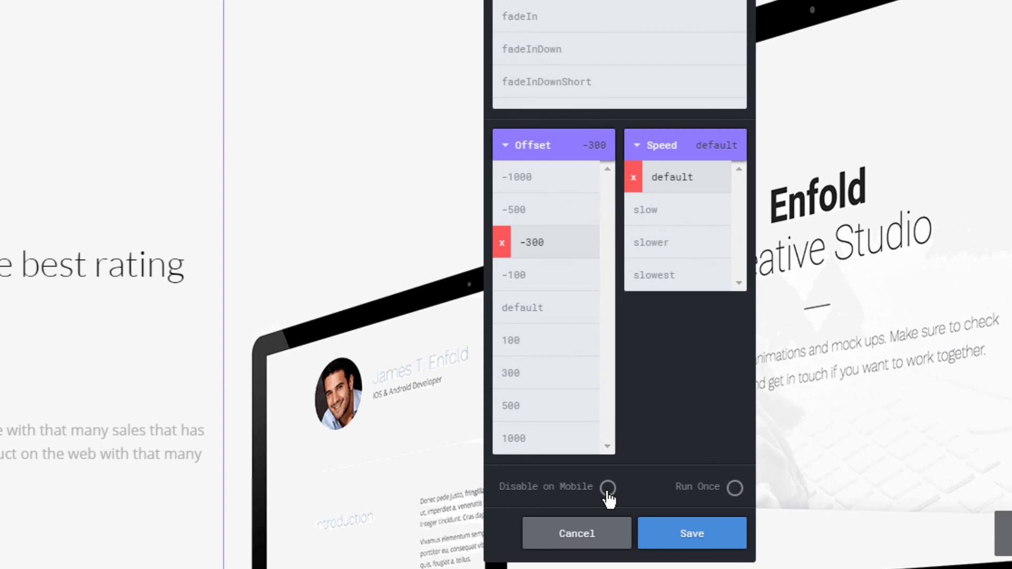
click(611, 488)
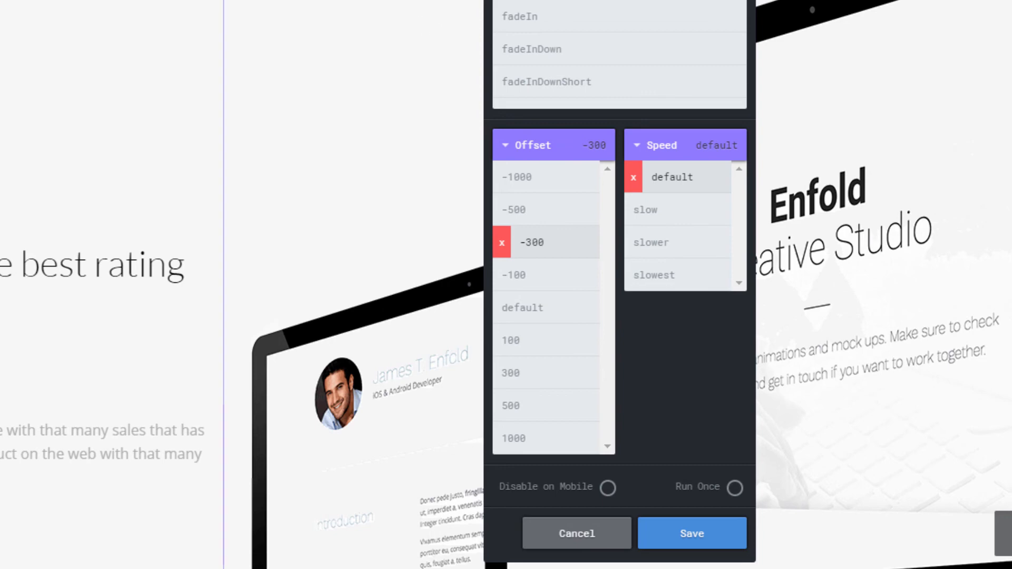
click(691, 534)
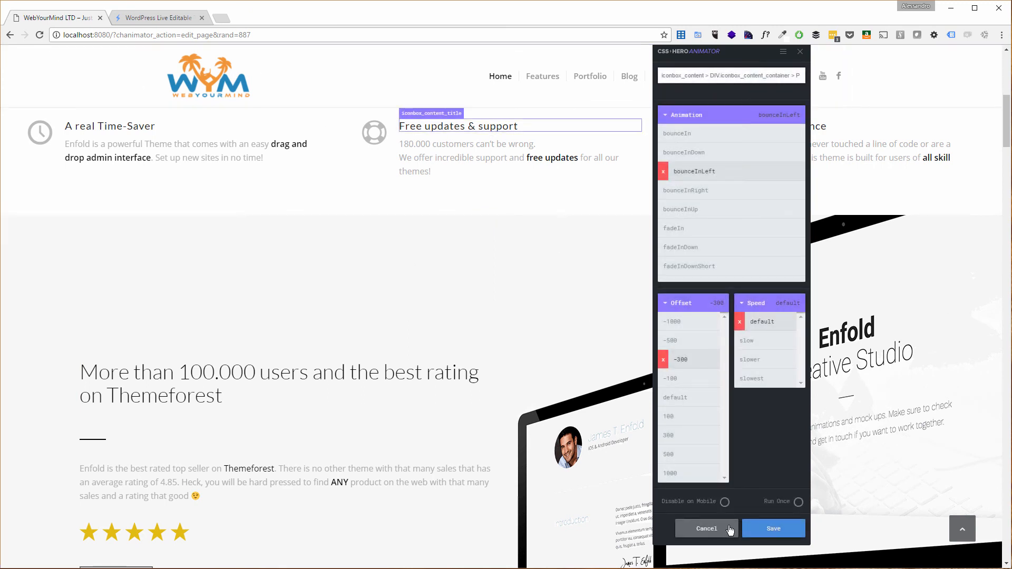
mouse_move(800, 52)
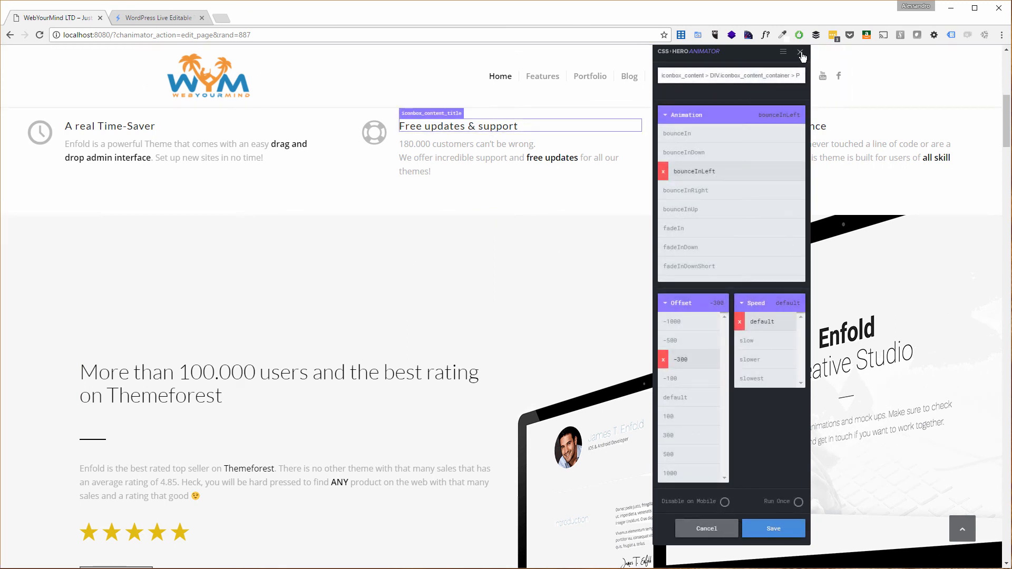
Quit the Animator with Yes on 'Sure you wanna quit?' and scroll the live homepage
click(800, 52)
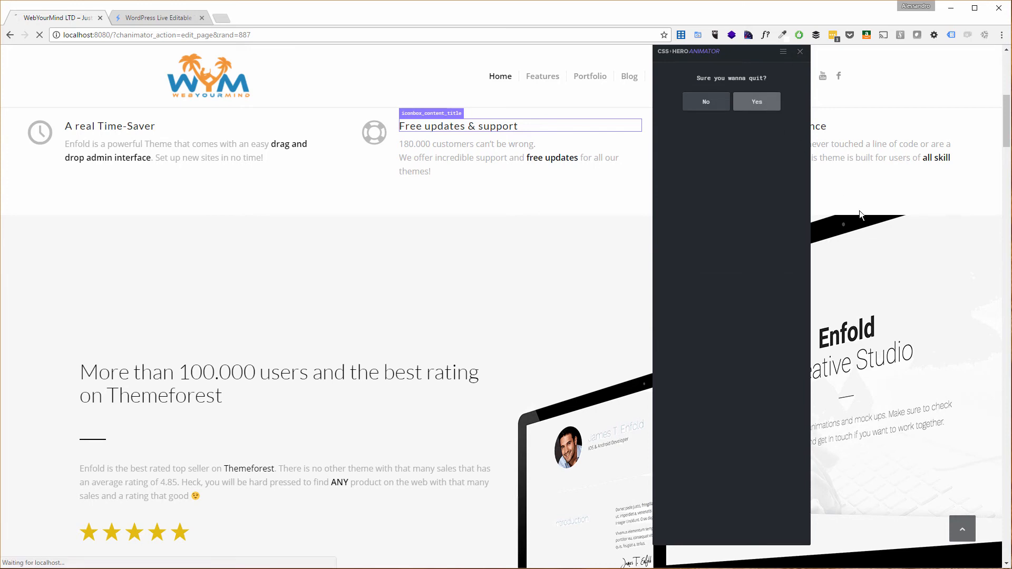
click(757, 101)
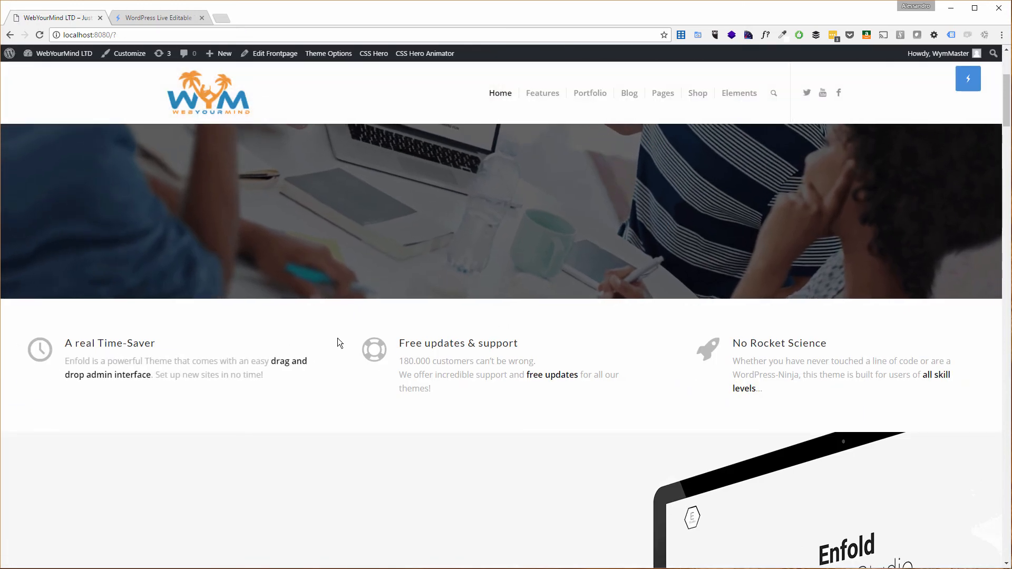
scroll(down, 3)
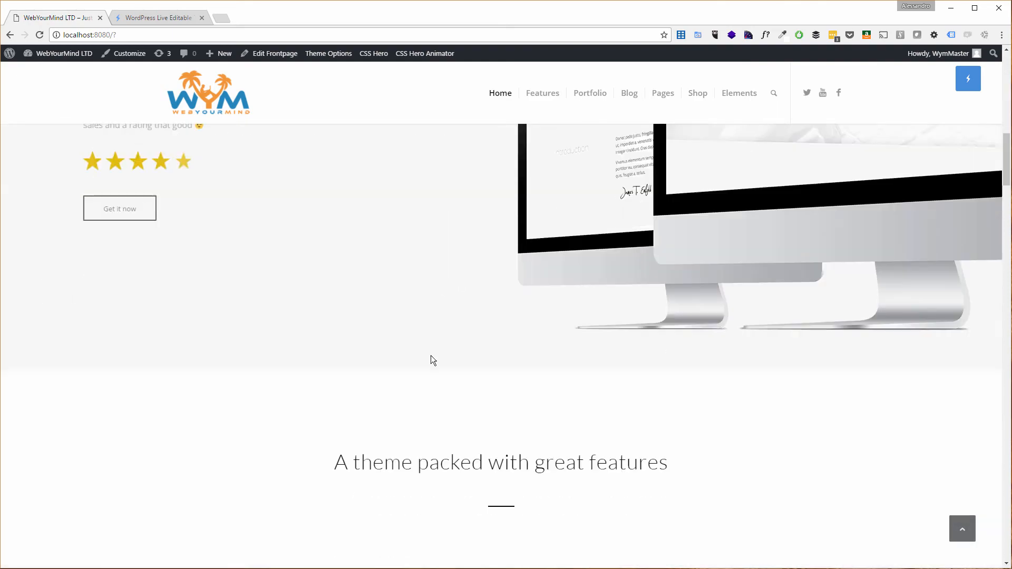
scroll(up, 3)
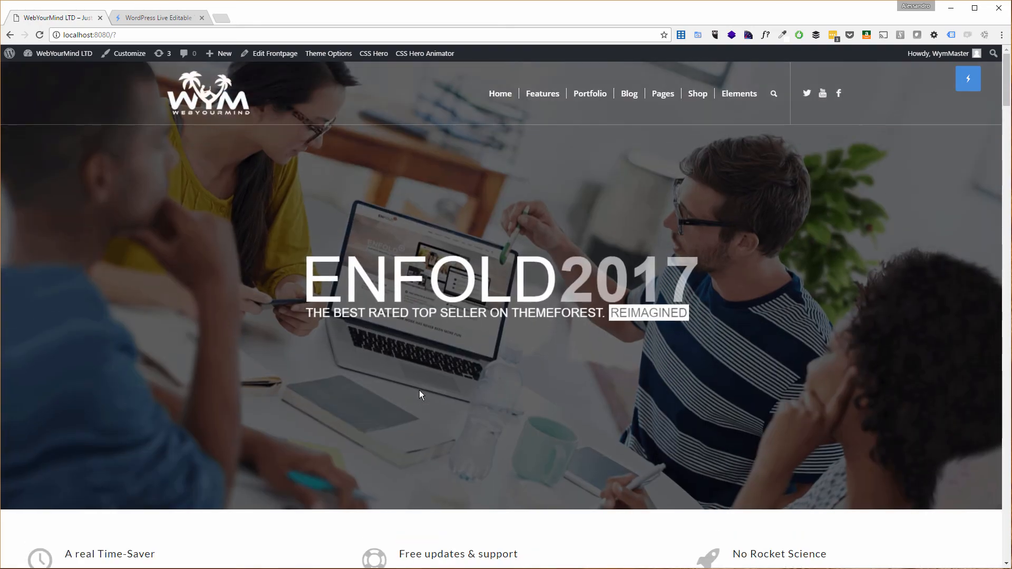
scroll(down, 3)
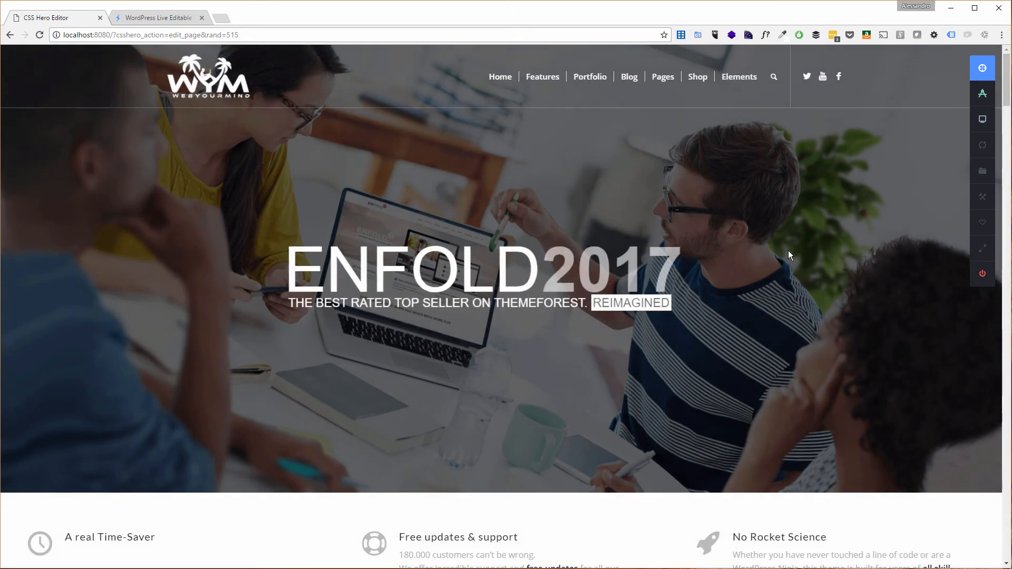
mouse_move(937, 125)
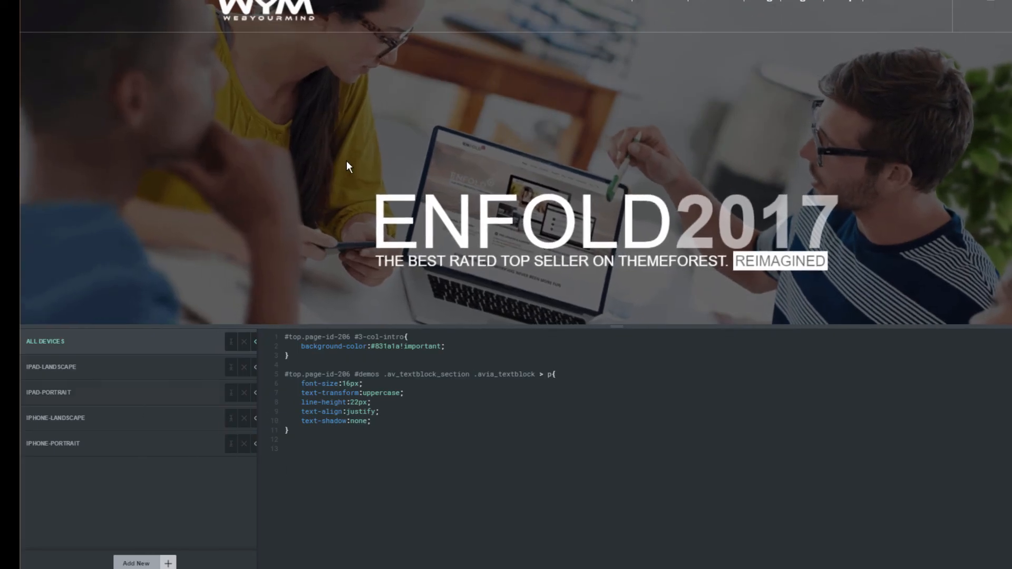
mouse_move(253, 396)
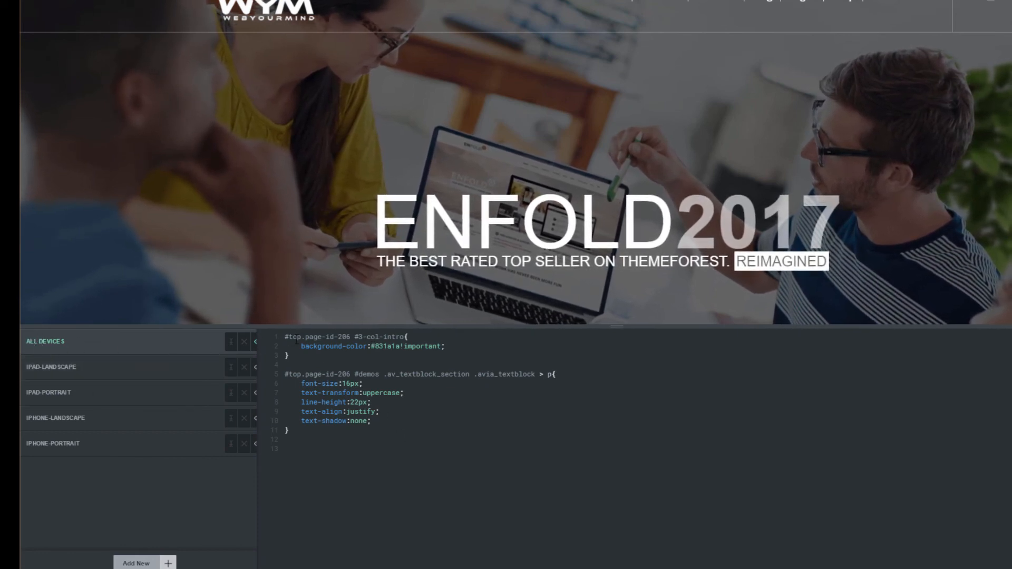
View IPAD-LANDSCAPE then IPAD-PORTRAIT styles and start typing 'font-' inside the 768px media query
click(79, 367)
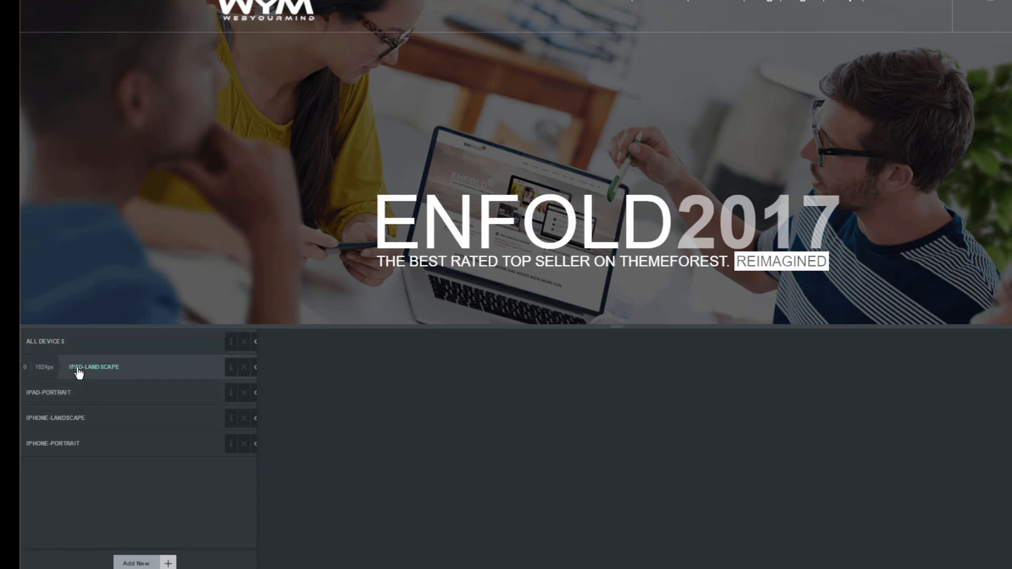
click(95, 367)
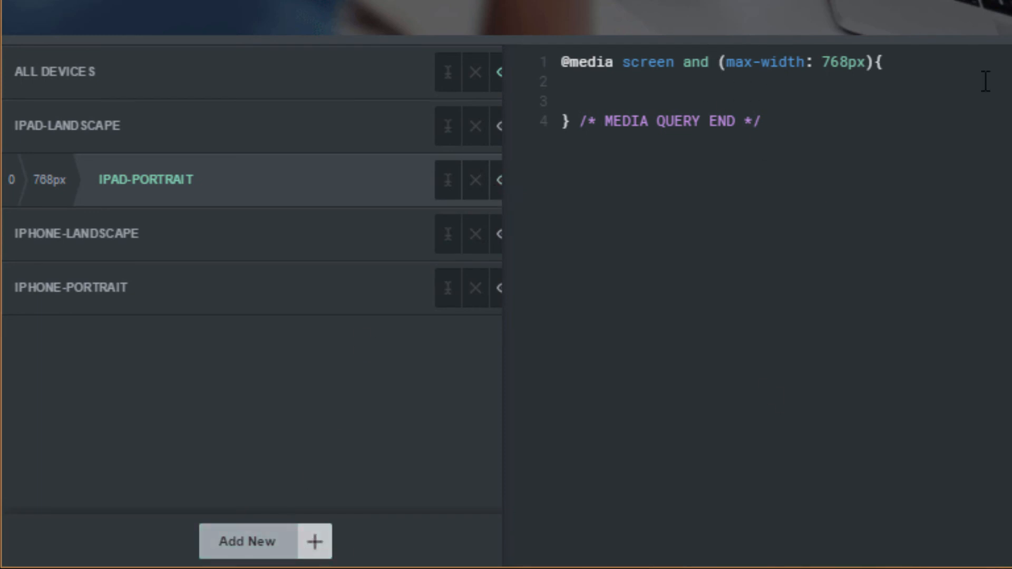
text(font-)
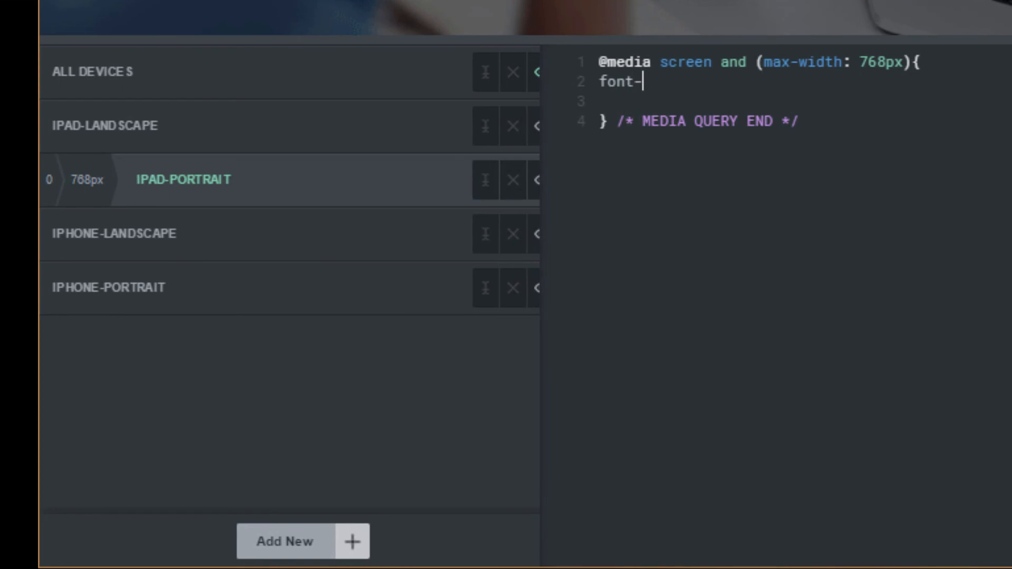
key(Backspace)
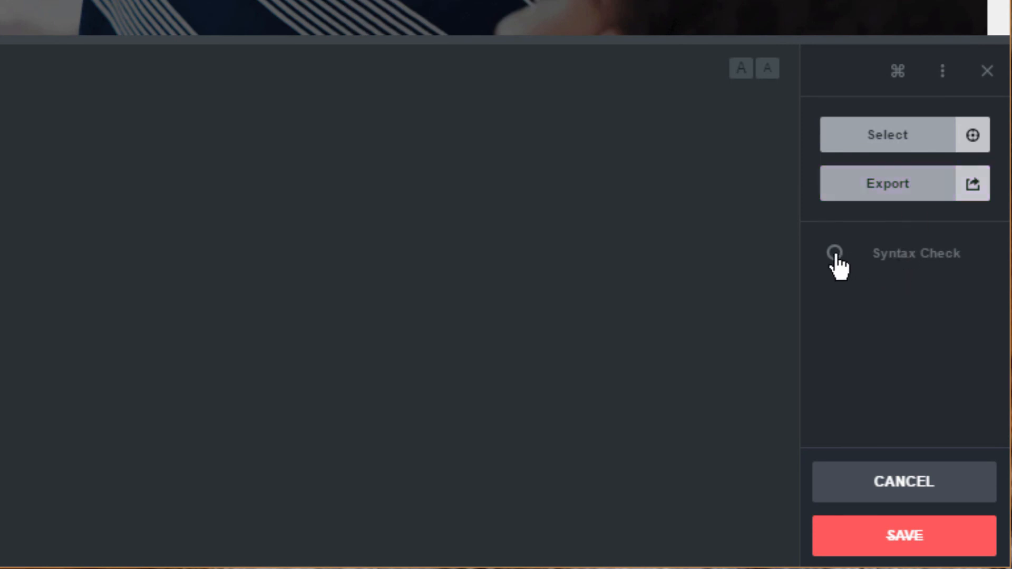
Cancel the code editor and leave CSS Hero for the WebYourMind WordPress admin Dashboard
click(941, 71)
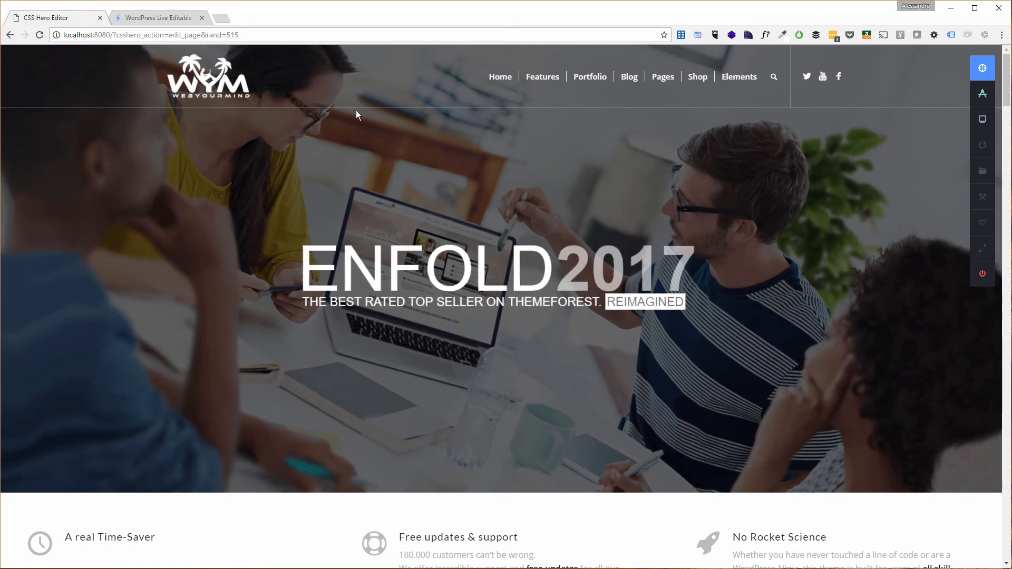
click(174, 35)
text(localhost:8080/wp-admin/)
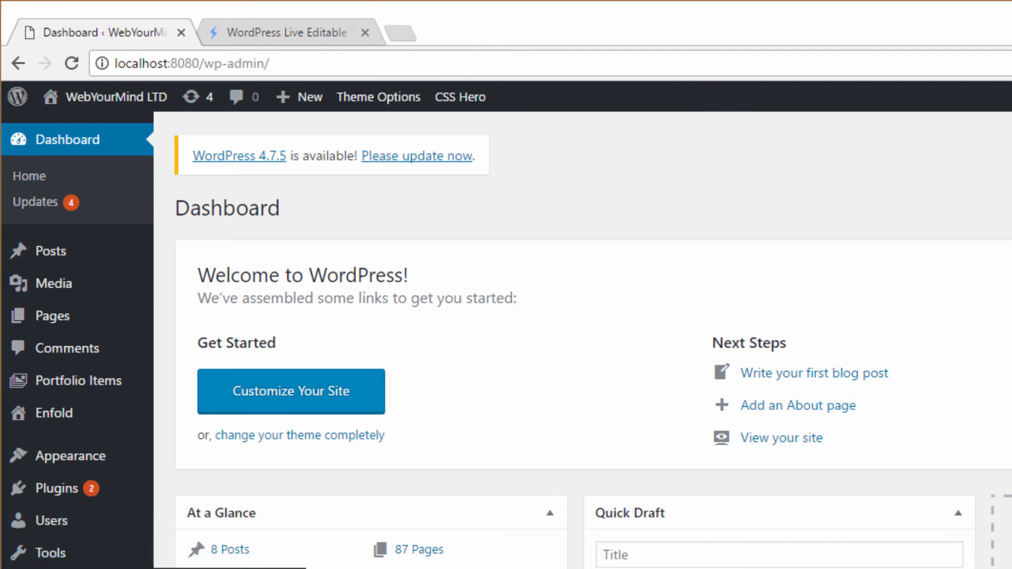
Reach the CSS Hero settings page through the WordPress admin Settings menu
click(43, 426)
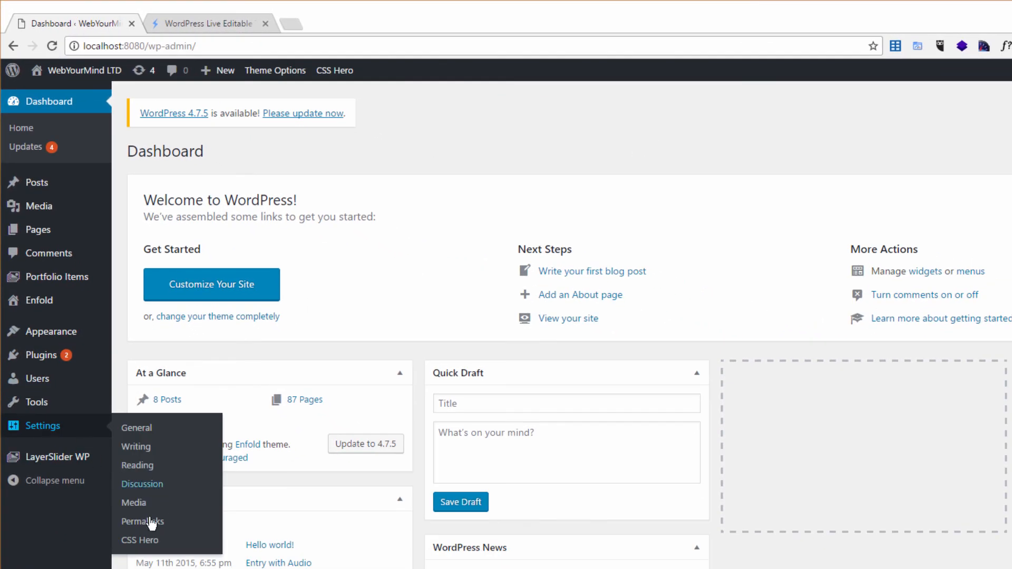
click(140, 540)
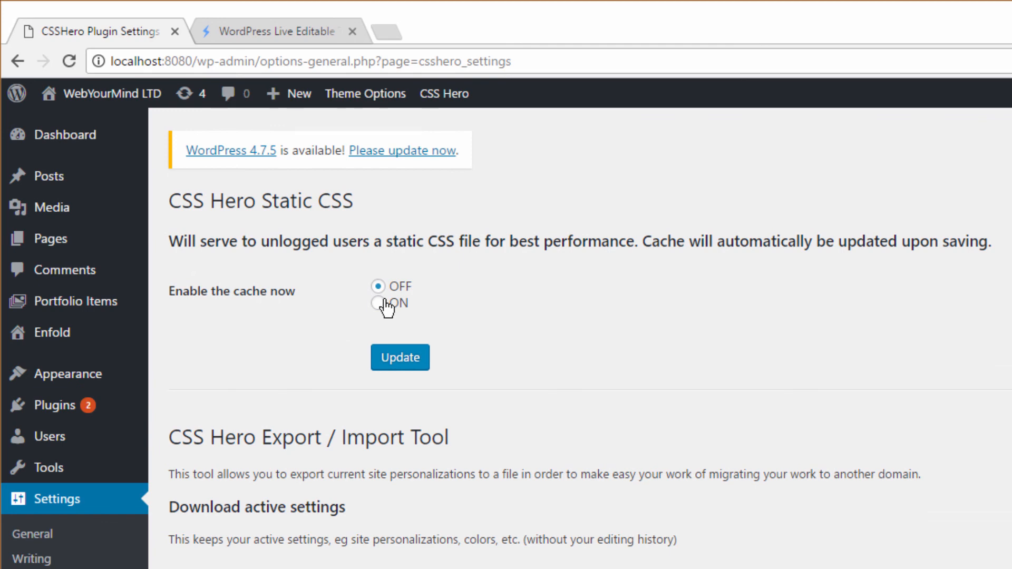
mouse_move(257, 532)
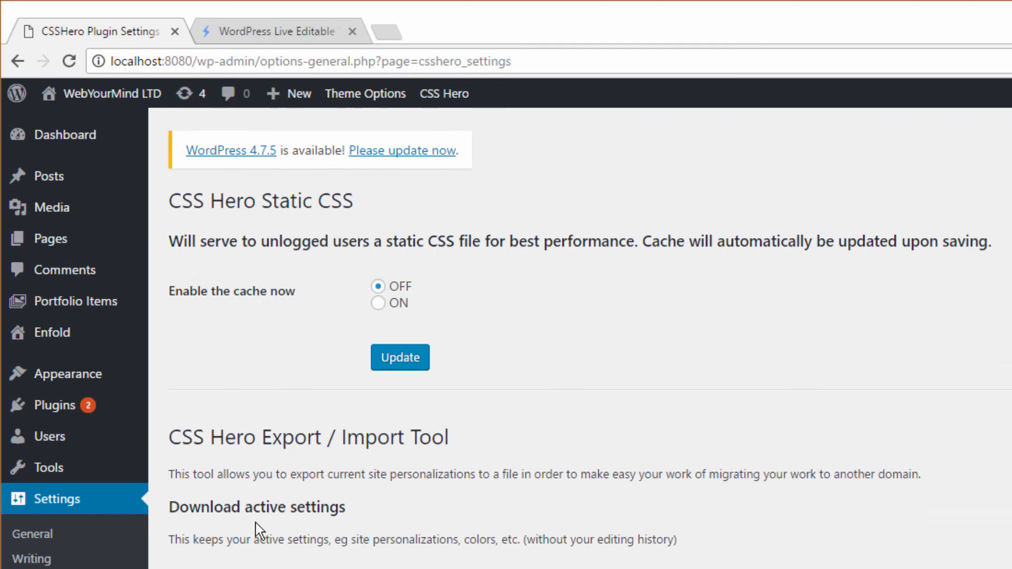
scroll(down, 3)
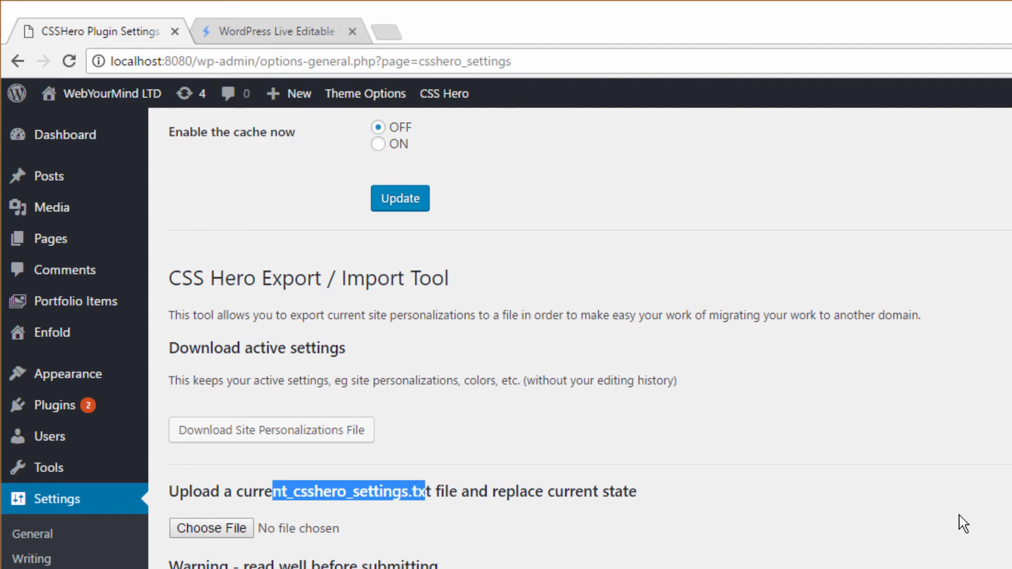
scroll(down, 3)
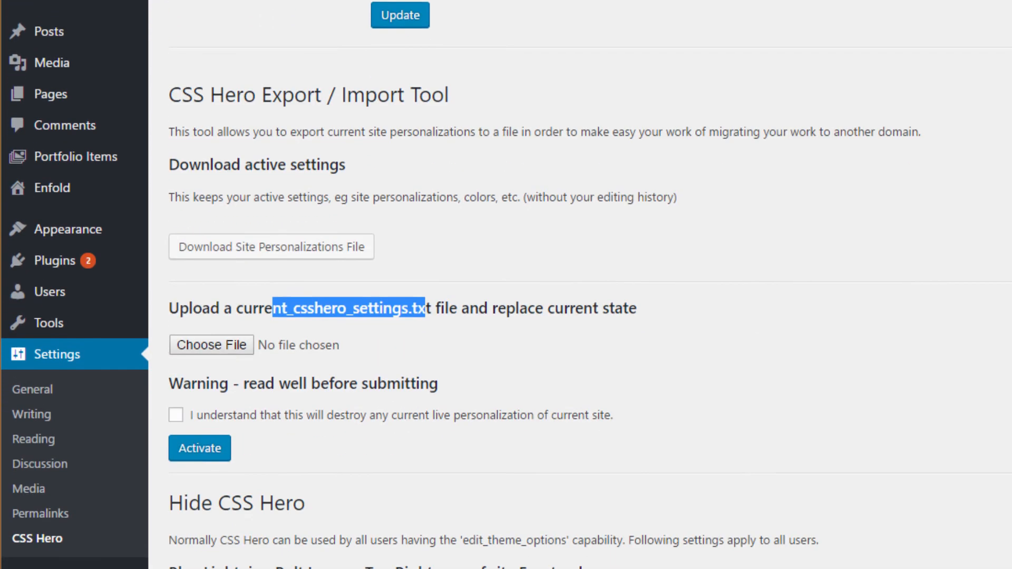
scroll(down, 3)
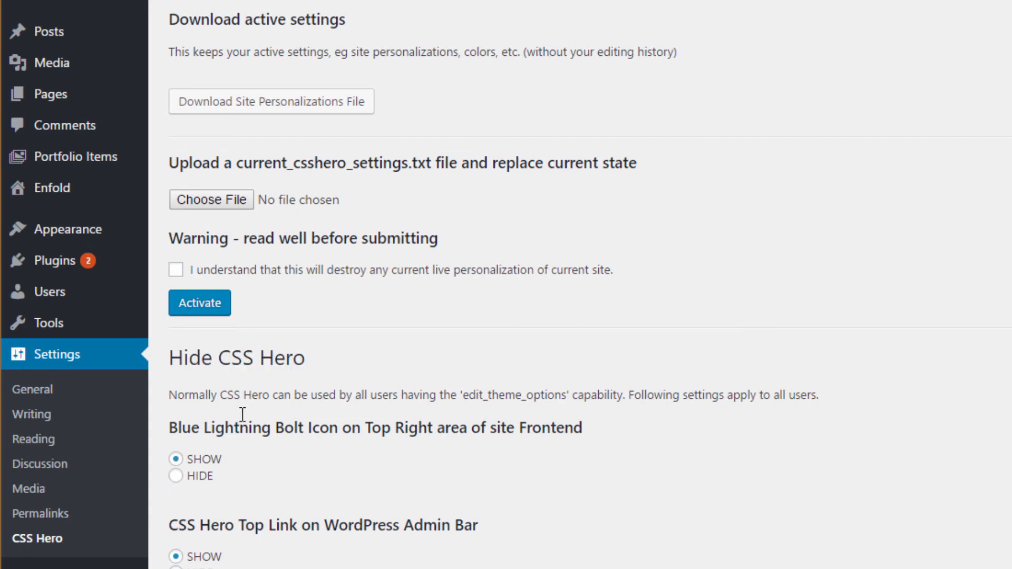
mouse_move(549, 185)
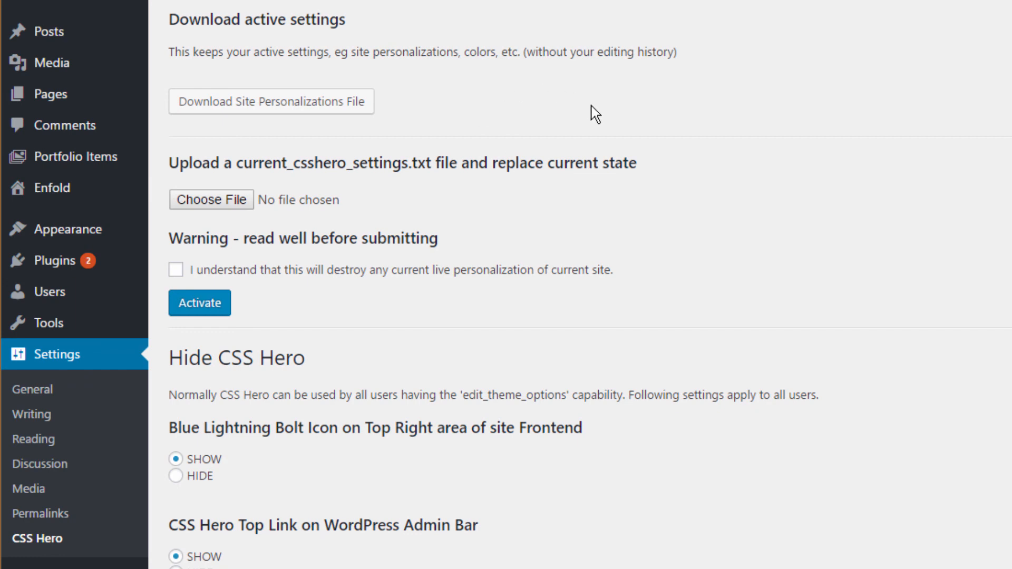
mouse_move(308, 541)
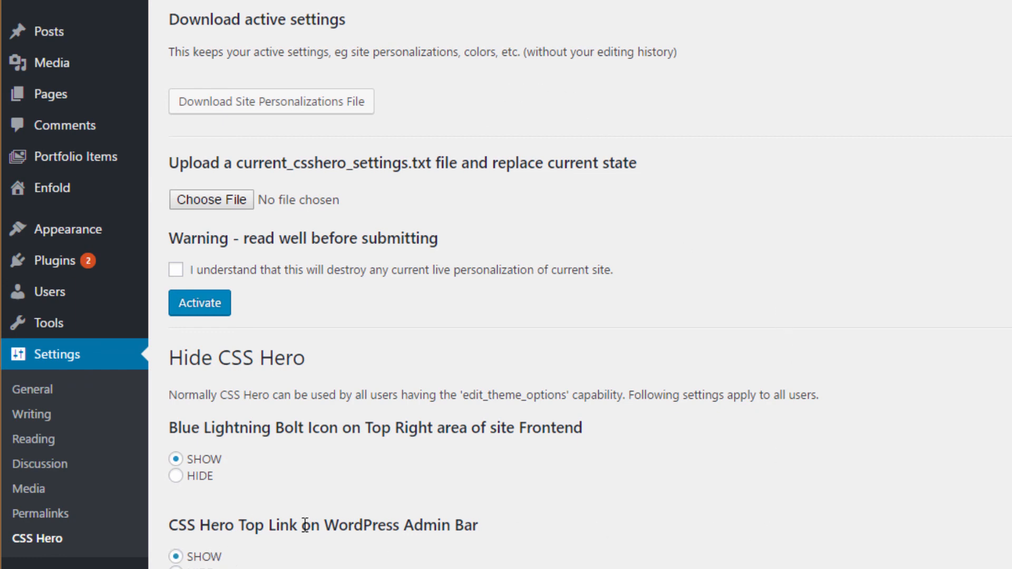